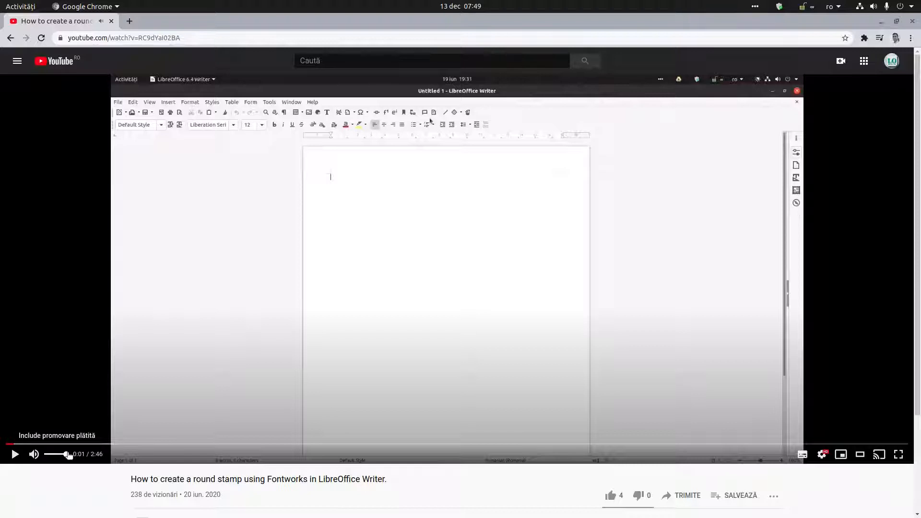
- Mute the round-stamp tutorial video and scroll through its description and comments
left_click(35, 454)
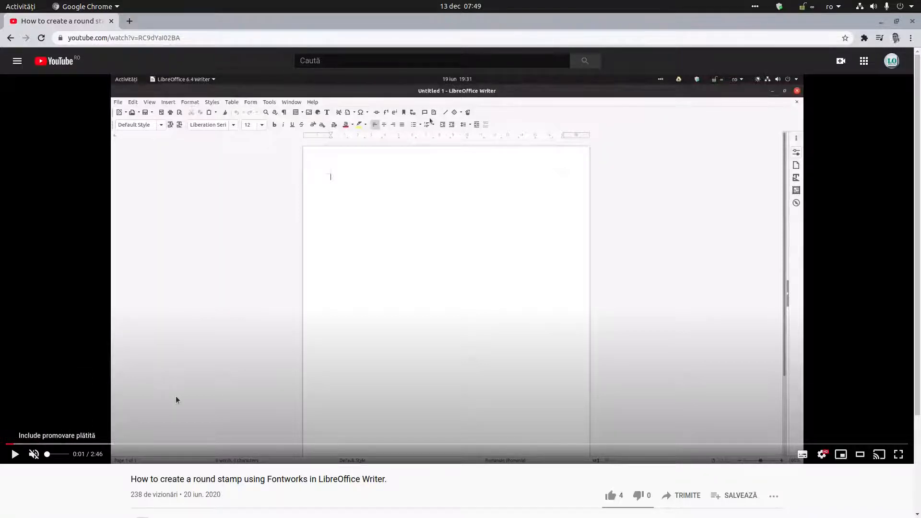
mouse_move(211, 404)
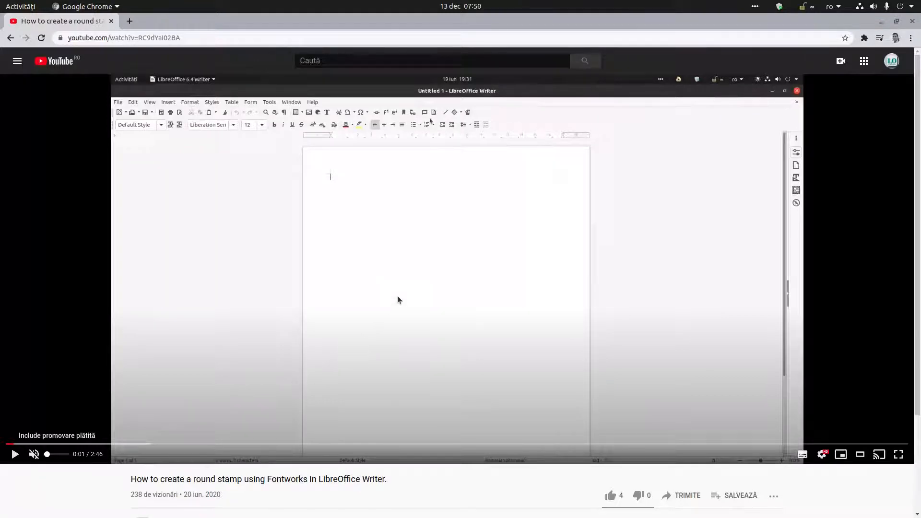
mouse_move(412, 290)
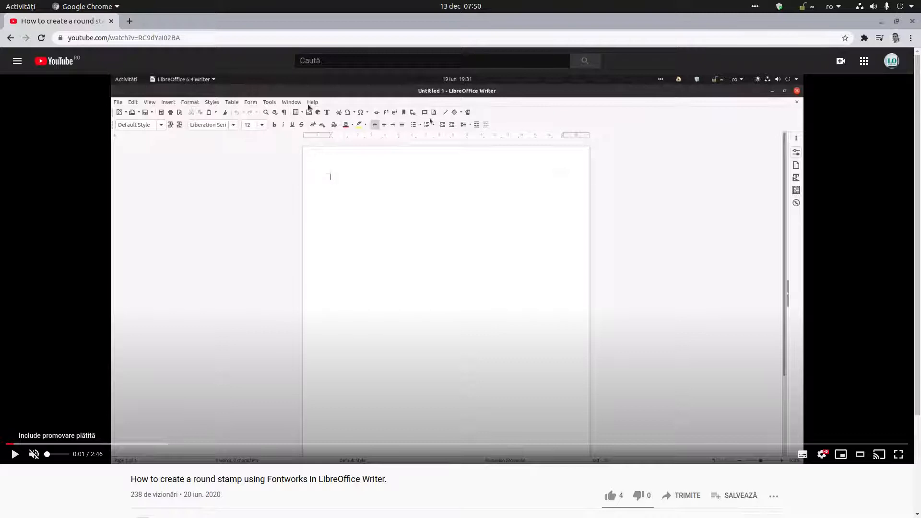
scroll("down", 3)
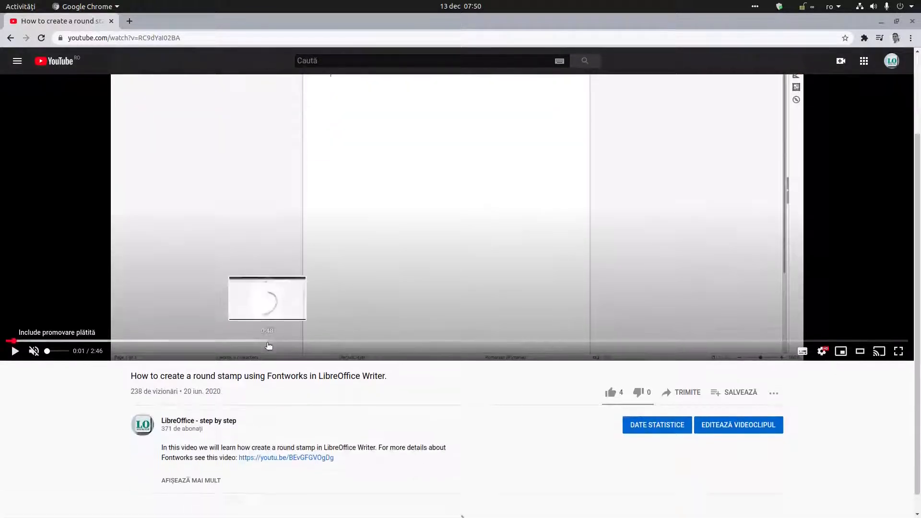
scroll("down", 3)
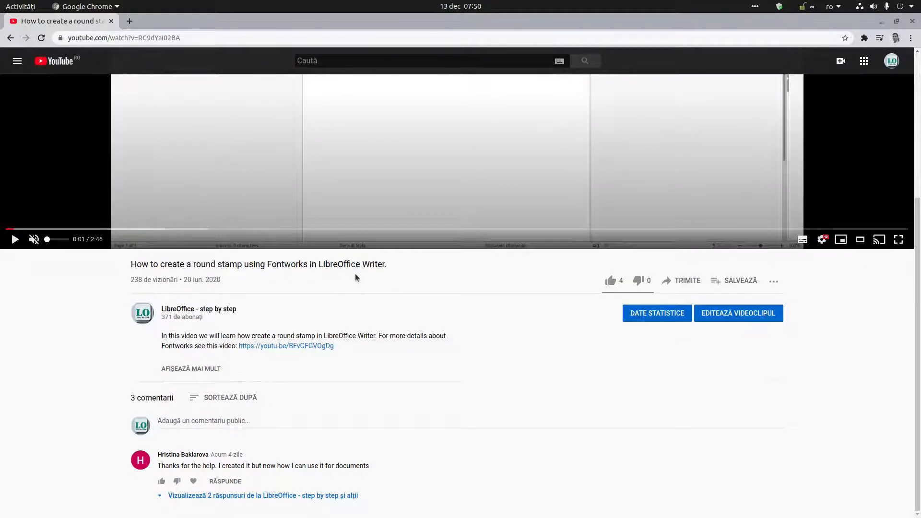
mouse_move(182, 454)
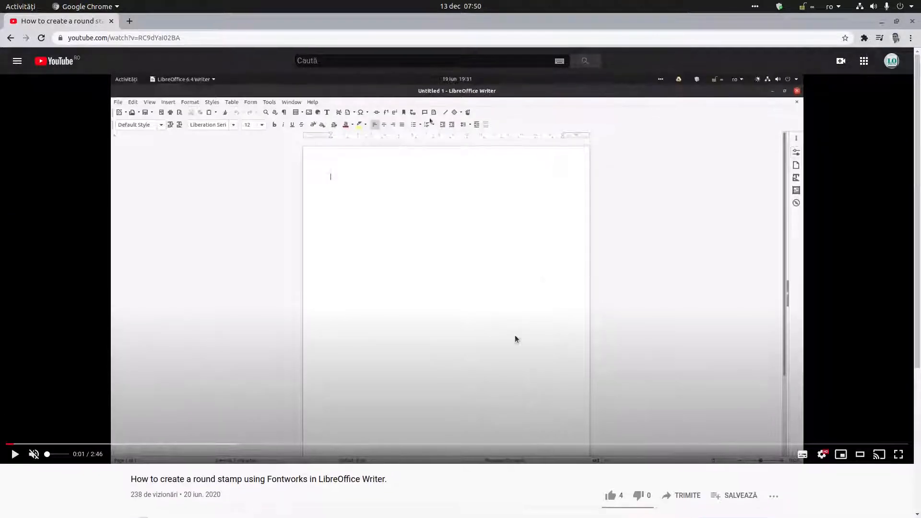
mouse_move(444, 282)
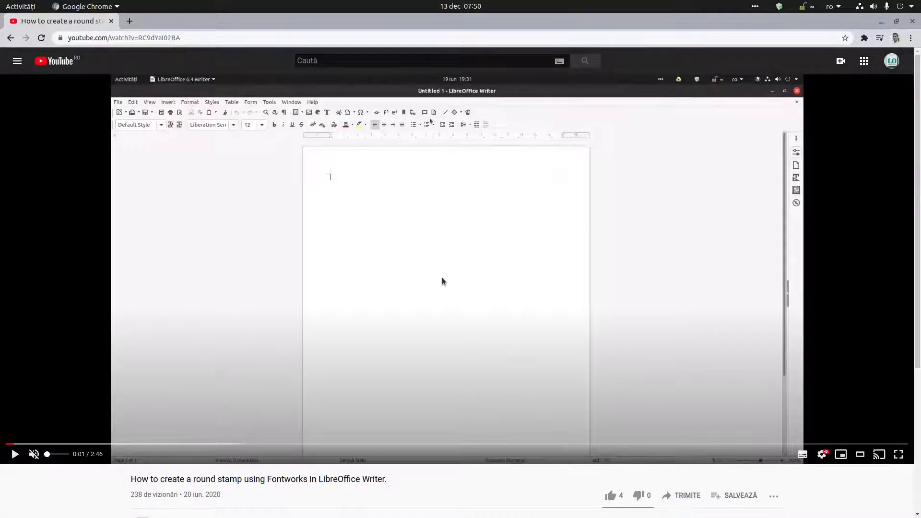
mouse_move(914, 55)
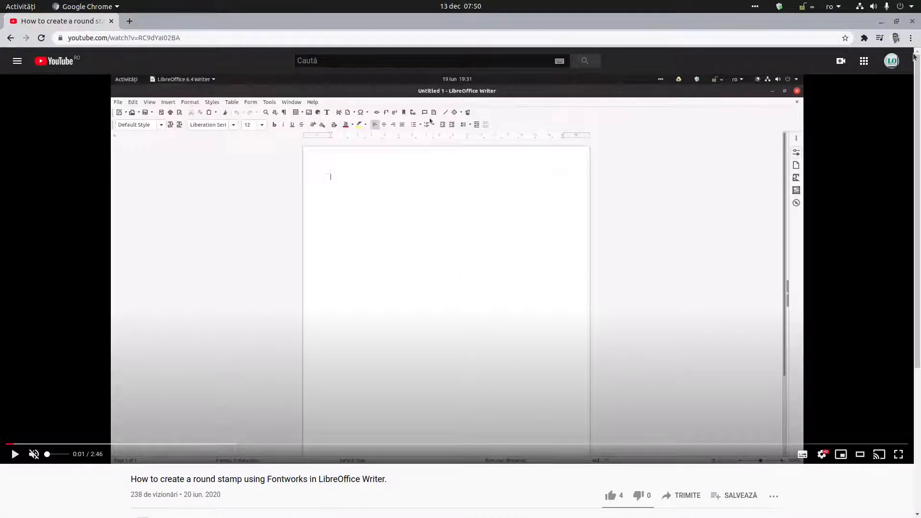
mouse_move(541, 171)
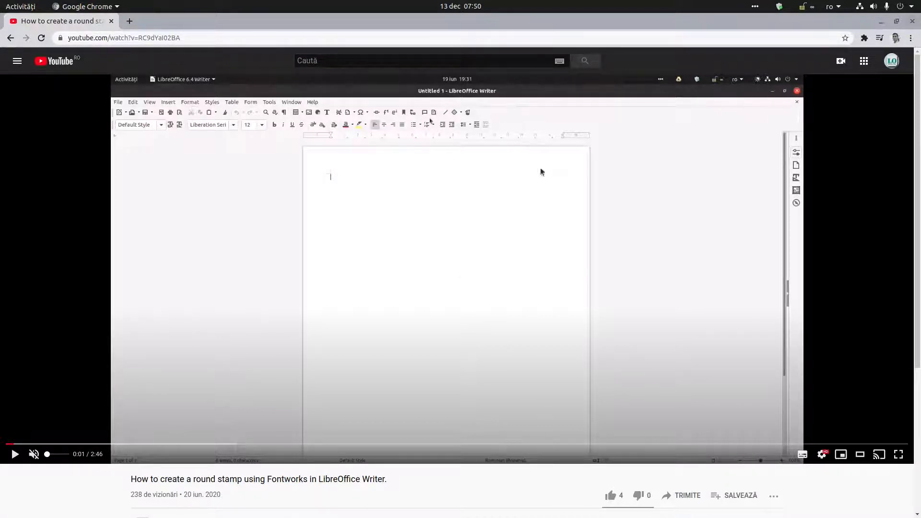
scroll("down", 3)
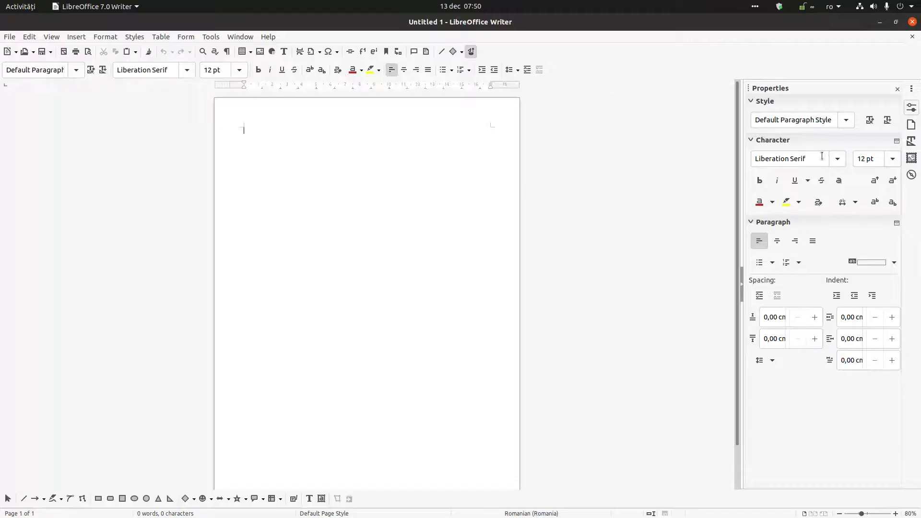
- Close the Properties side panel and bring up the Fontwork Gallery over the blank page
left_click(897, 89)
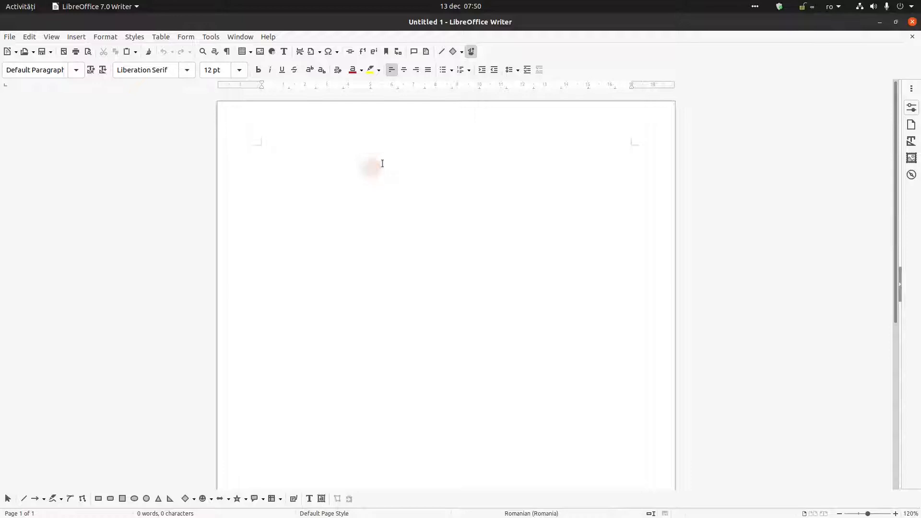
mouse_move(215, 134)
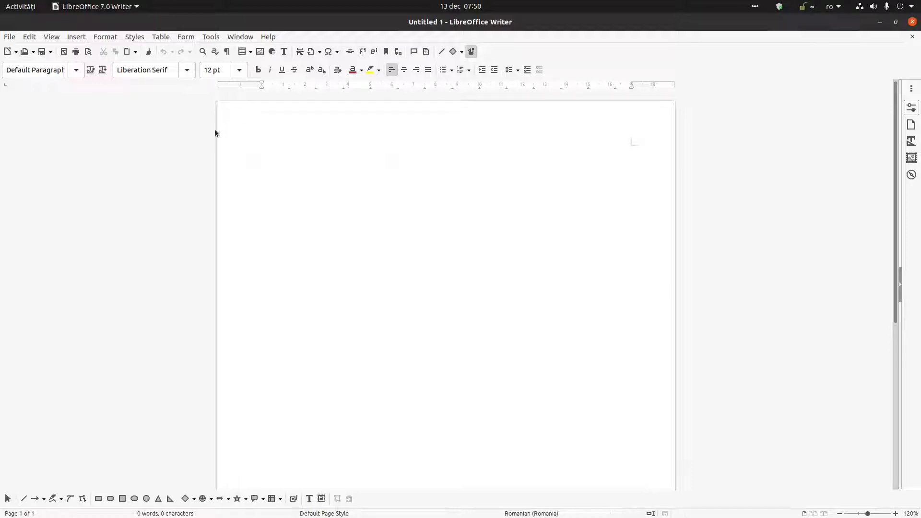
left_click(261, 149)
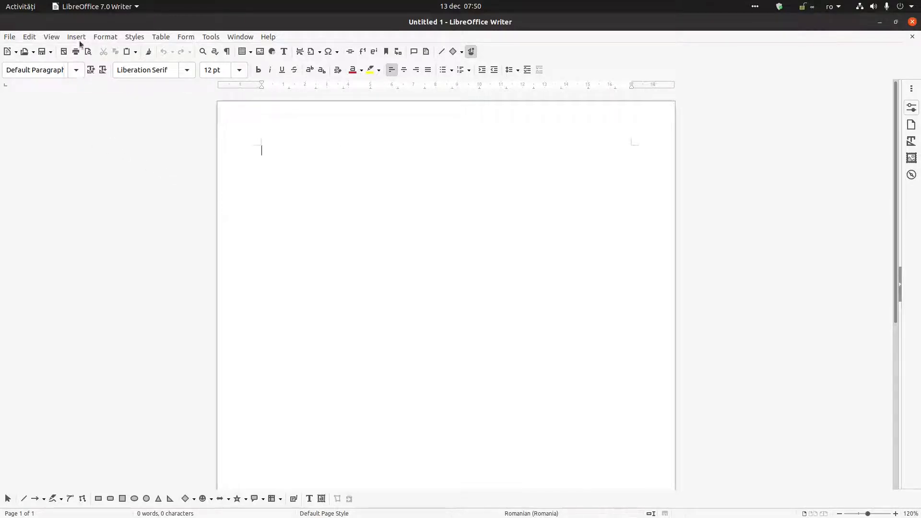
left_click(76, 37)
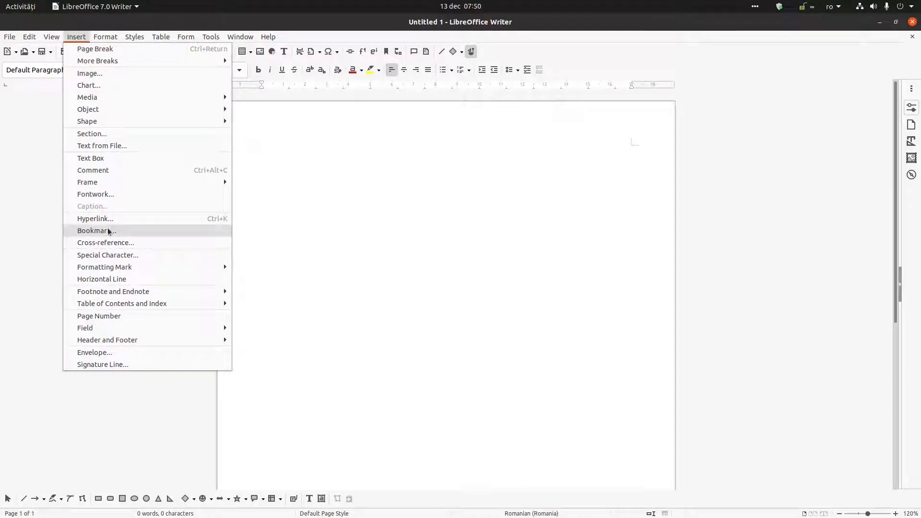
left_click(95, 193)
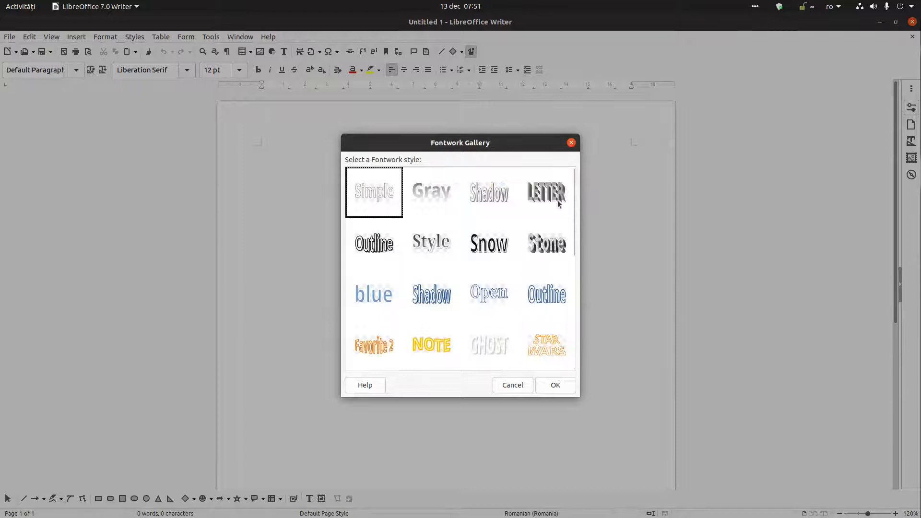
mouse_move(534, 323)
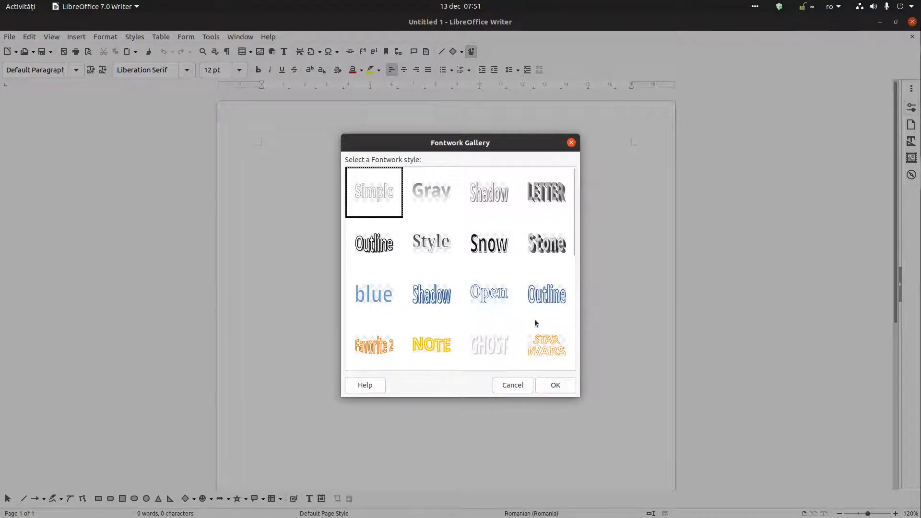
mouse_move(431, 242)
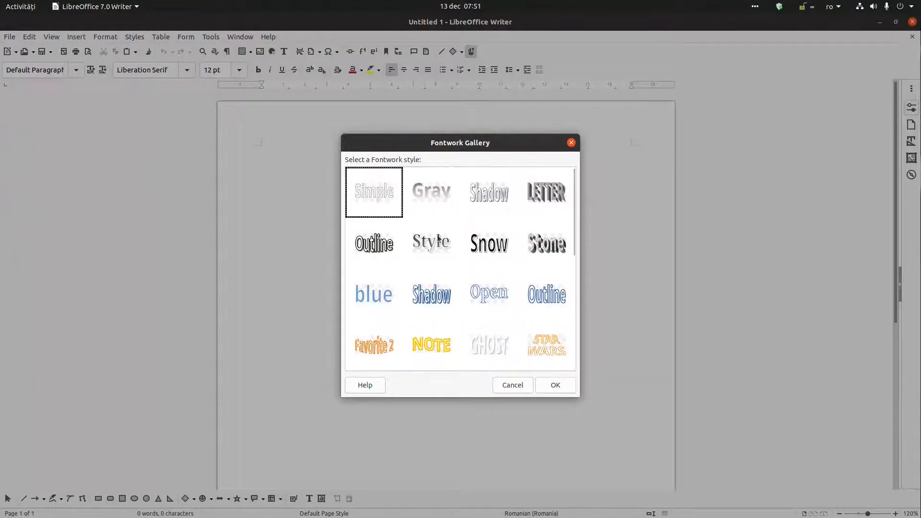
- Check the LibreOffice version in the About dialog and dismiss it
left_click(268, 37)
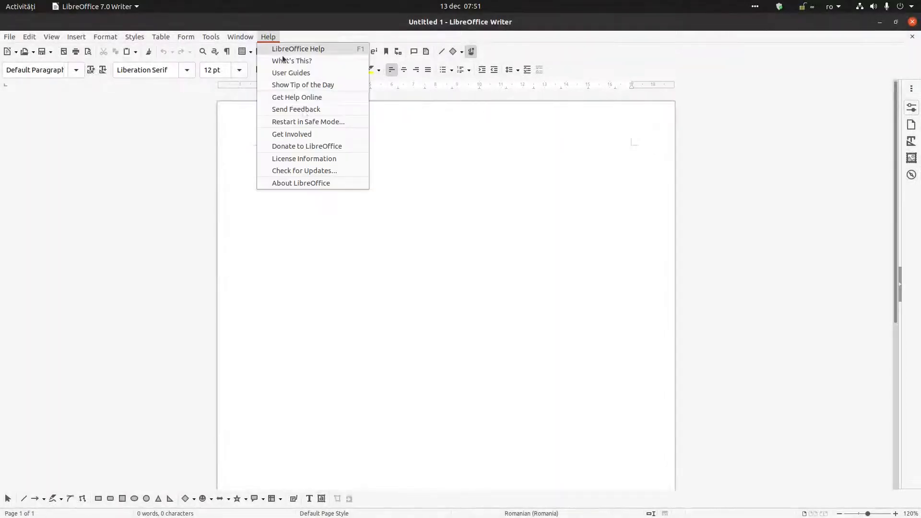
left_click(300, 183)
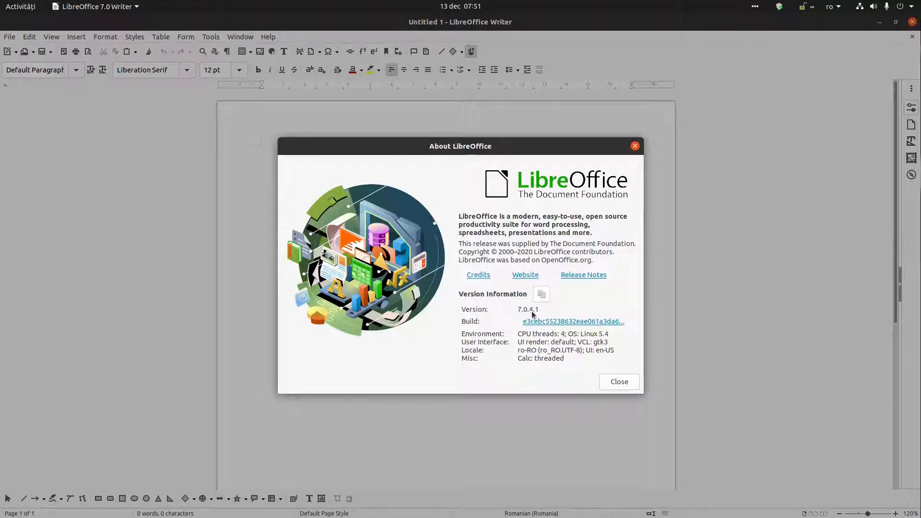
left_click(618, 381)
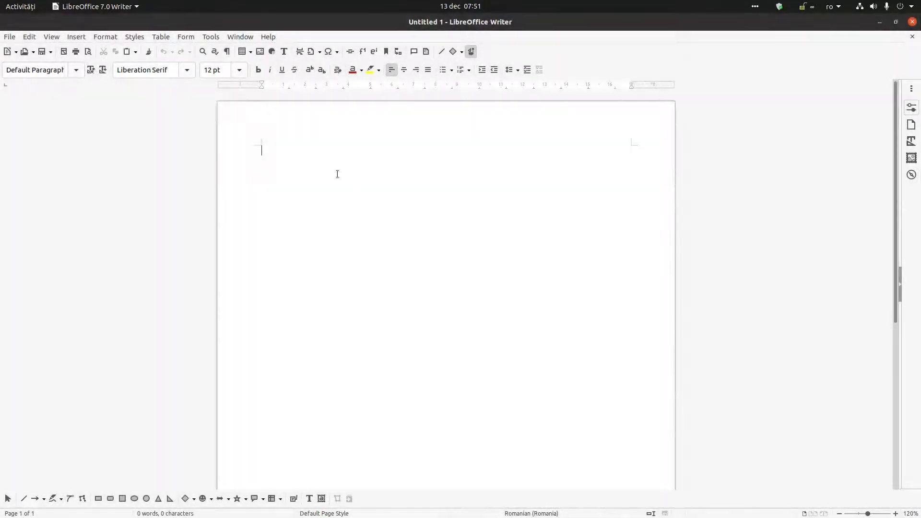
- Insert the circular Donuts Fontwork style from the gallery onto the page
left_click(76, 37)
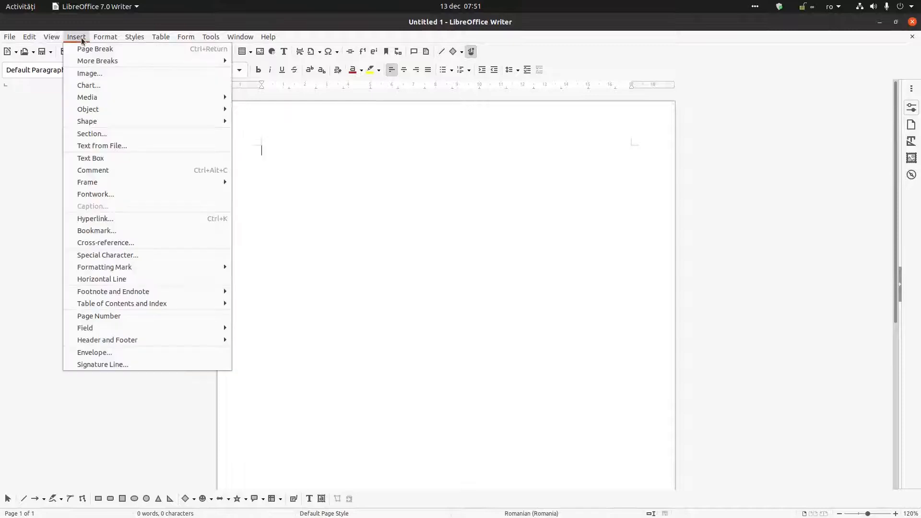
mouse_move(142, 216)
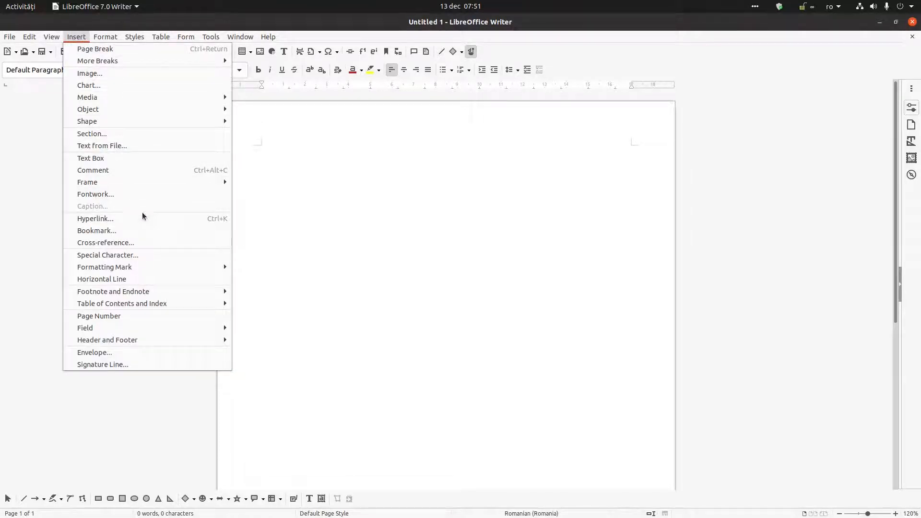
mouse_move(137, 196)
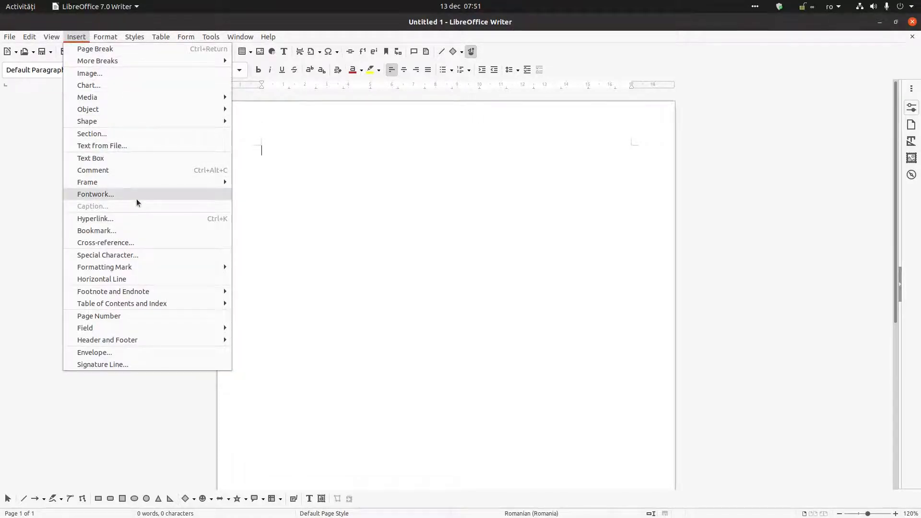
left_click(95, 194)
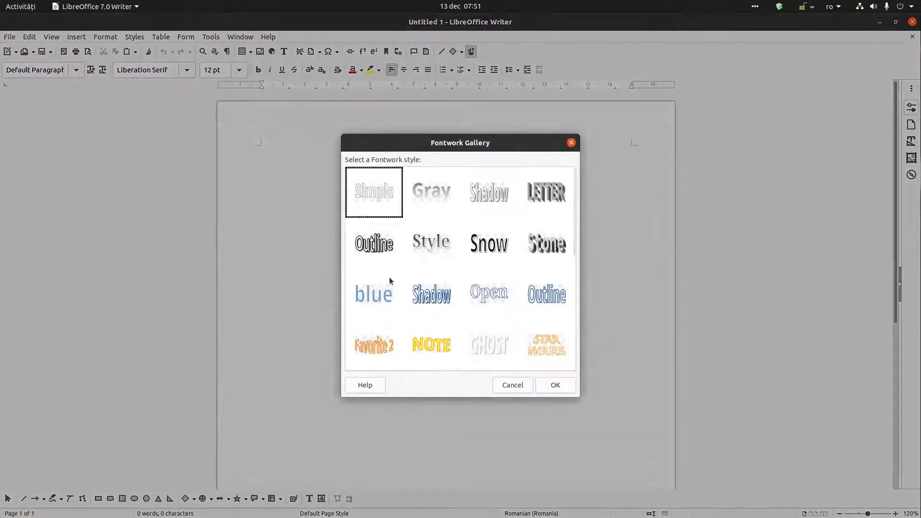
scroll("down", 3)
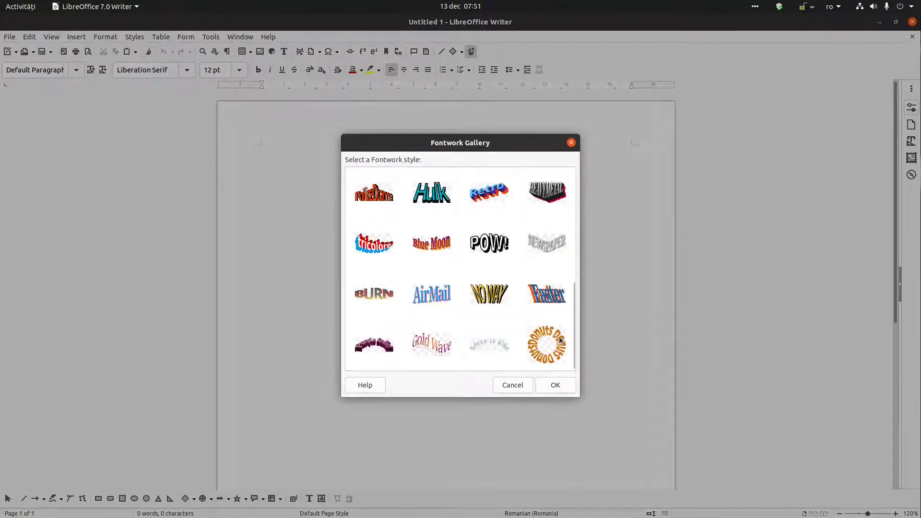
left_click(546, 345)
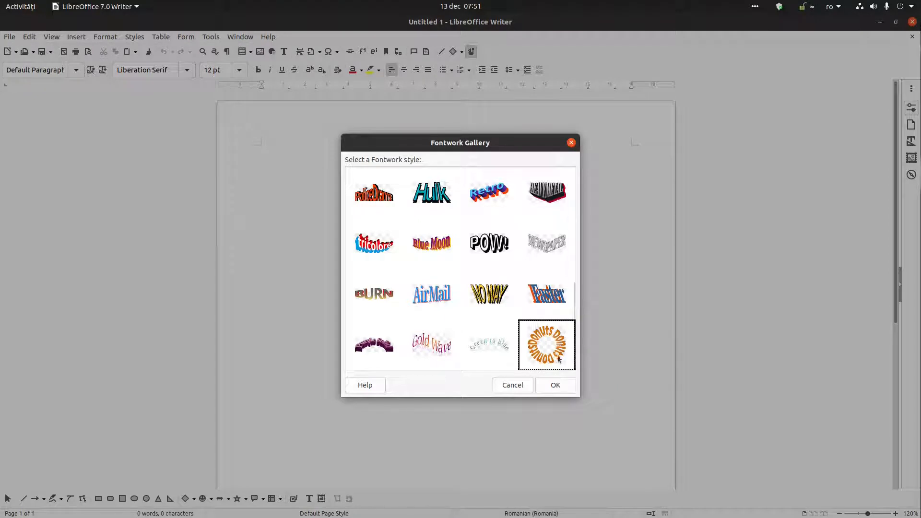
mouse_move(565, 374)
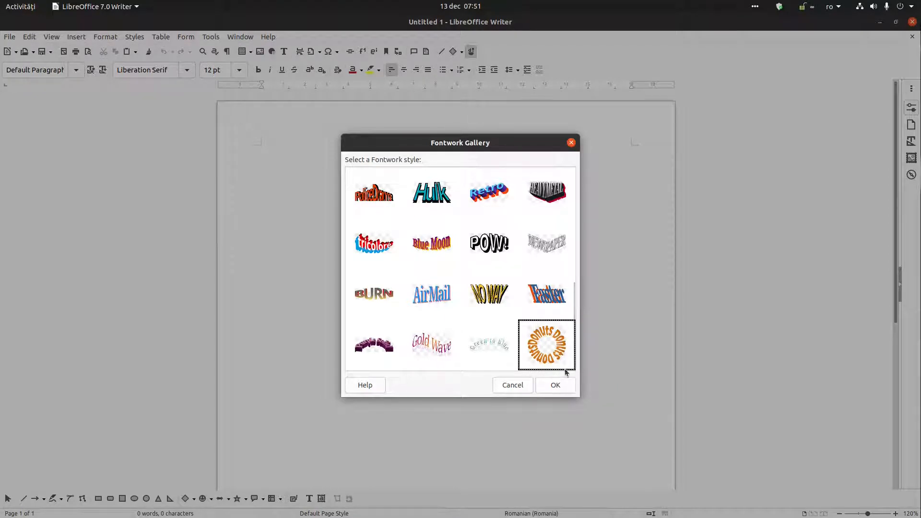
left_click(555, 385)
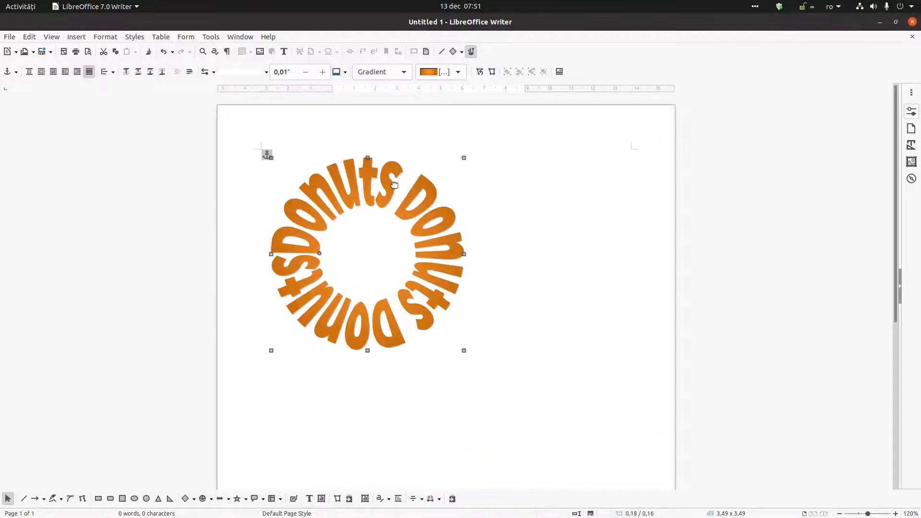
- Replace the ring text with 'My Company Name | My Company Phone | My Company Address'
double_click(368, 247)
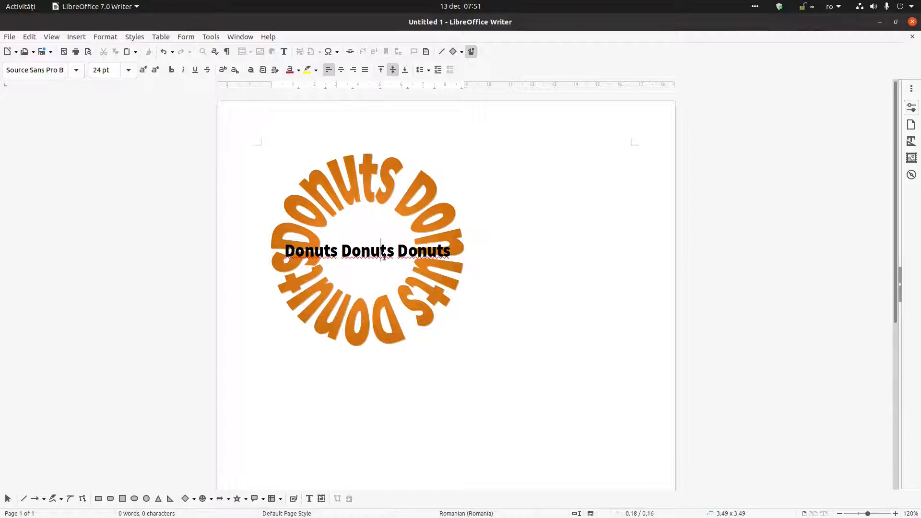
type("My")
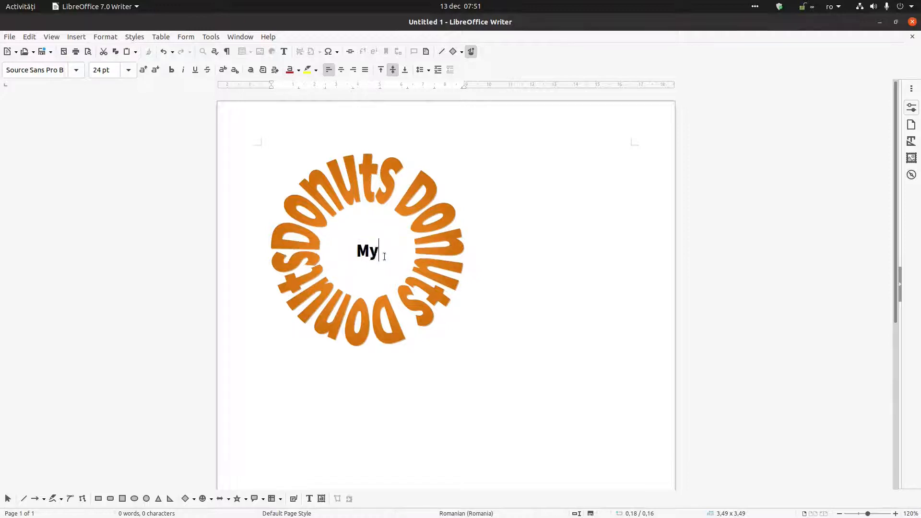
type("C")
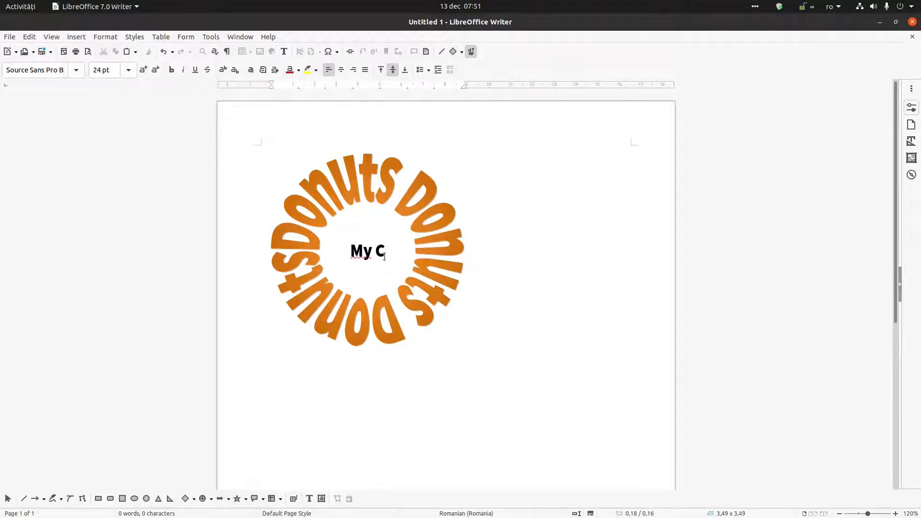
type("ompany Name")
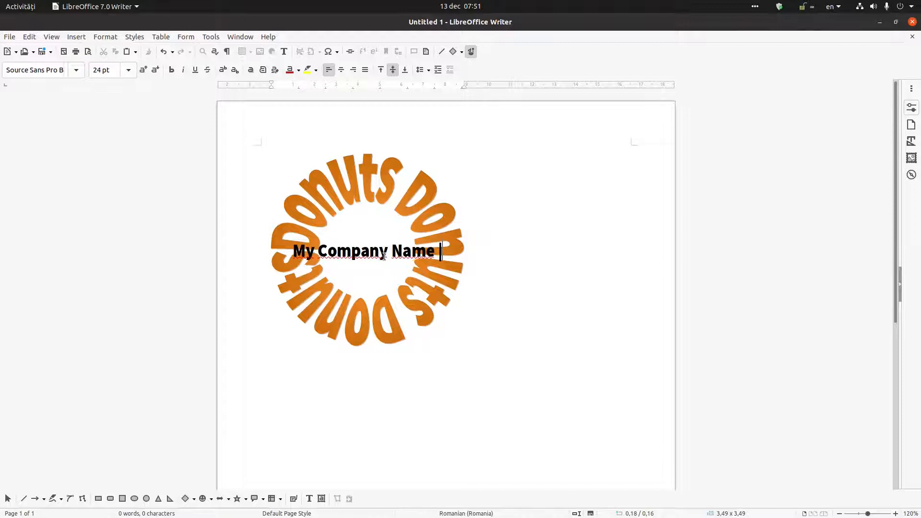
type("| My C")
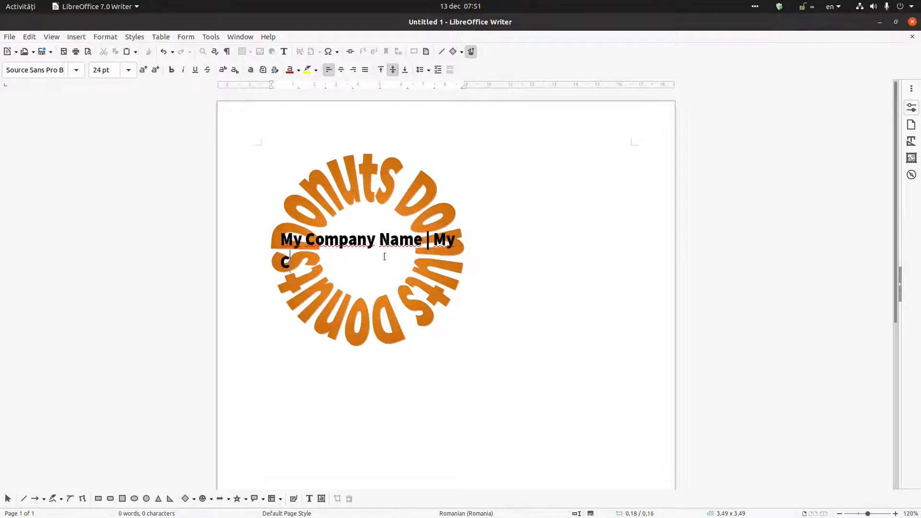
type("ompany")
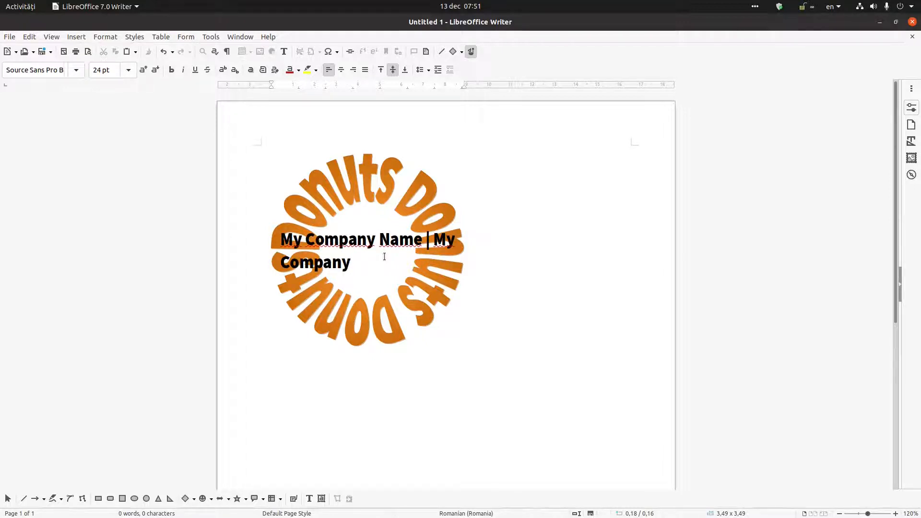
type("Pho")
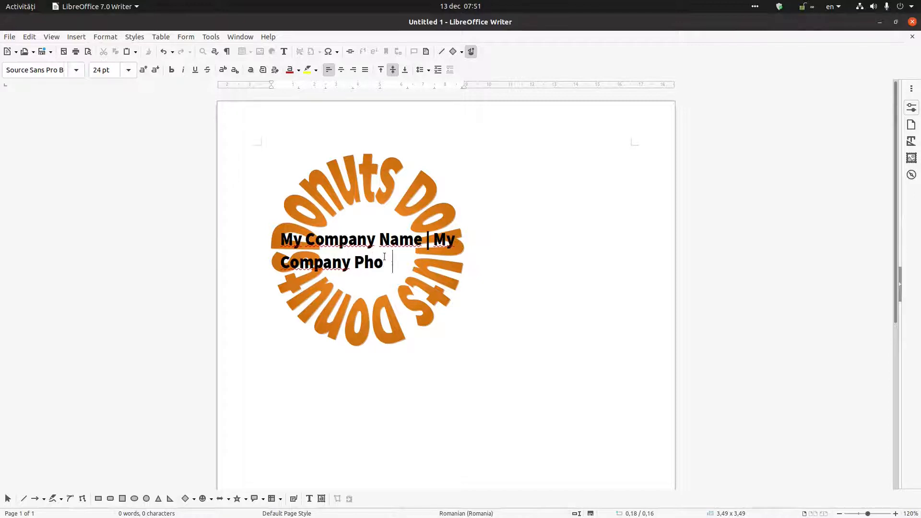
type("ne |")
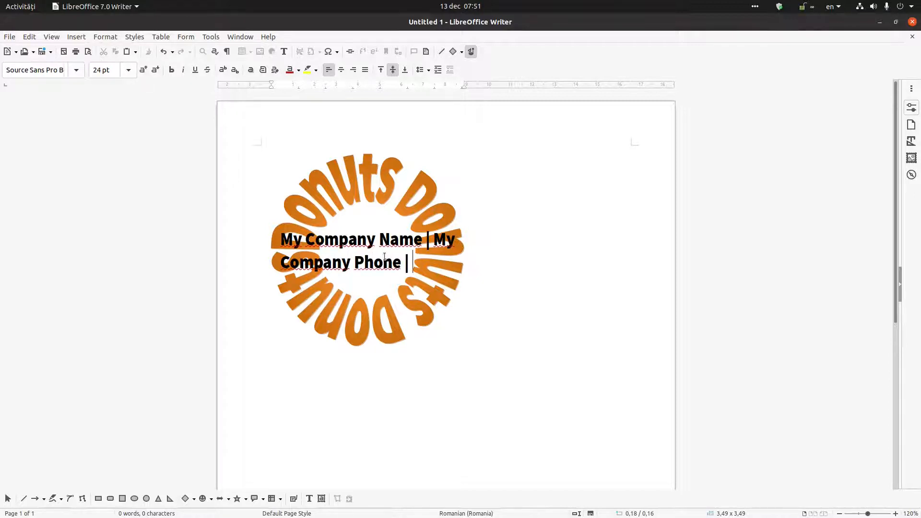
type("My c")
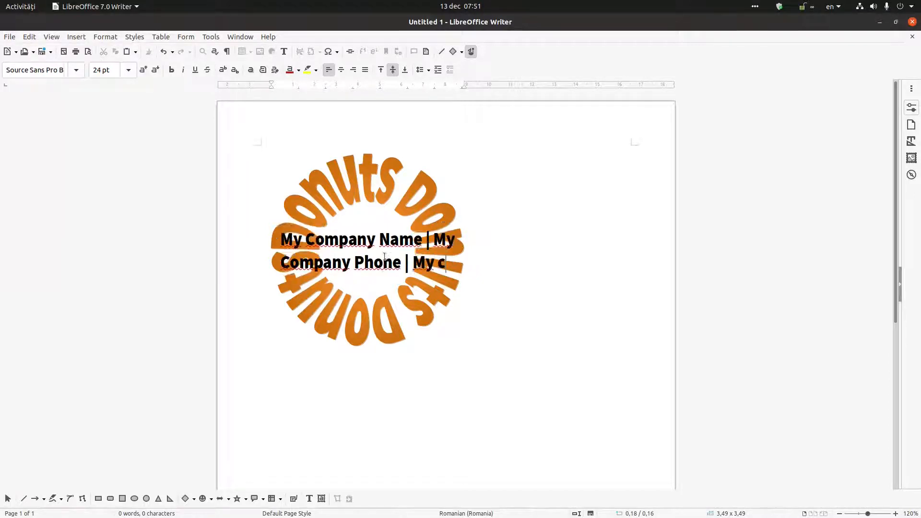
type("omapny")
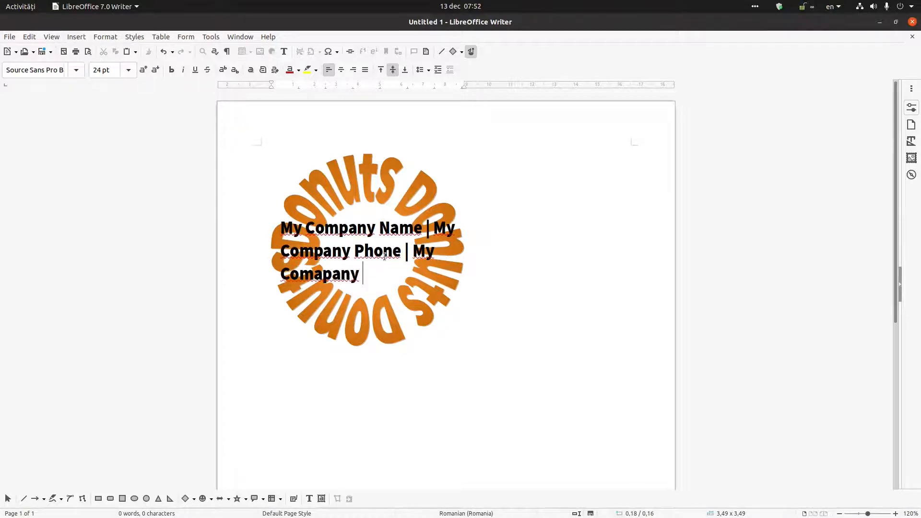
key("BackSpace")
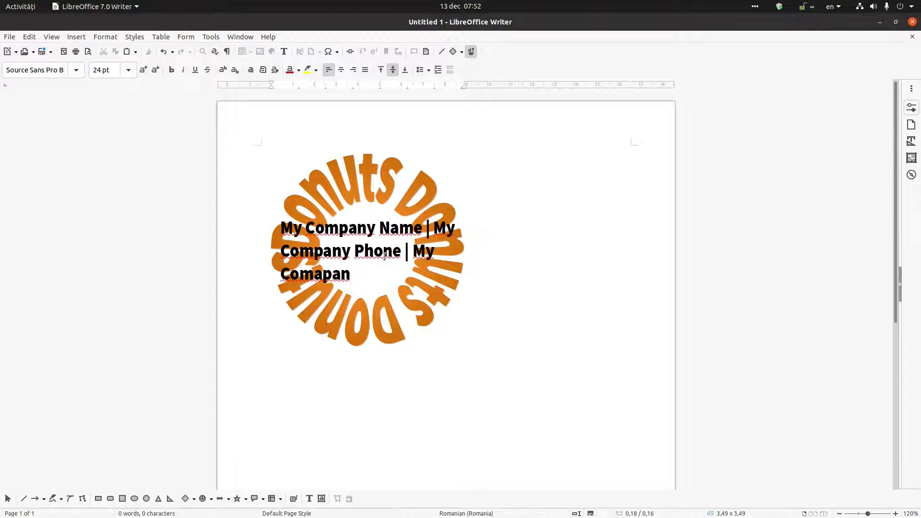
key("BackSpace")
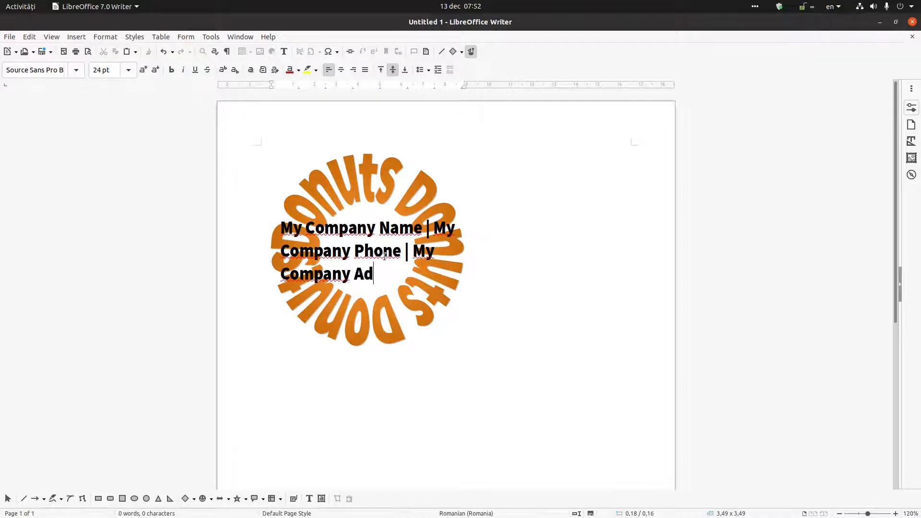
type("dress")
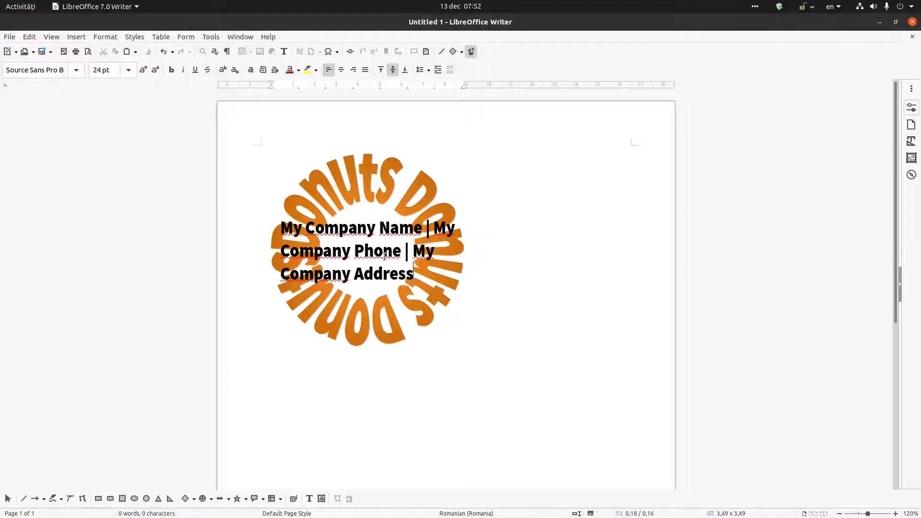
left_click(478, 204)
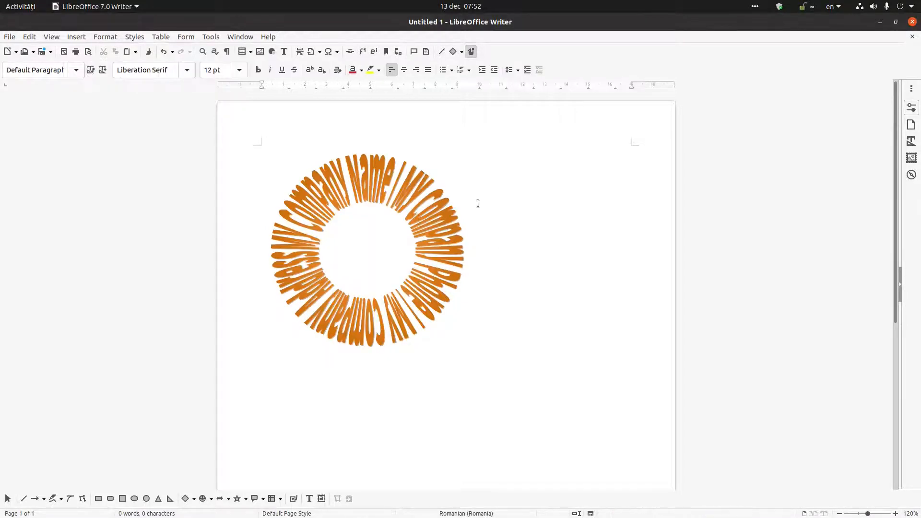
- Flow the company text around the circle and shrink the ring near the page's top left
left_click(367, 252)
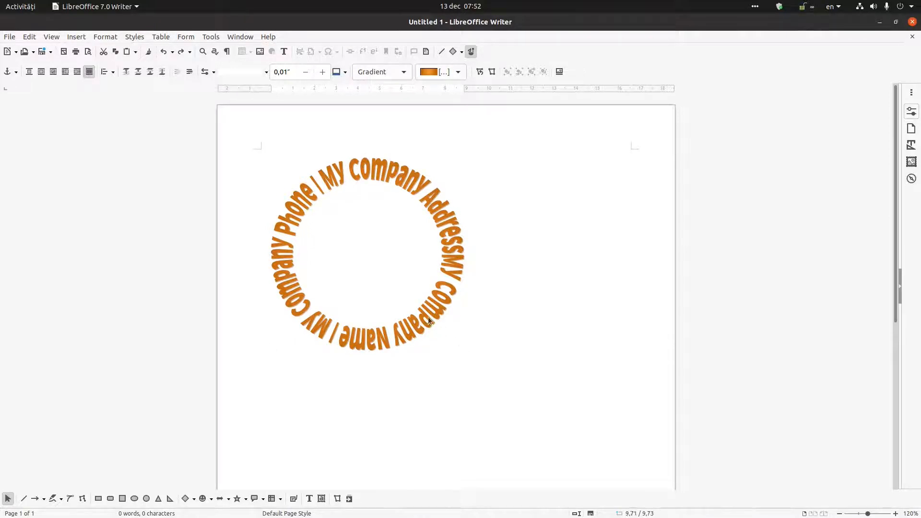
left_click(364, 252)
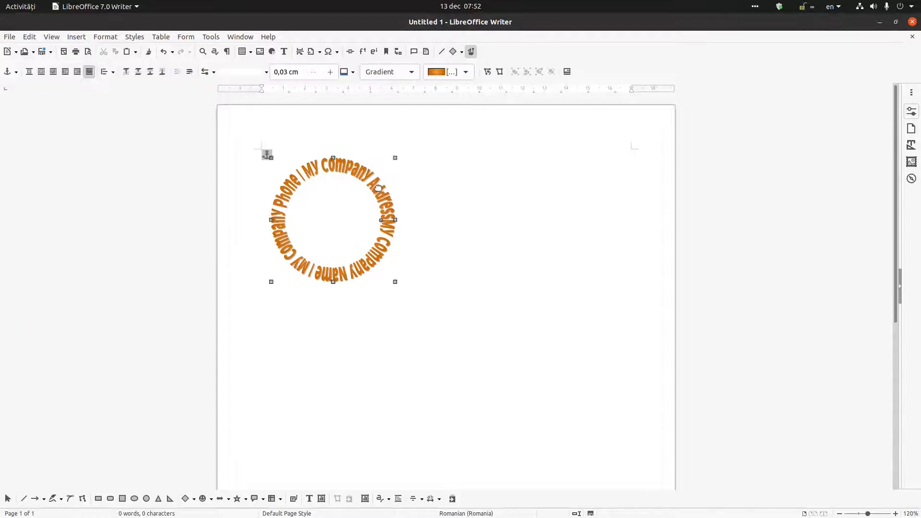
- Make the ring's gradient colours magenta and draw a filled circle inside it with the Ellipse tool
left_click(912, 112)
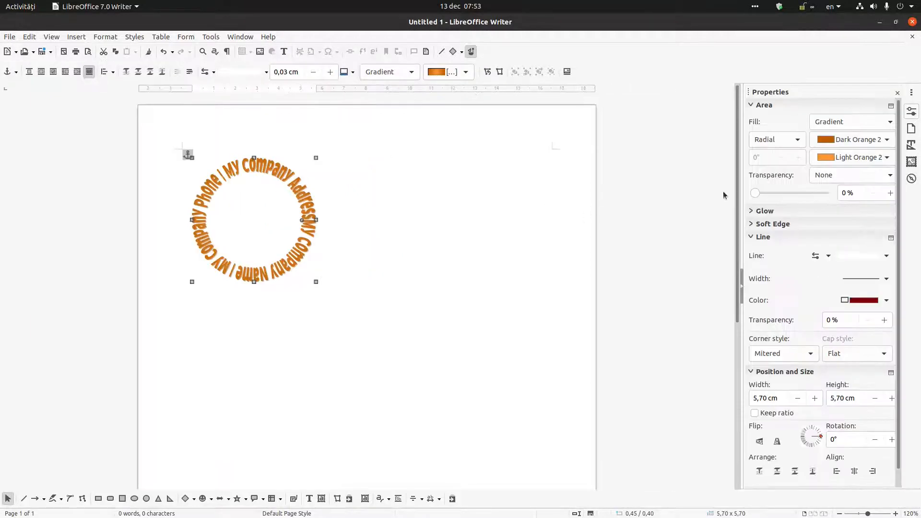
left_click(885, 157)
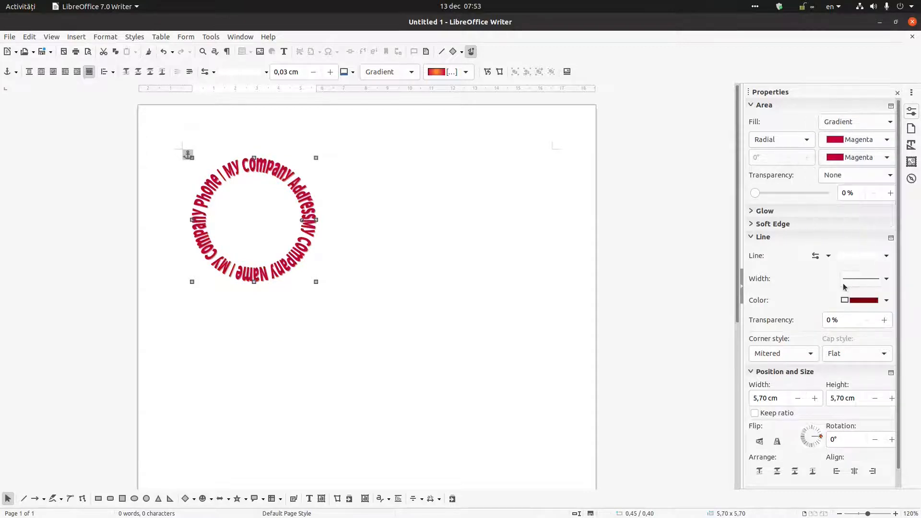
left_click(886, 300)
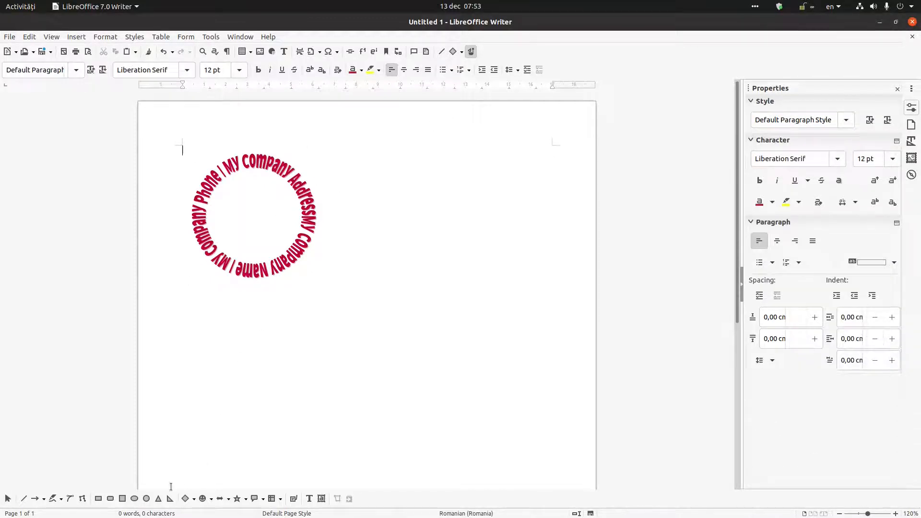
left_click(252, 217)
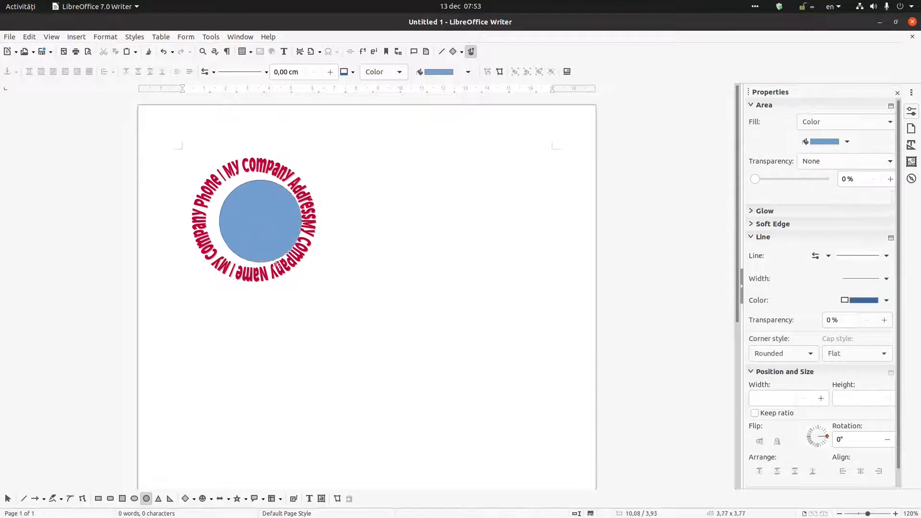
- Give the inner circle no fill and a 0.20 cm magenta outline
left_click(258, 220)
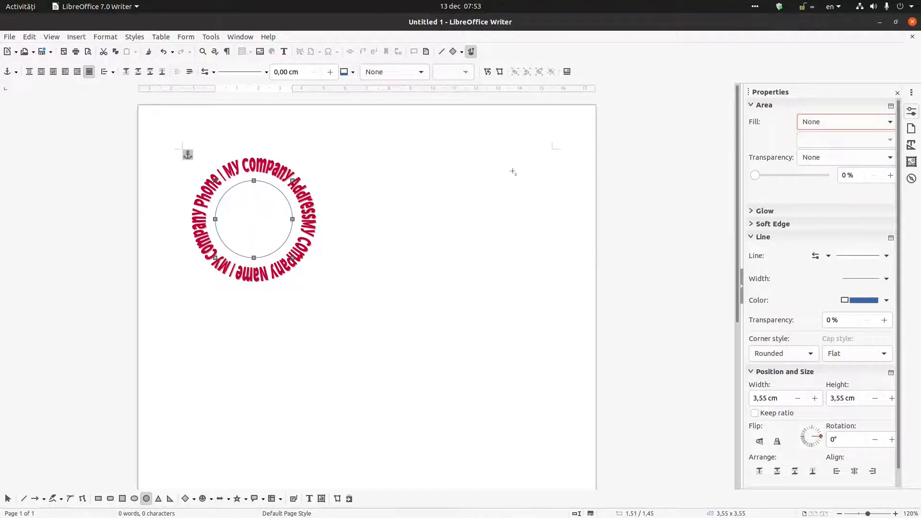
left_click(329, 71)
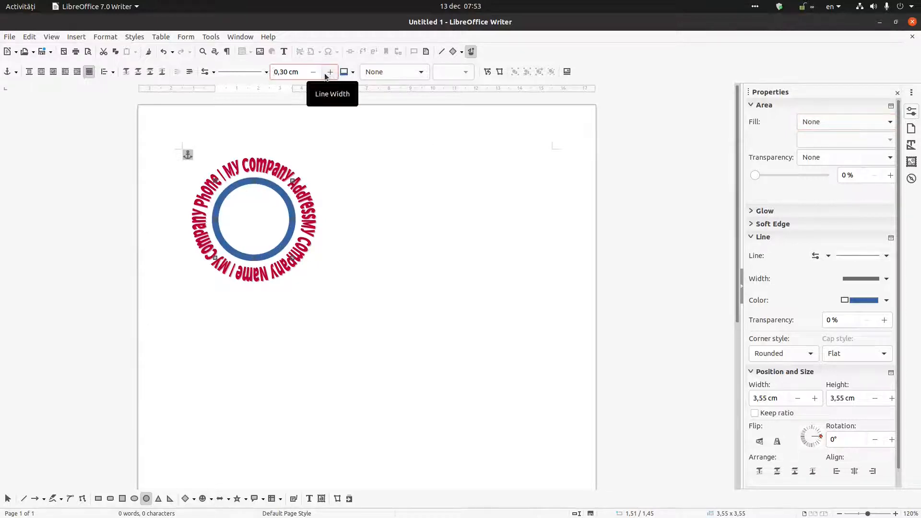
left_click(313, 72)
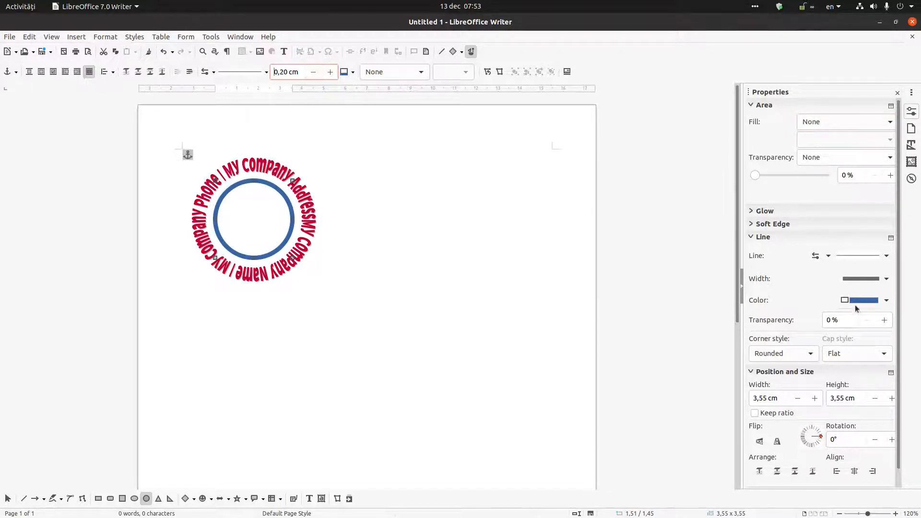
left_click(886, 300)
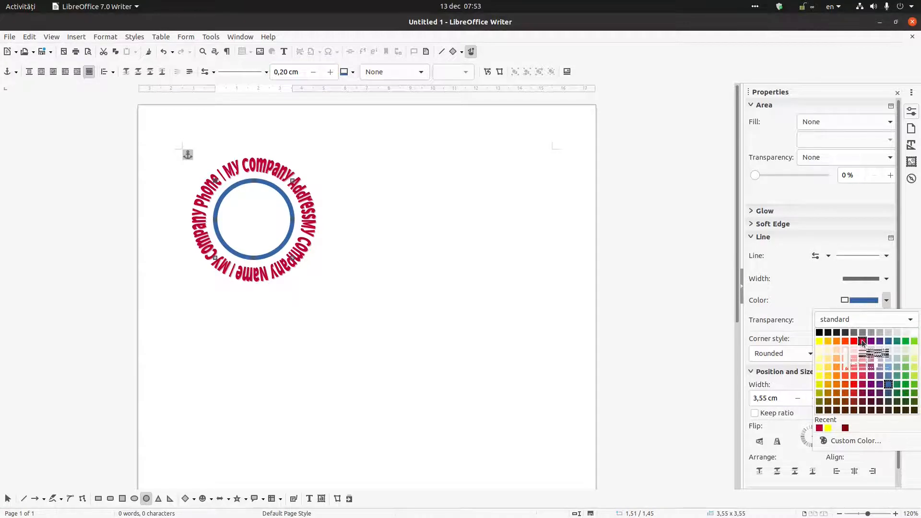
left_click(819, 428)
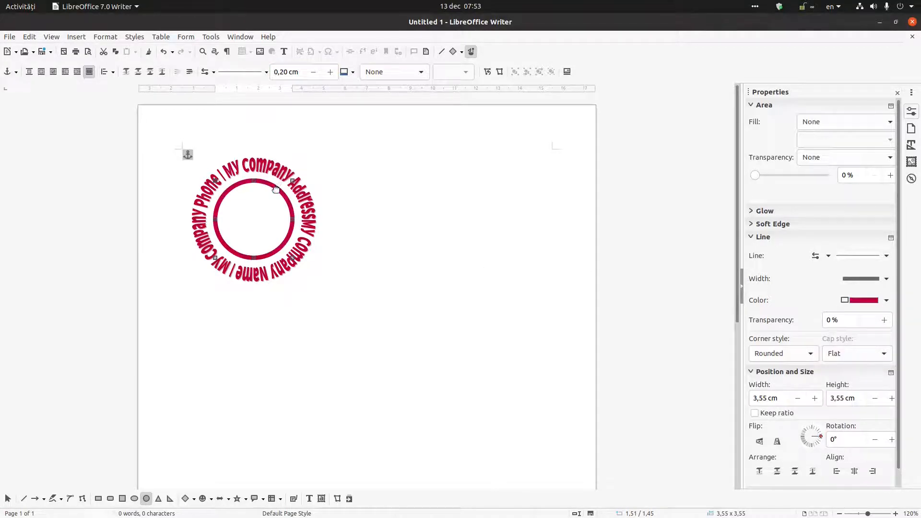
left_click(387, 203)
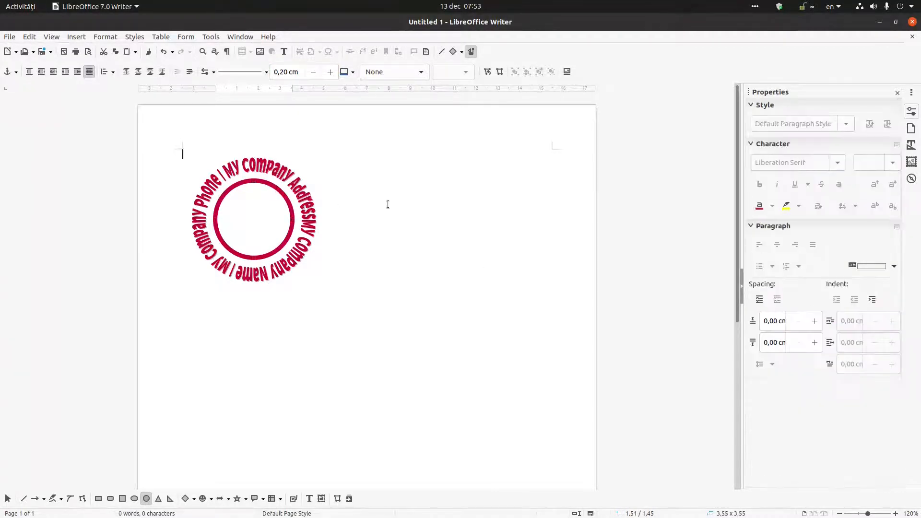
left_click(254, 221)
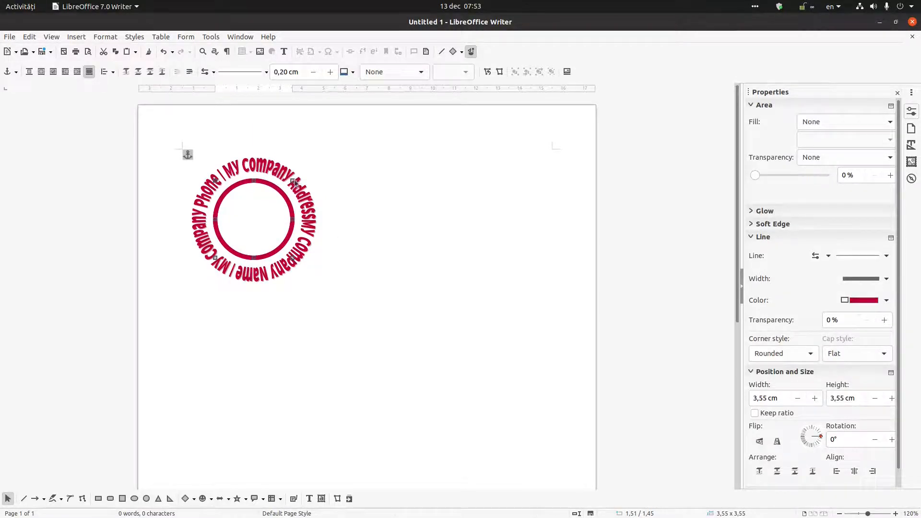
- Enlarge a copied circle outline so it encloses the text ring as an outer border
left_click_drag(291, 182, 332, 161)
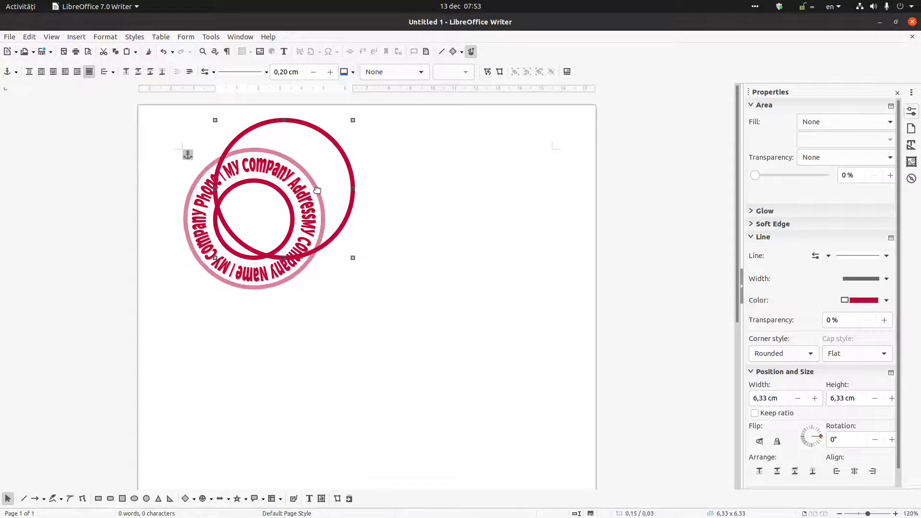
left_click(397, 212)
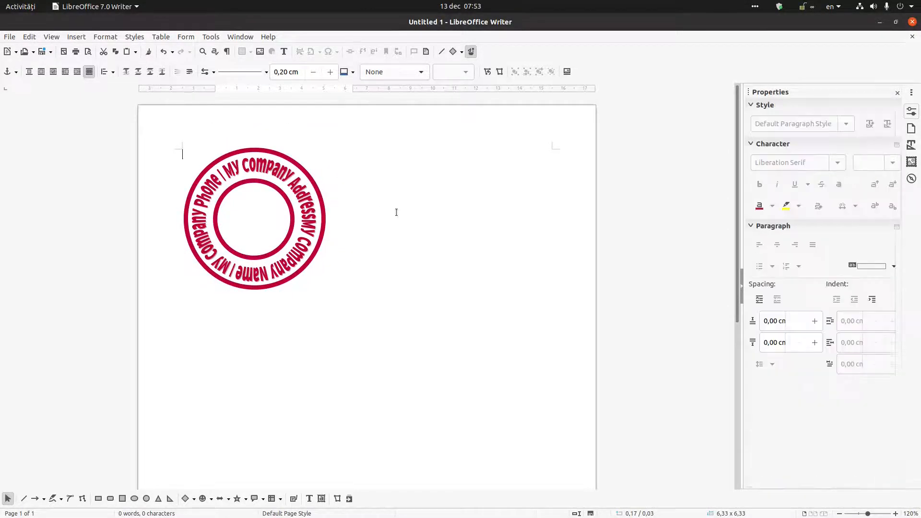
left_click(373, 268)
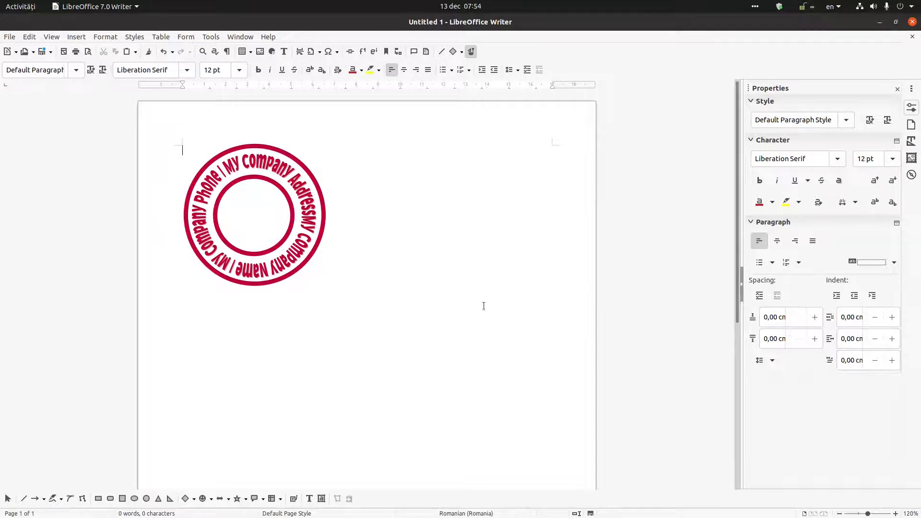
left_click(252, 218)
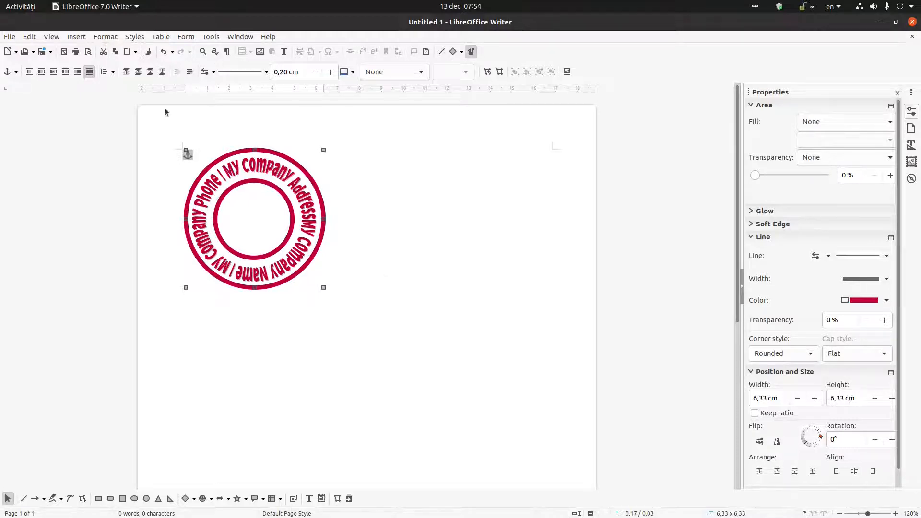
- Set all four page margins to 0,20 cm in Page Style and apply them
left_click(105, 36)
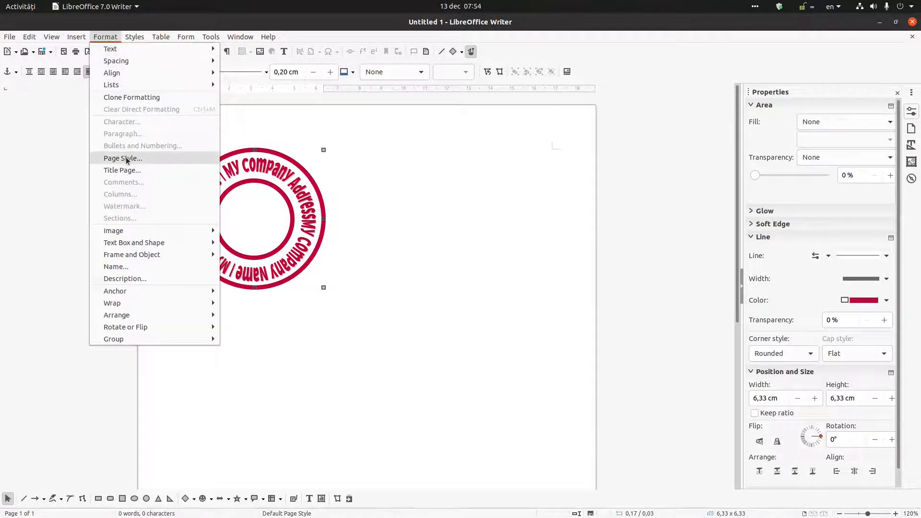
left_click(122, 159)
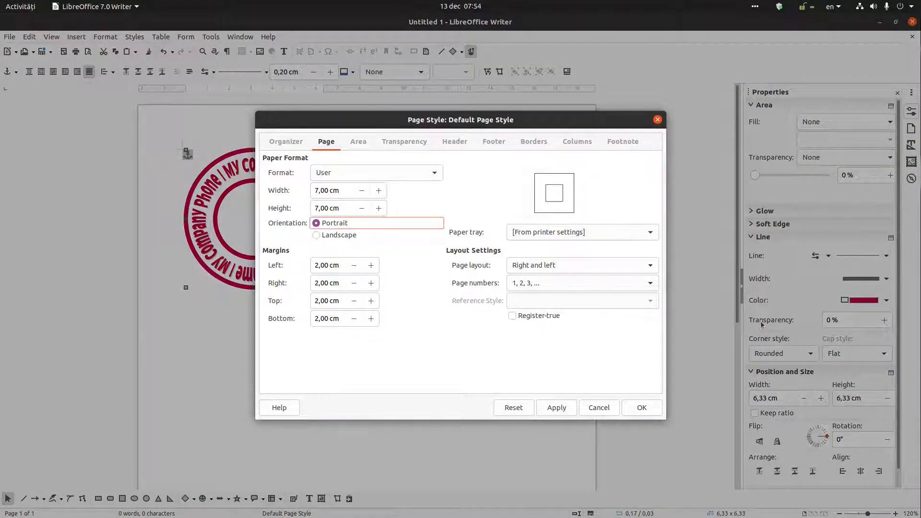
mouse_move(462, 279)
type("0,2")
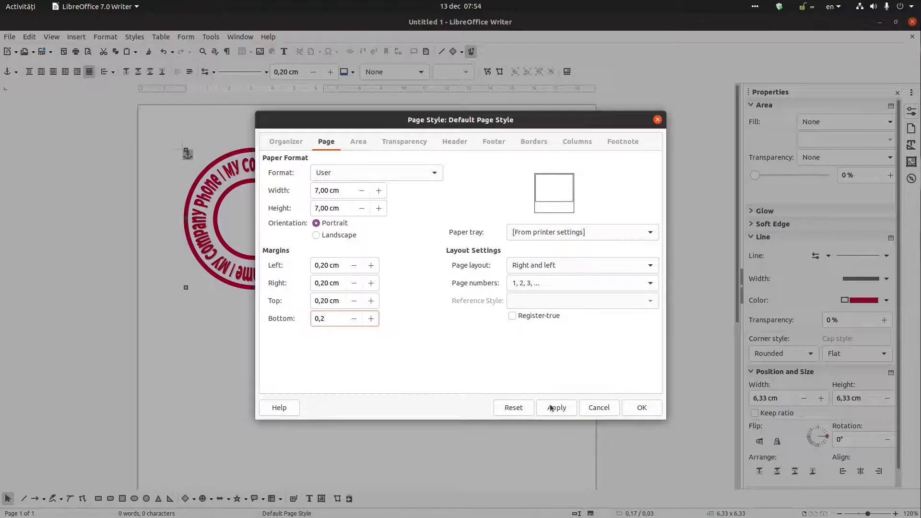
left_click(555, 408)
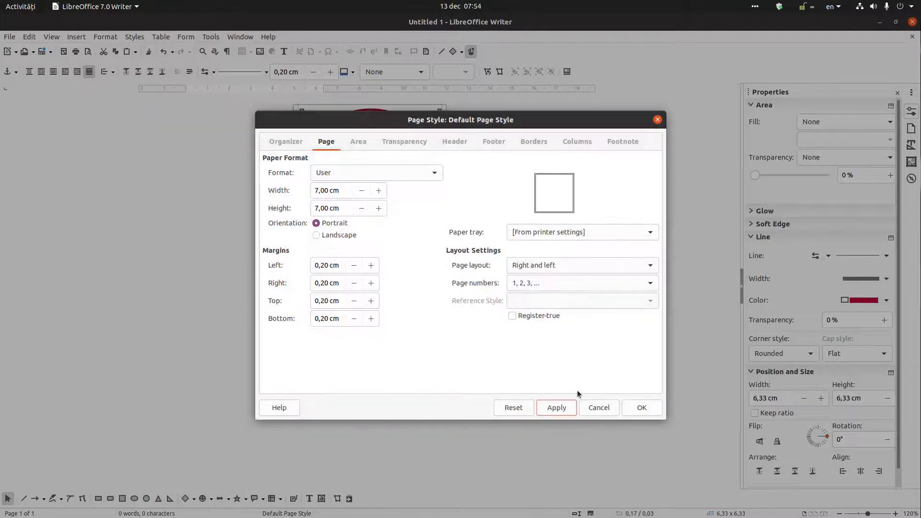
left_click(641, 408)
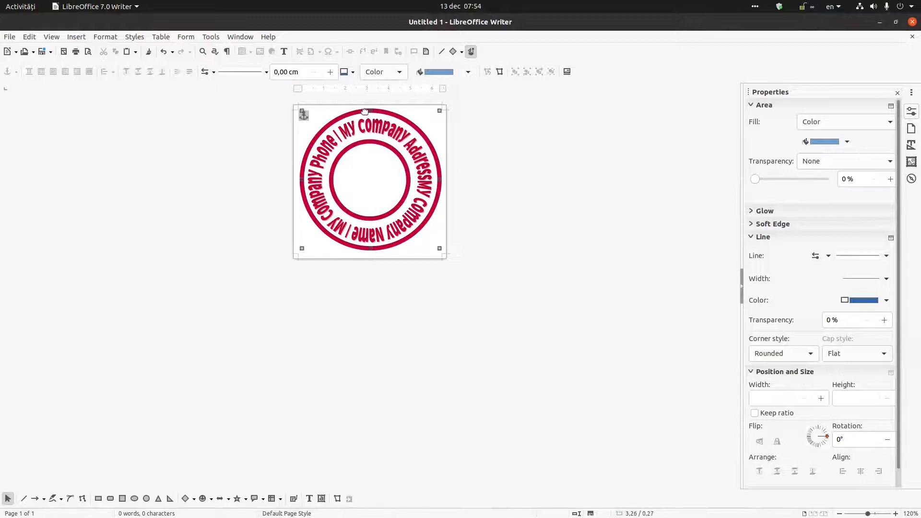
- Anchor the stamp drawing to the page and centre it with Align Objects
right_click(364, 177)
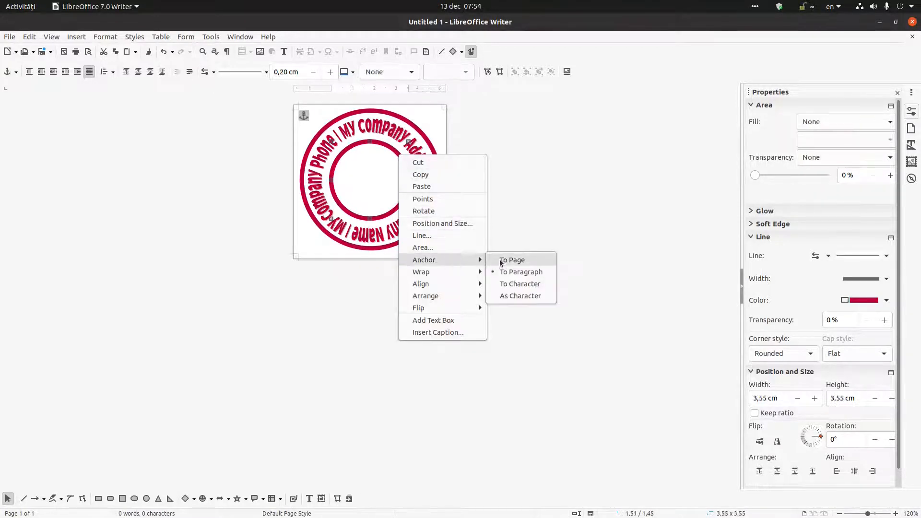
left_click(511, 260)
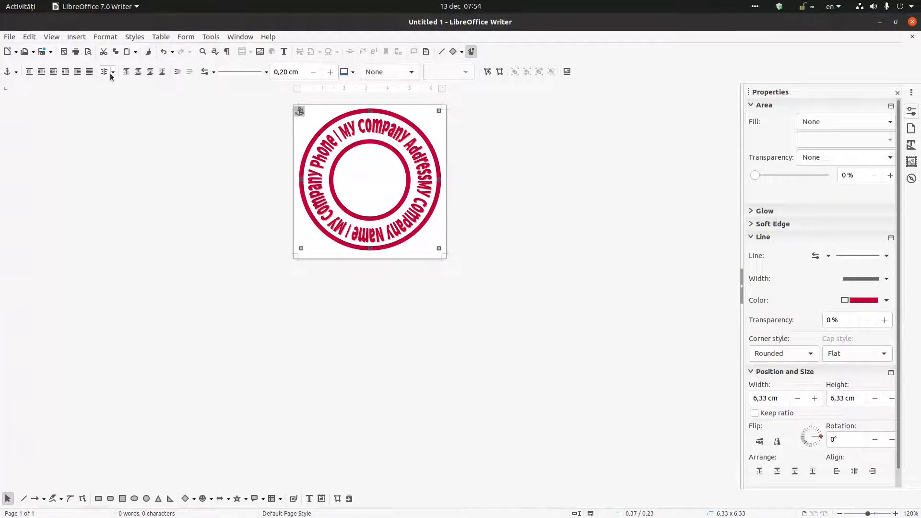
left_click(113, 72)
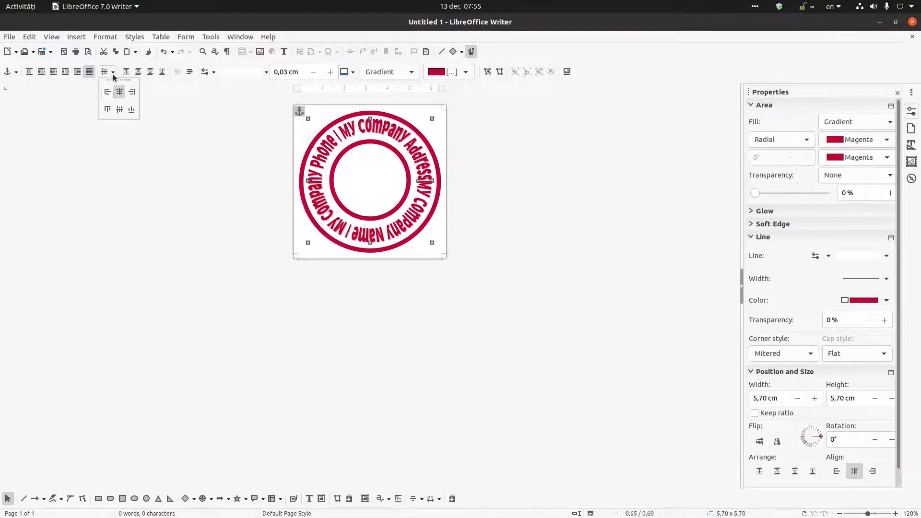
left_click(174, 110)
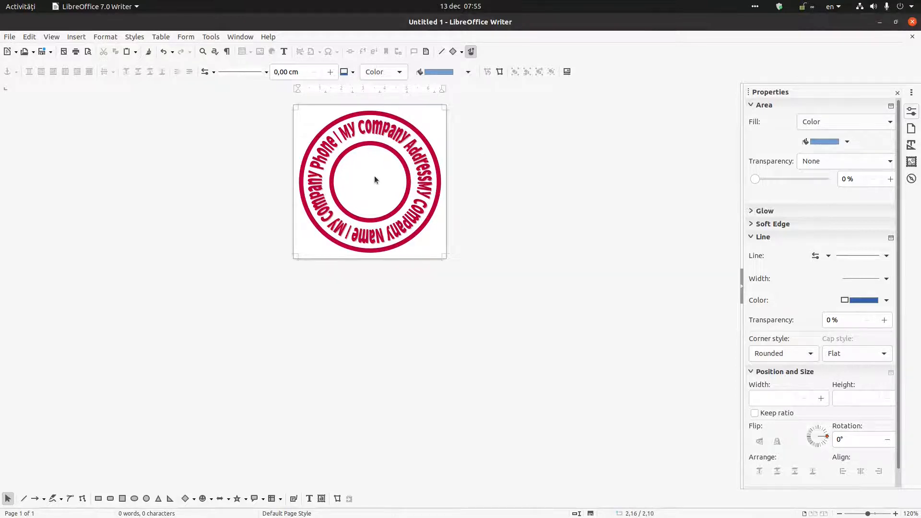
mouse_move(407, 154)
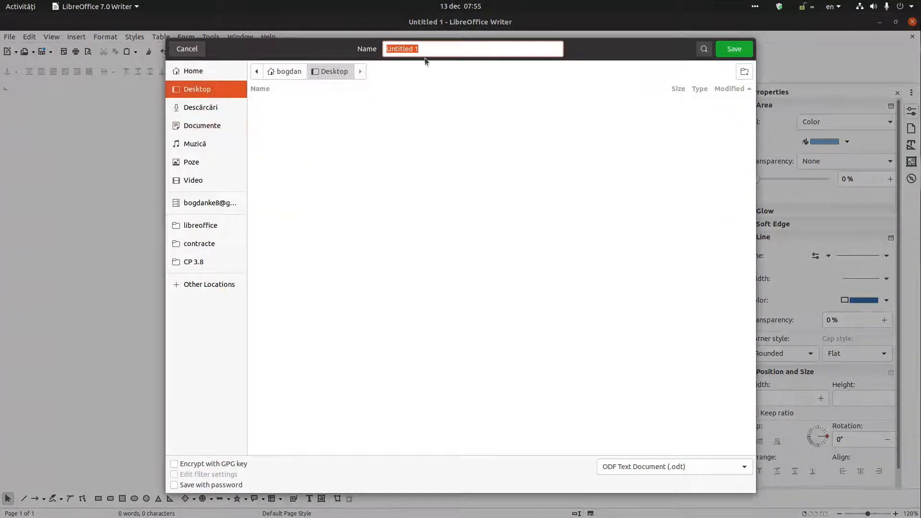
mouse_move(439, 49)
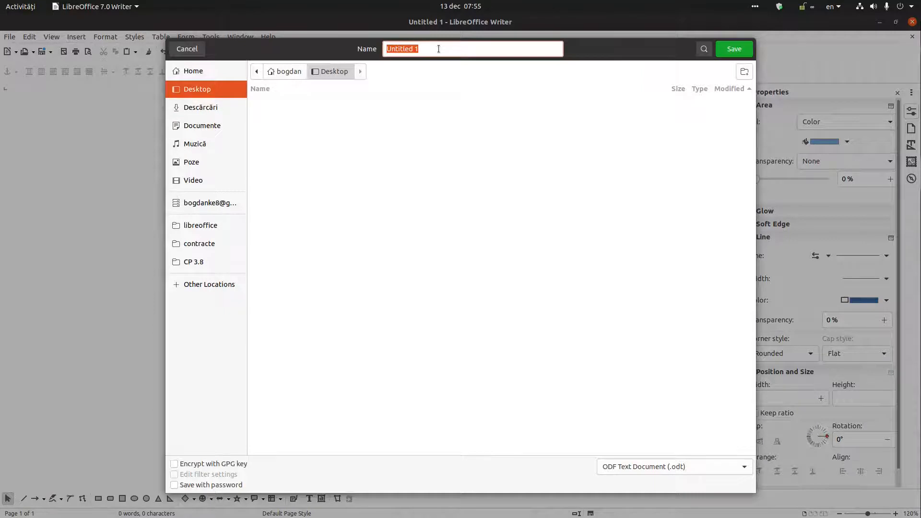
- Save the stamp document on the Desktop as V1.odt
type("V1")
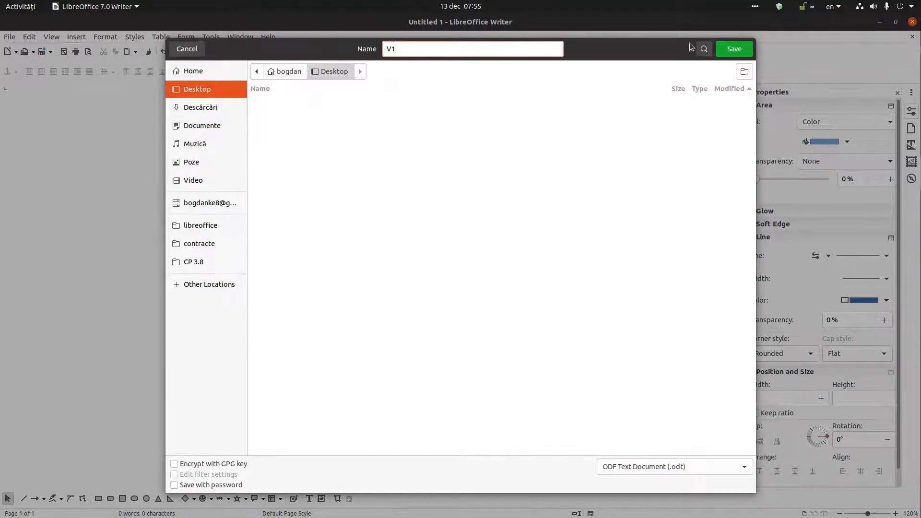
left_click(734, 49)
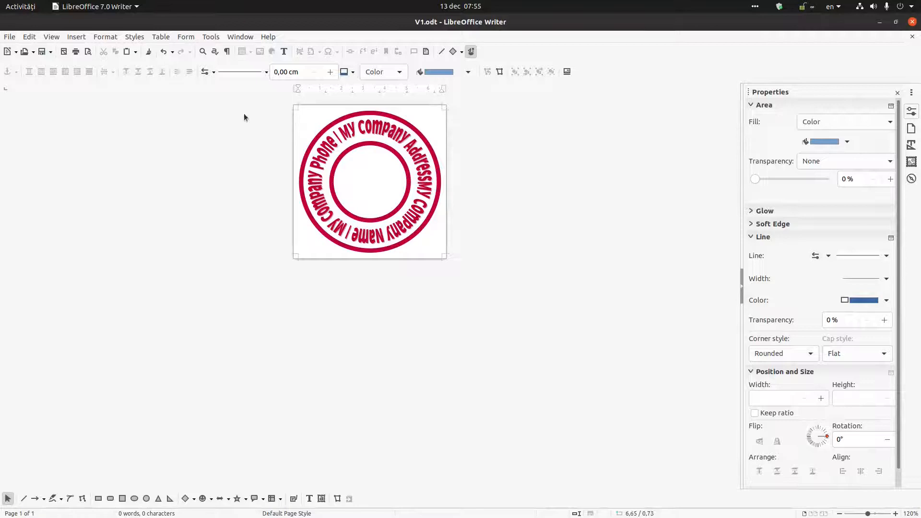
- Export the stamp page as V1.png, accepting the default PNG size and resolution
left_click(10, 37)
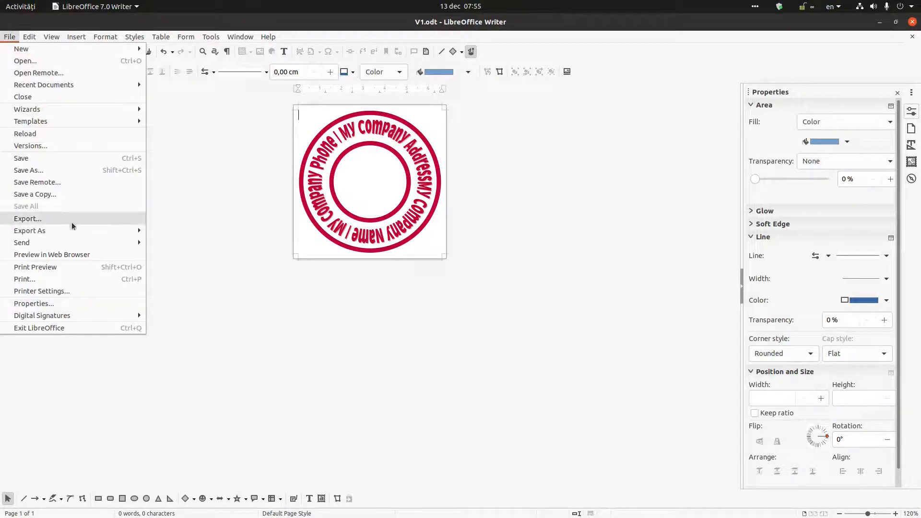
left_click(27, 219)
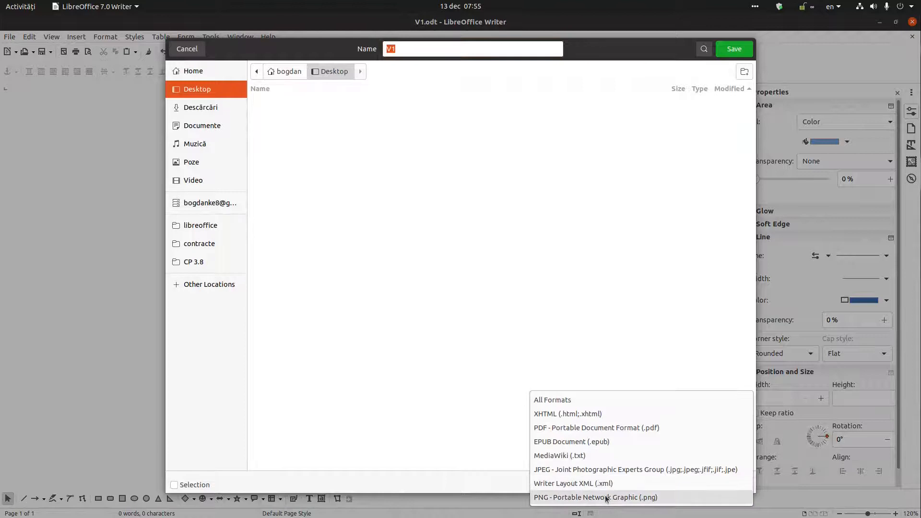
left_click(595, 497)
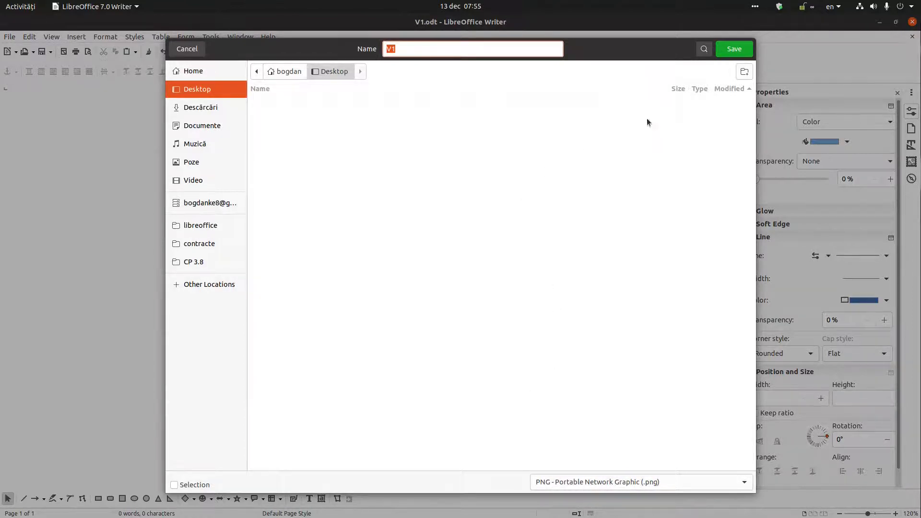
left_click(734, 49)
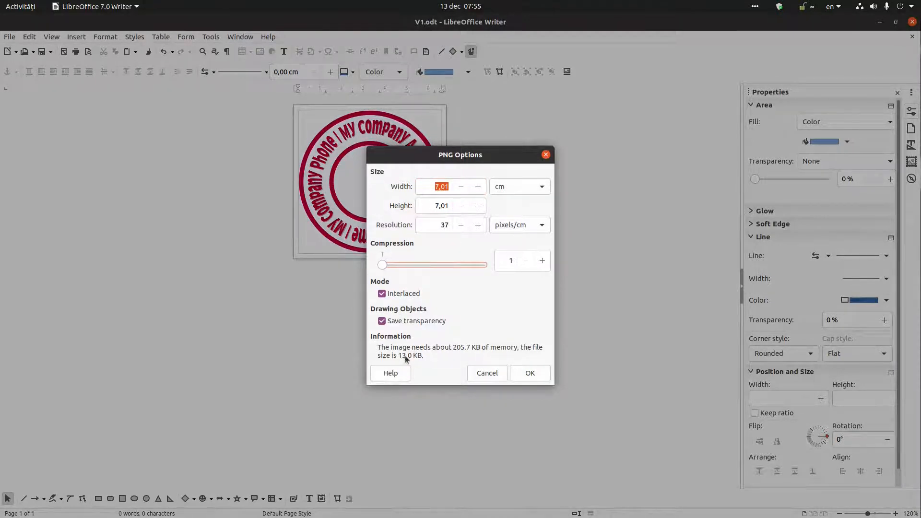
mouse_move(450, 365)
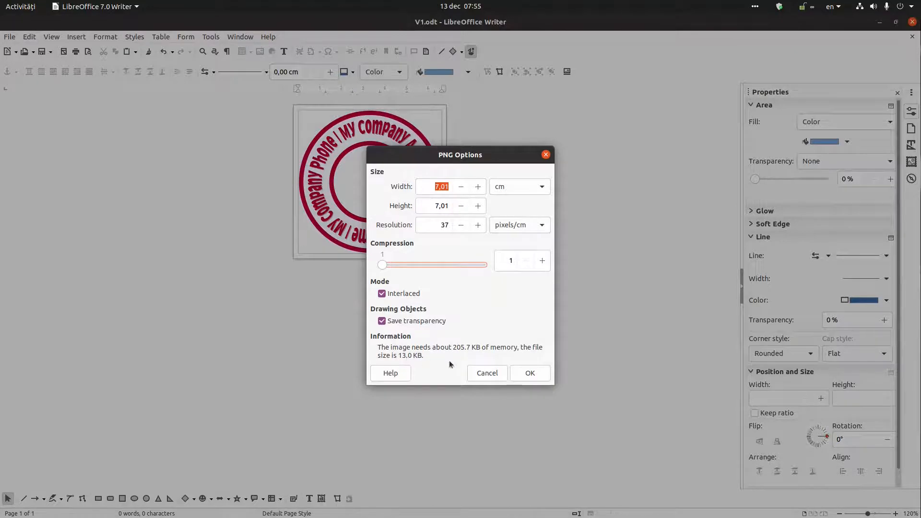
left_click(530, 374)
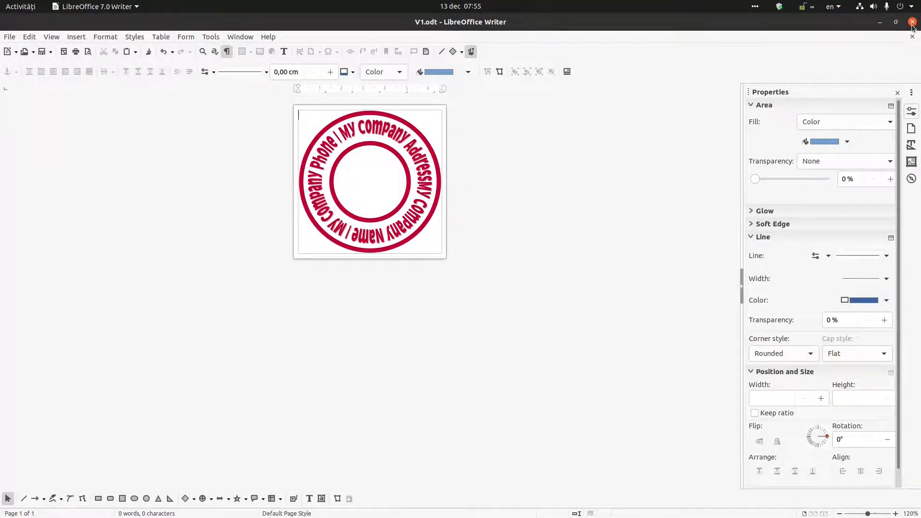
- Close Writer, move V1.png on the desktop, reopen V1.odt and select the stamp drawing
left_click(912, 22)
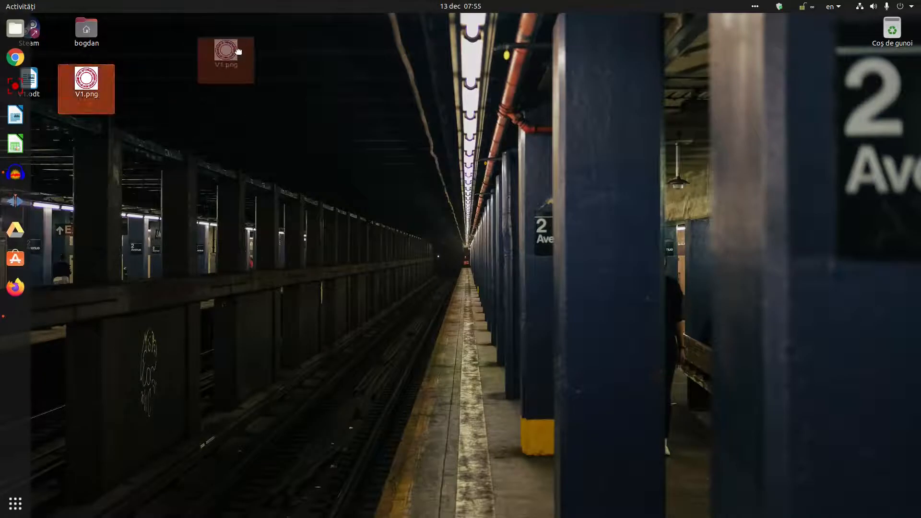
left_click_drag(225, 59, 202, 88)
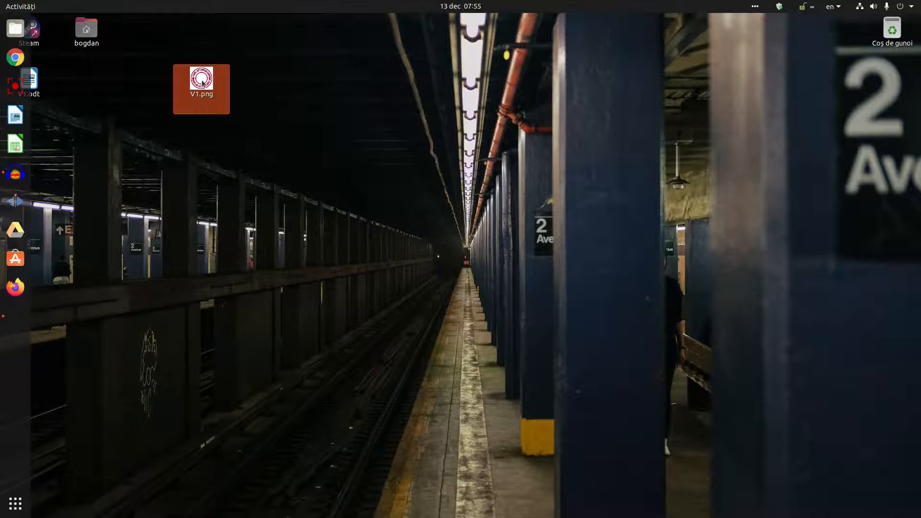
double_click(201, 80)
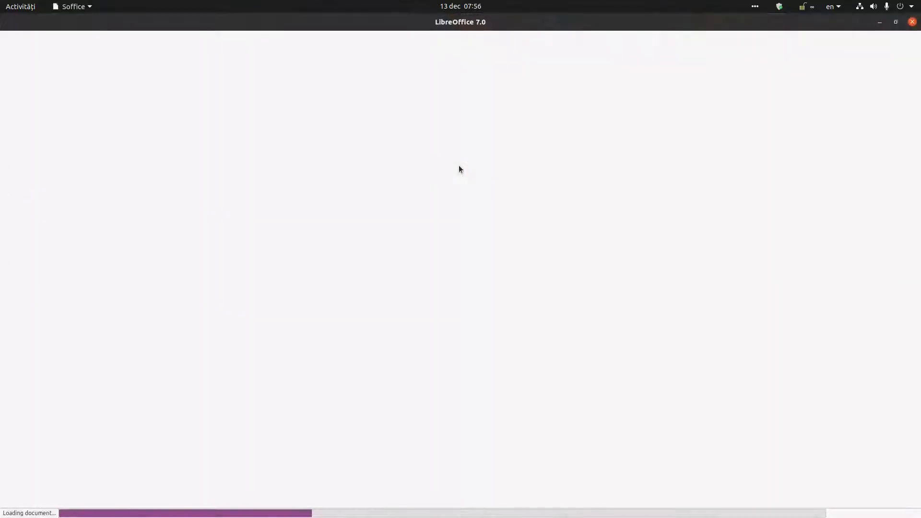
mouse_move(444, 183)
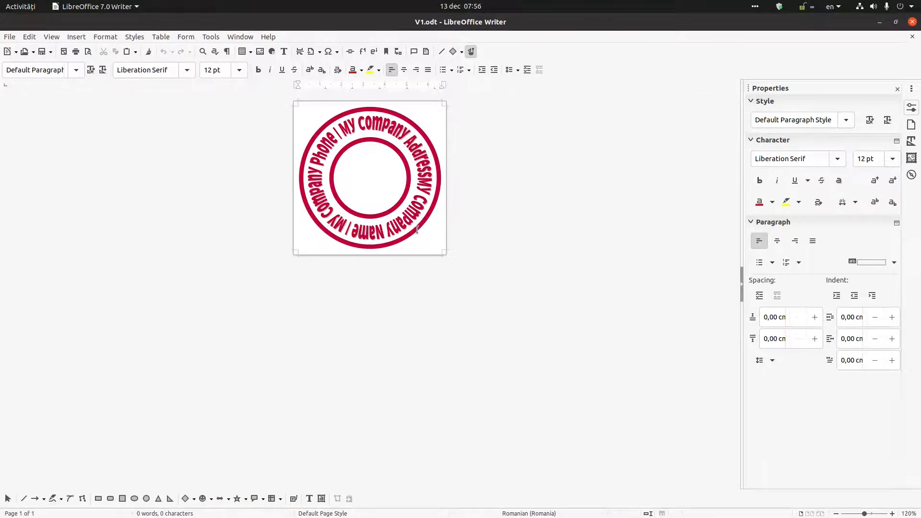
left_click(371, 181)
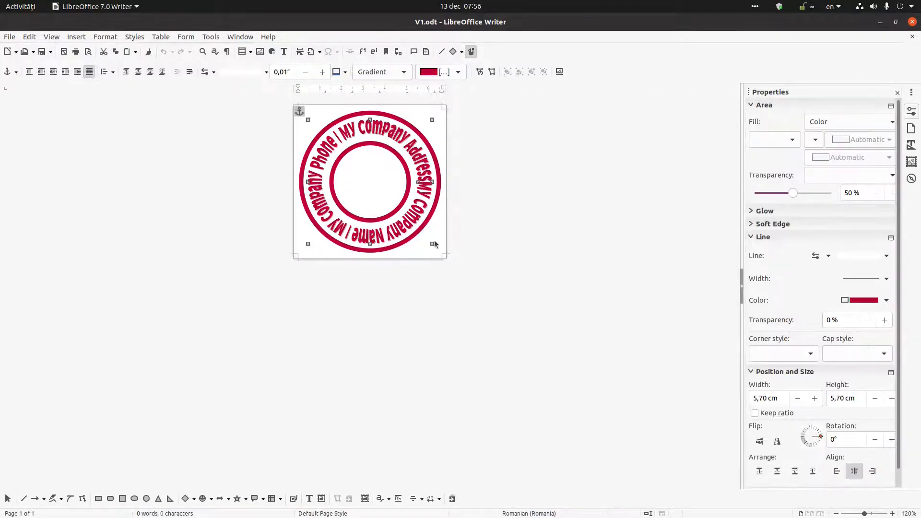
left_click(849, 122)
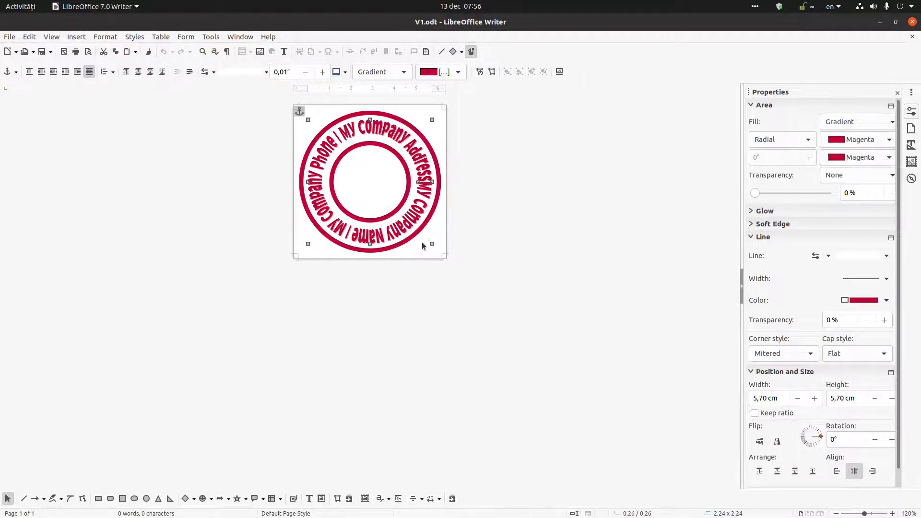
left_click(451, 178)
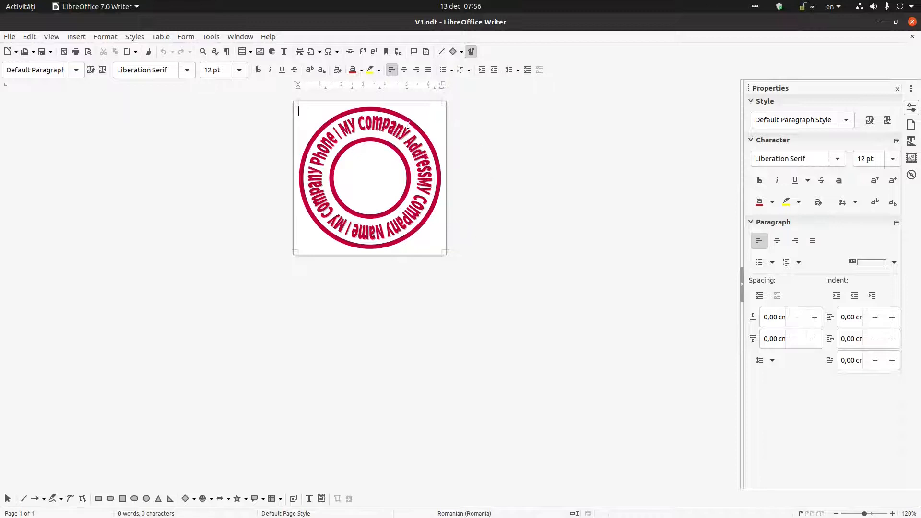
left_click(371, 177)
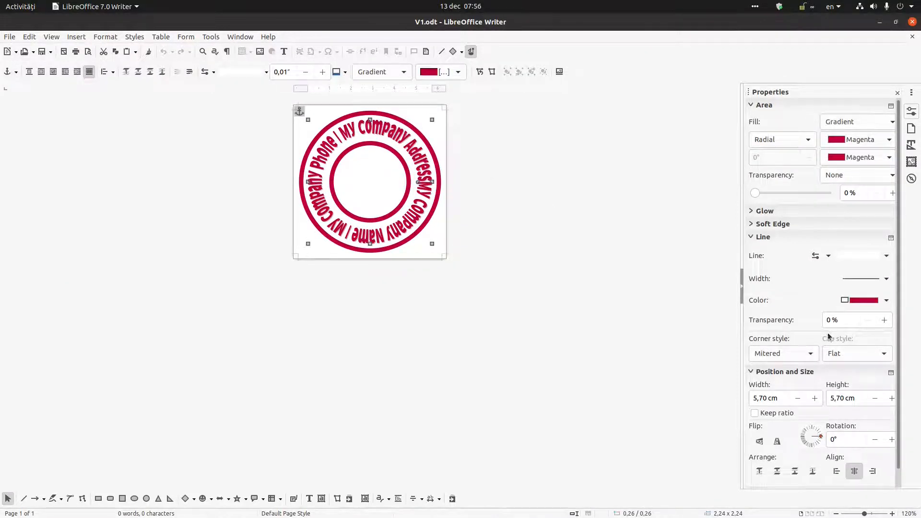
mouse_move(520, 234)
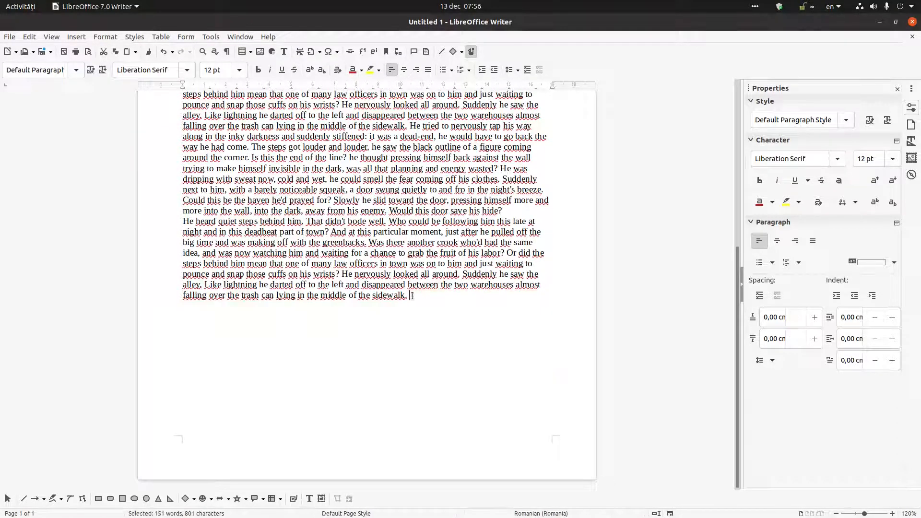
- Fill the new document with repeated pasted story text, about 722 words
key("ctrl+a")
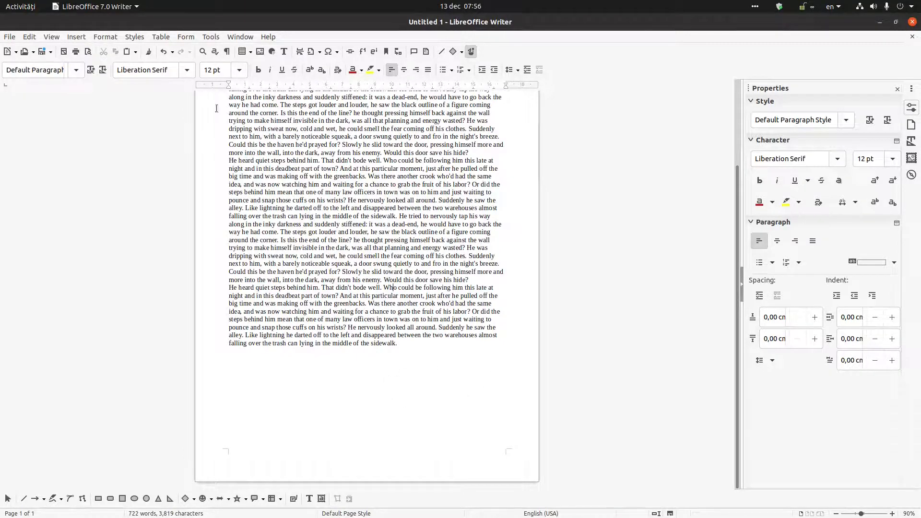
- Insert the V1.png stamp image beside the last paragraph and bring up its wrap options
left_click(76, 37)
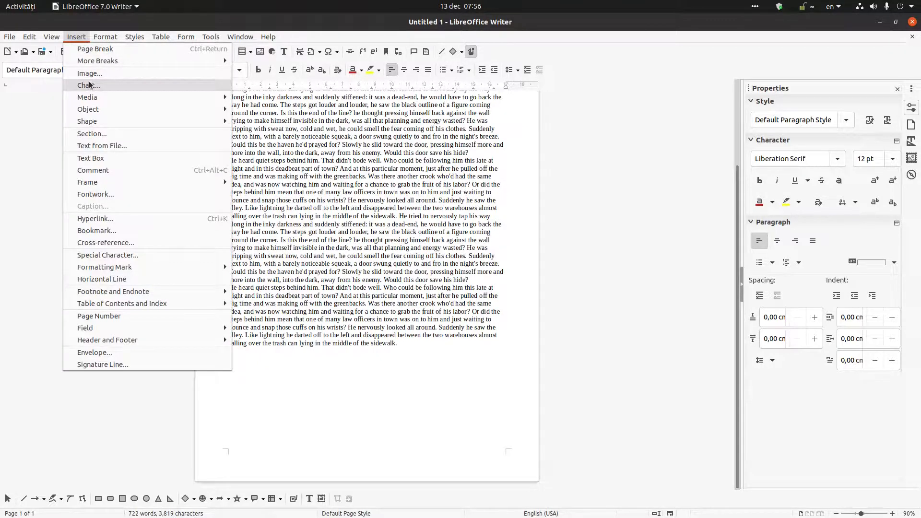
left_click(89, 73)
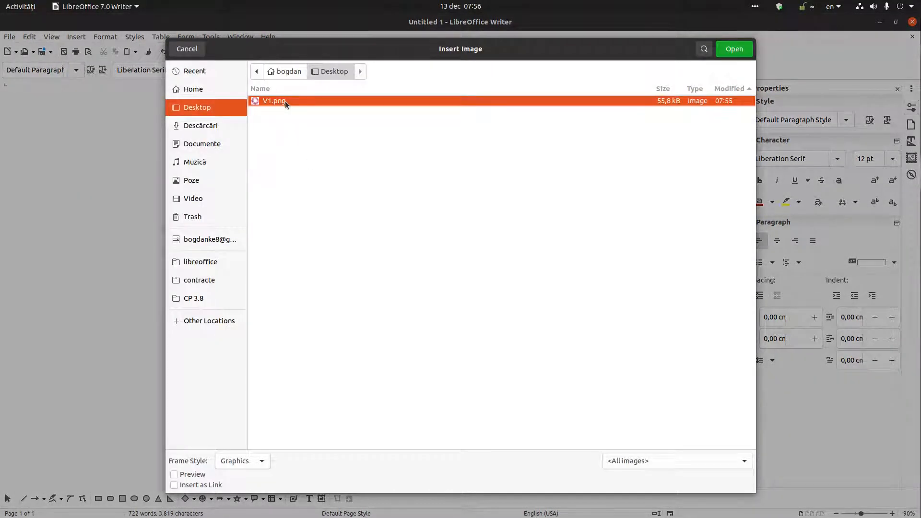
left_click(733, 49)
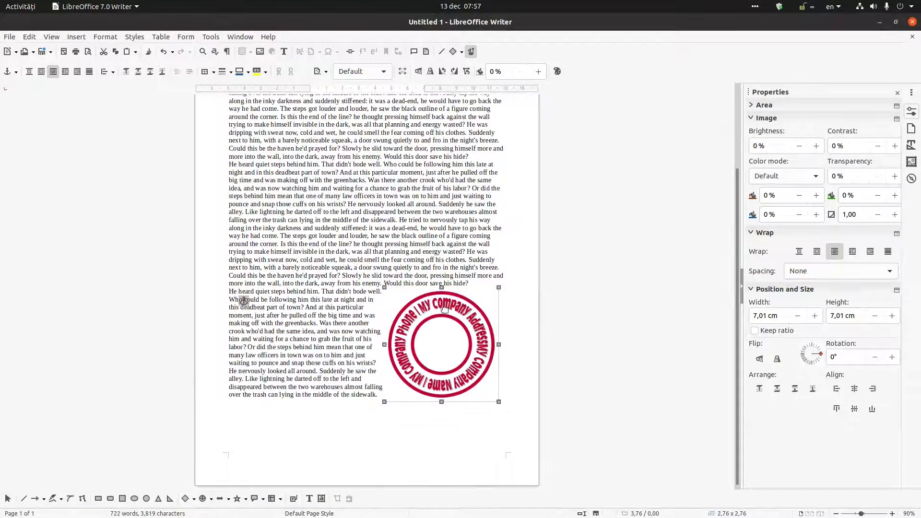
right_click(441, 343)
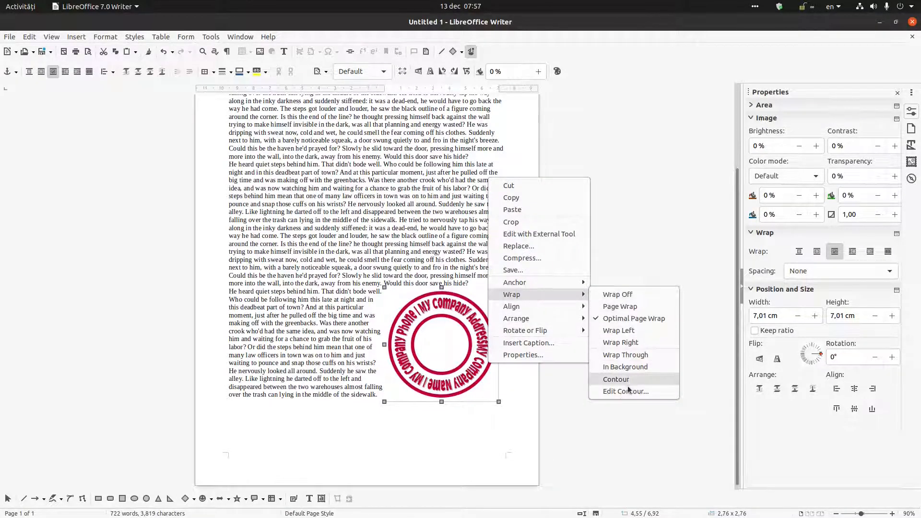
- Trace an automatic contour around the stamp in the Contour Editor and apply it
left_click(625, 391)
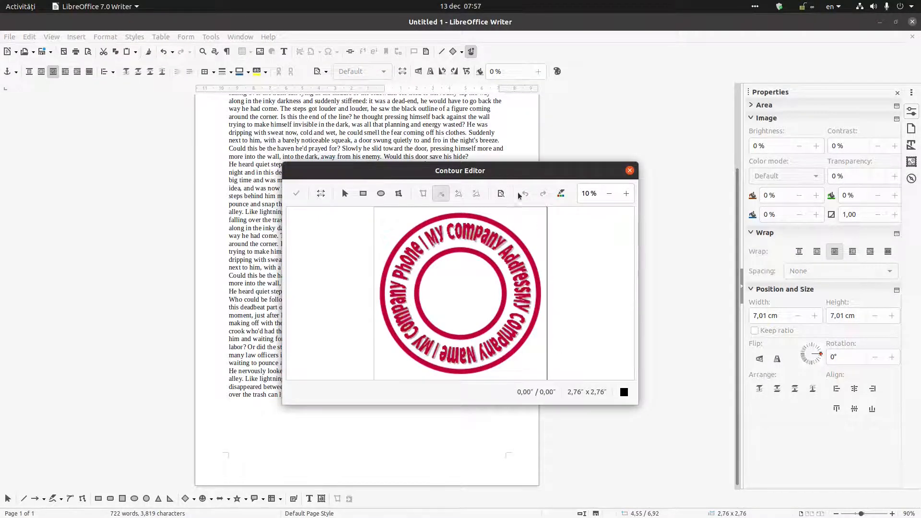
left_click(500, 192)
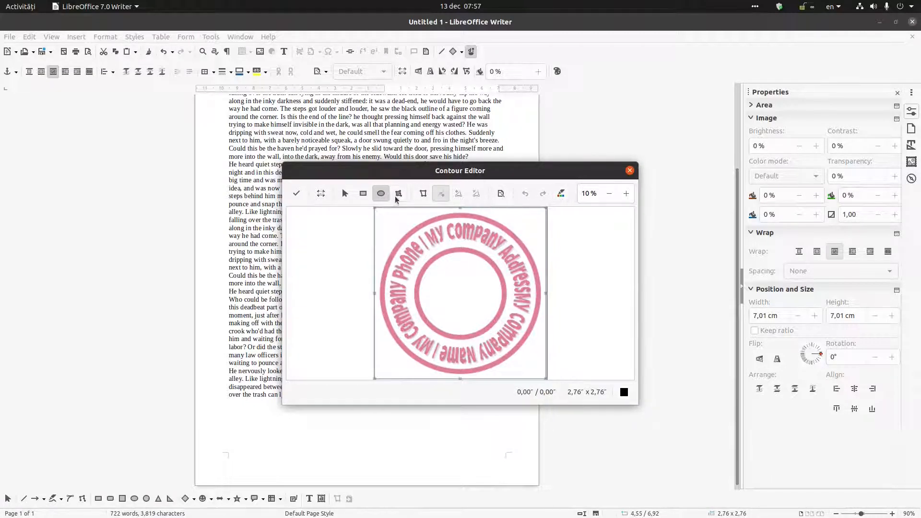
left_click(345, 193)
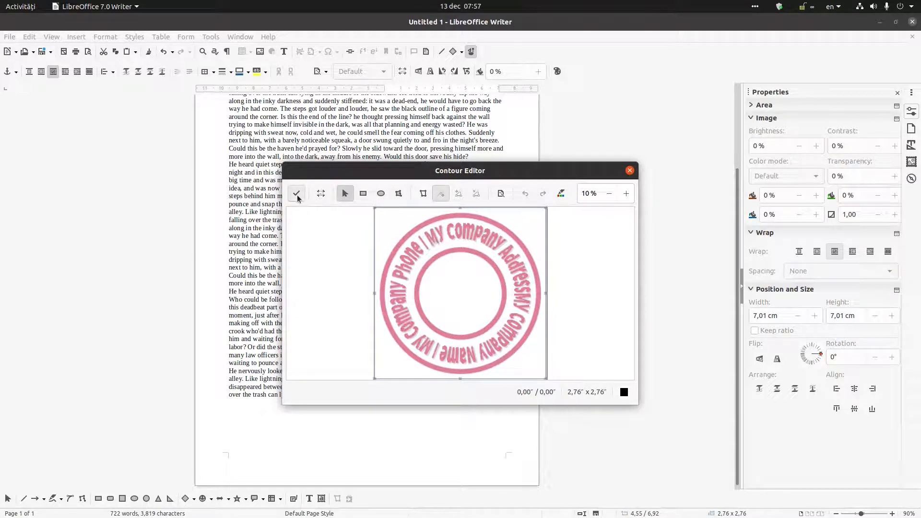
left_click(625, 193)
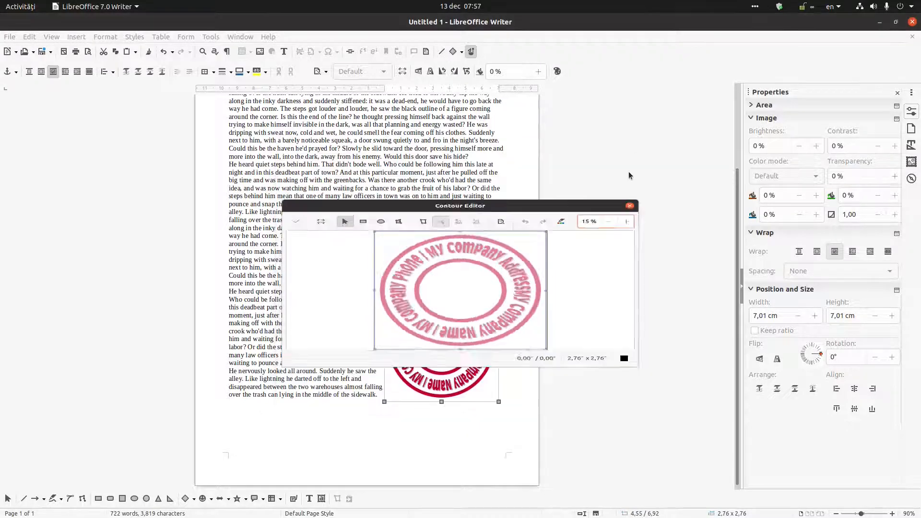
left_click(630, 205)
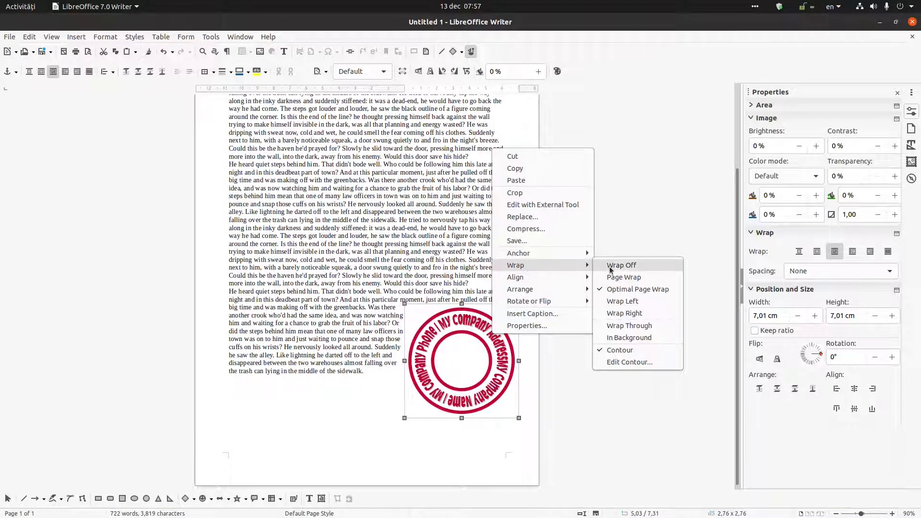
mouse_move(630, 325)
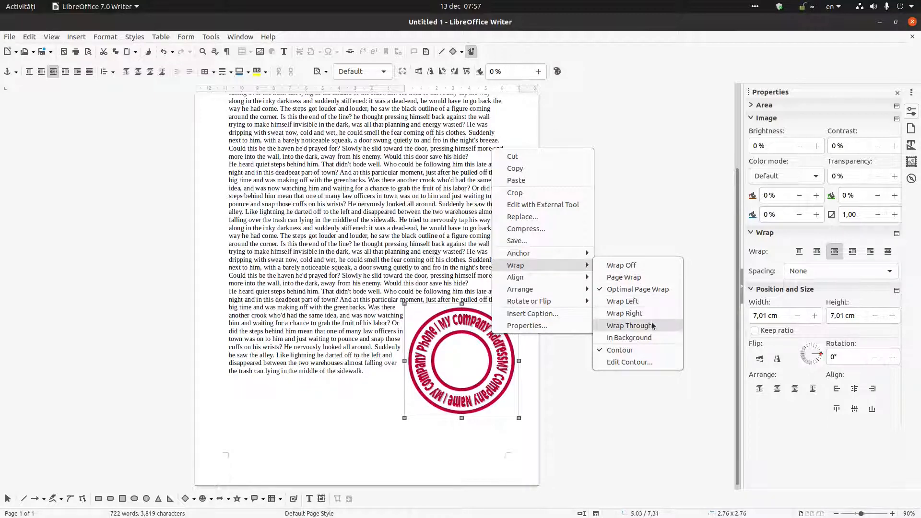
- Set the stamp to Wrap Through, shrink it to about 4.21 cm and move it below the last paragraph
left_click(629, 325)
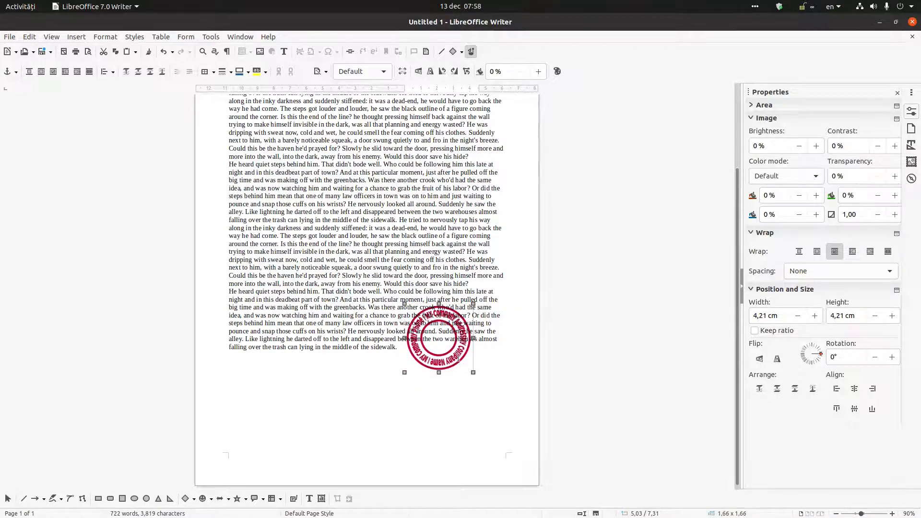
left_click(294, 354)
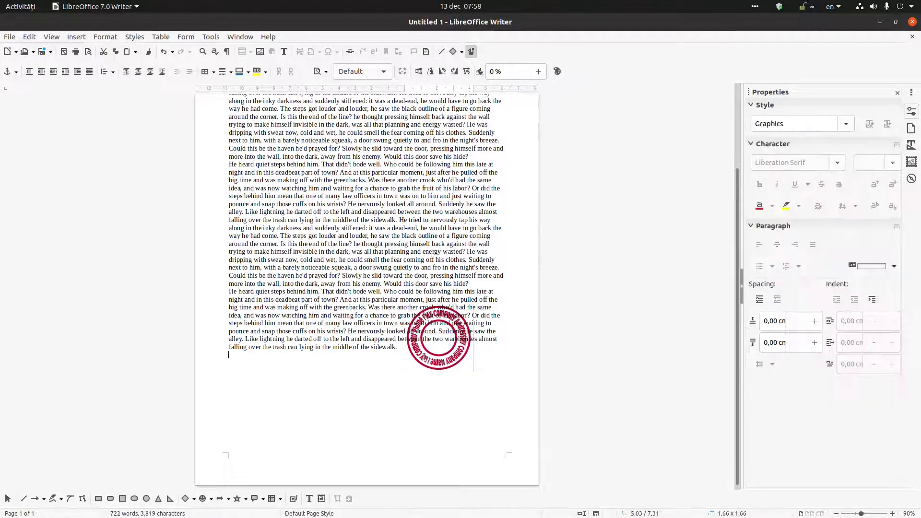
left_click(438, 337)
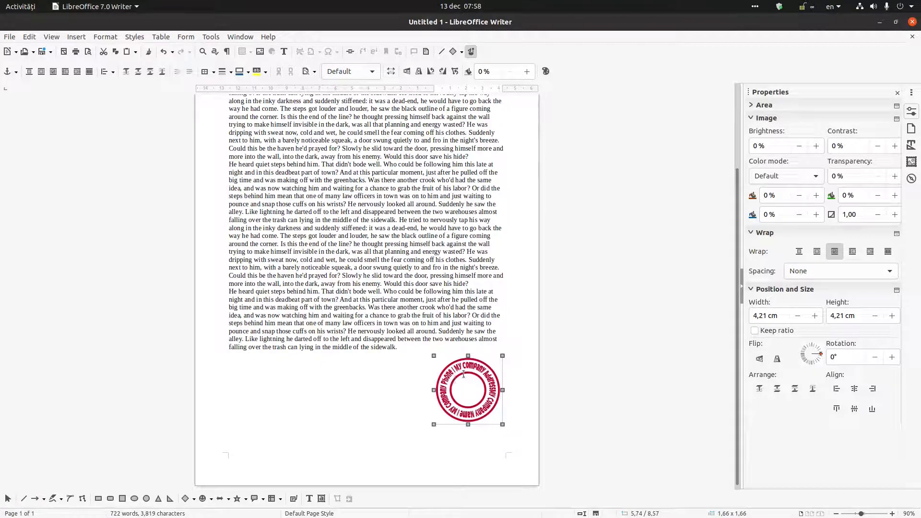
- Dismiss the stray Contour Editor windows from the stamp's context menu without changes
right_click(468, 388)
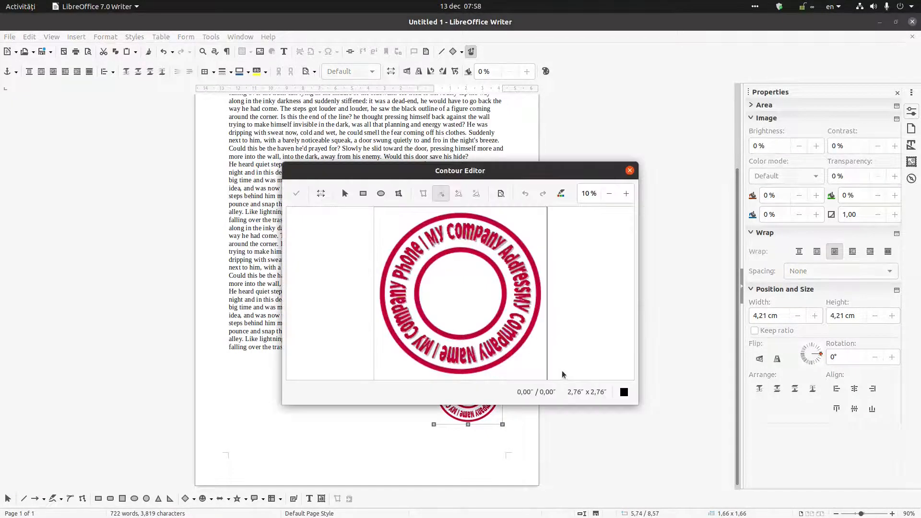
left_click(629, 171)
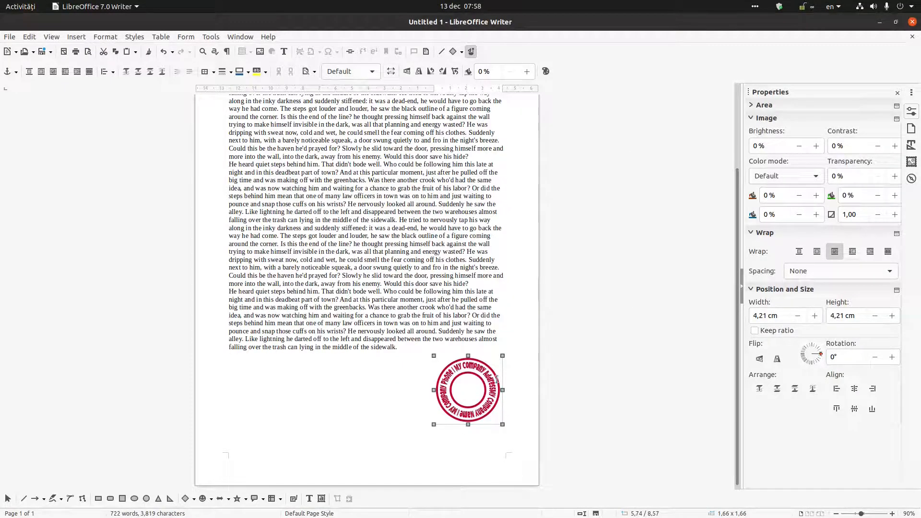
right_click(468, 388)
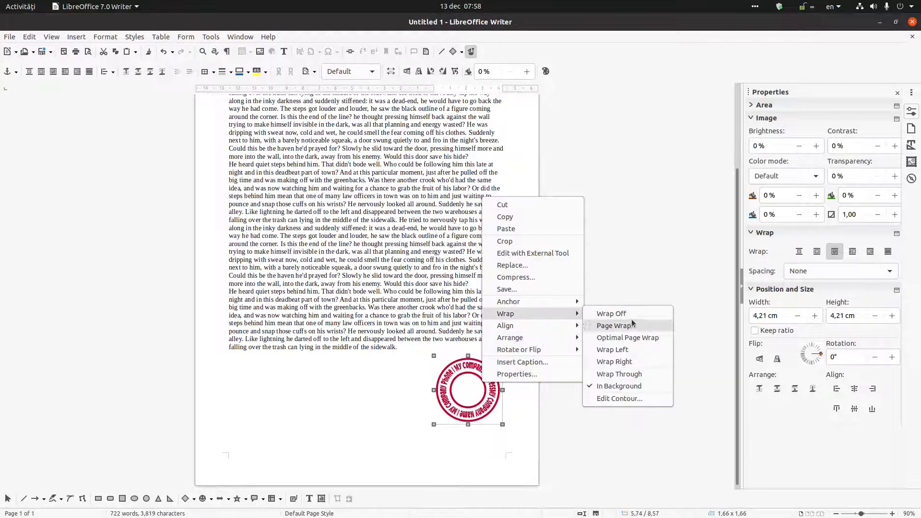
mouse_move(628, 337)
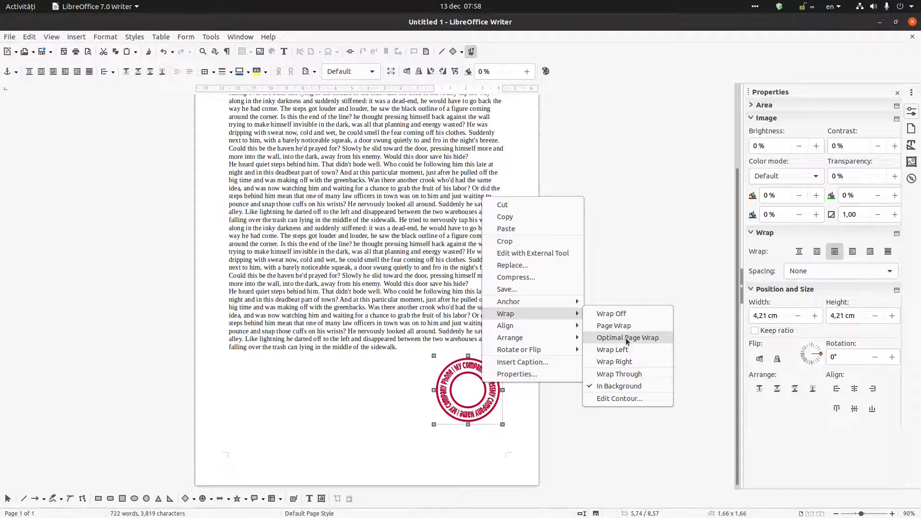
mouse_move(543, 310)
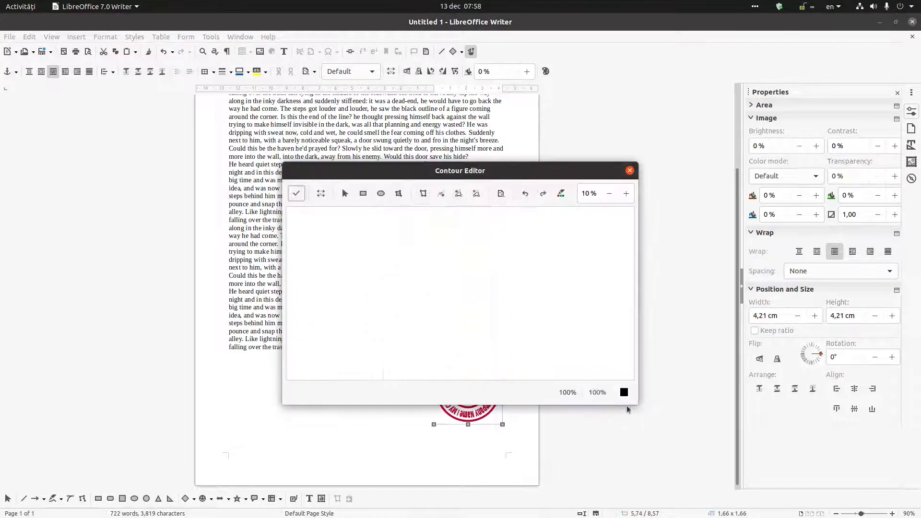
left_click(440, 192)
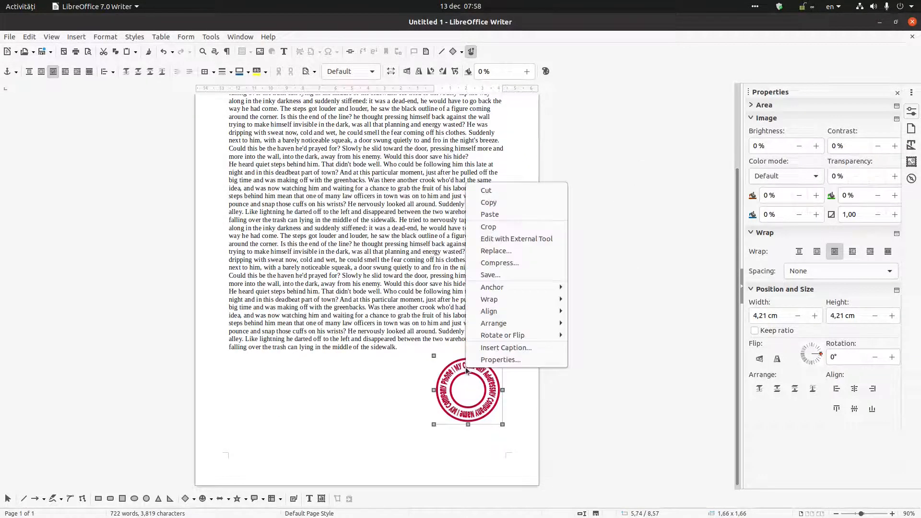
mouse_move(491, 275)
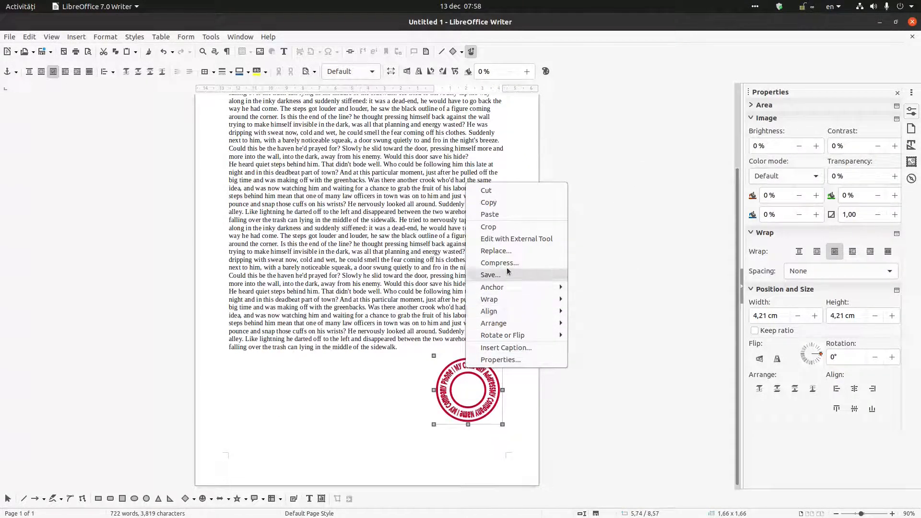
mouse_move(506, 347)
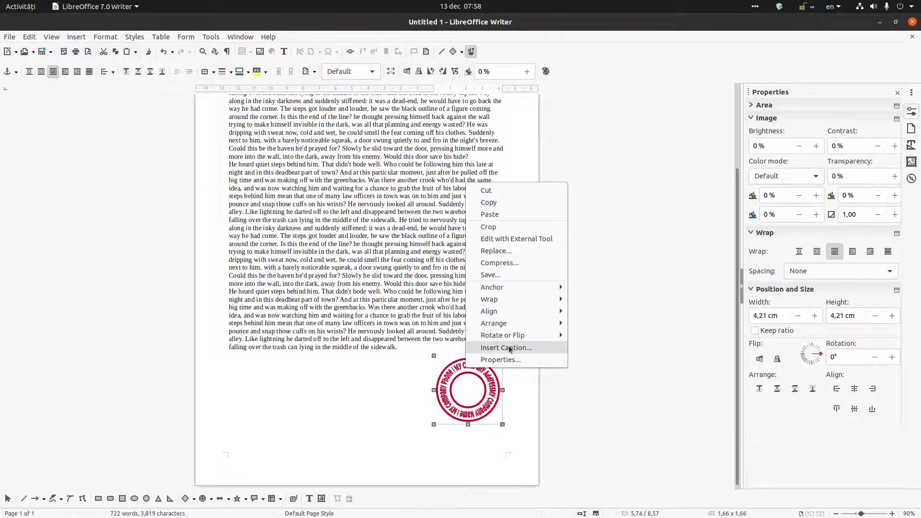
- In image Properties, set Optimal wrap along the contour with 1 cm spacing and confirm
left_click(323, 235)
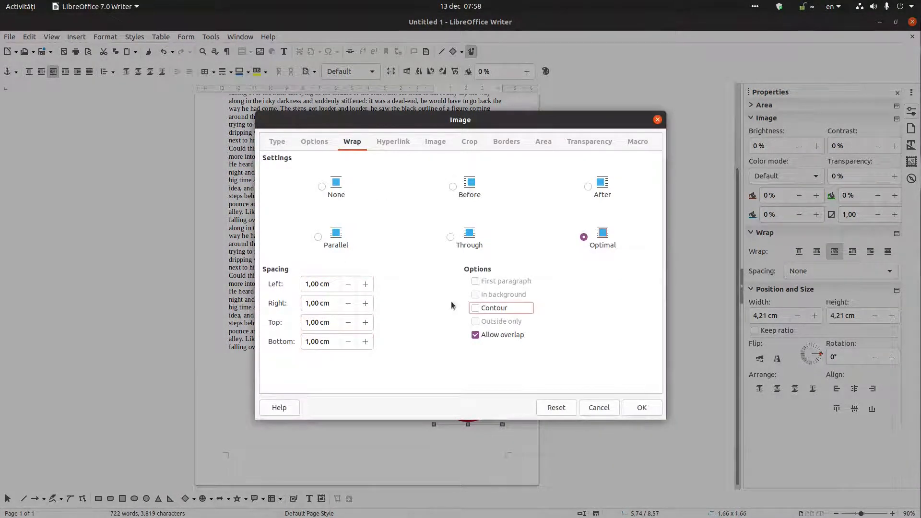
left_click(475, 308)
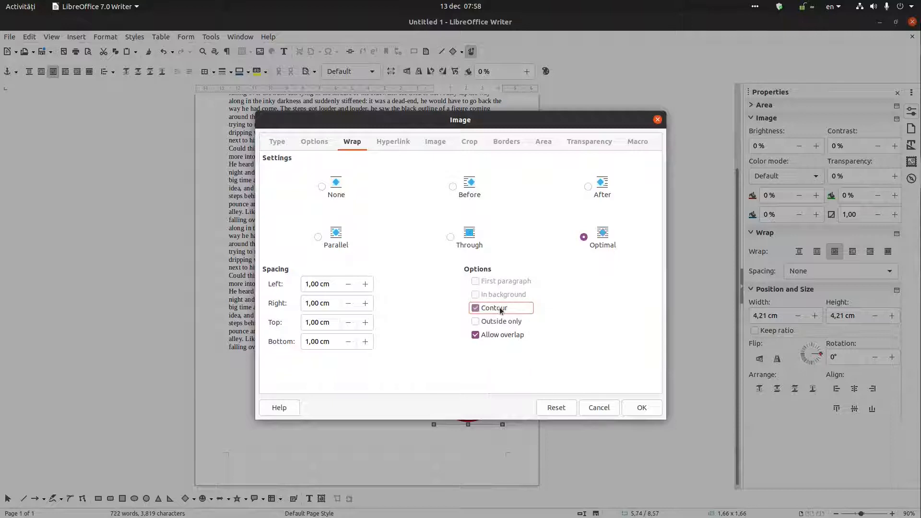
mouse_move(575, 332)
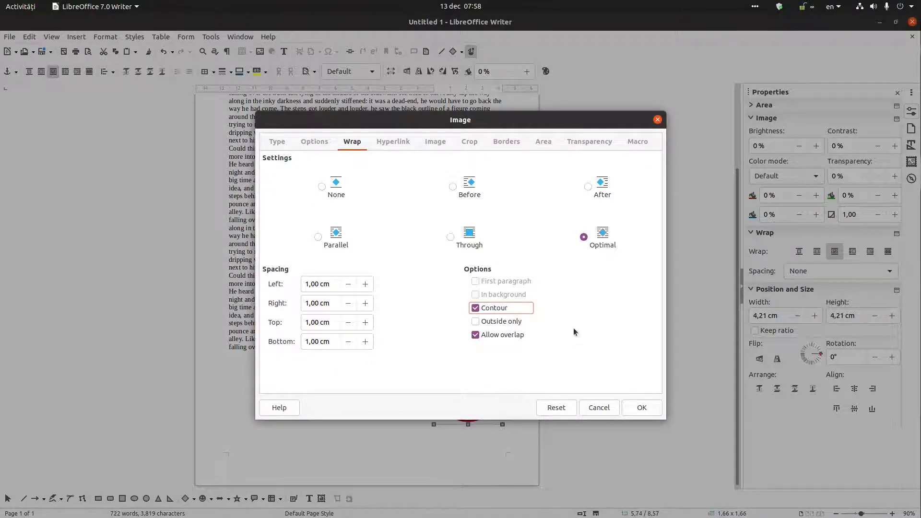
left_click(641, 407)
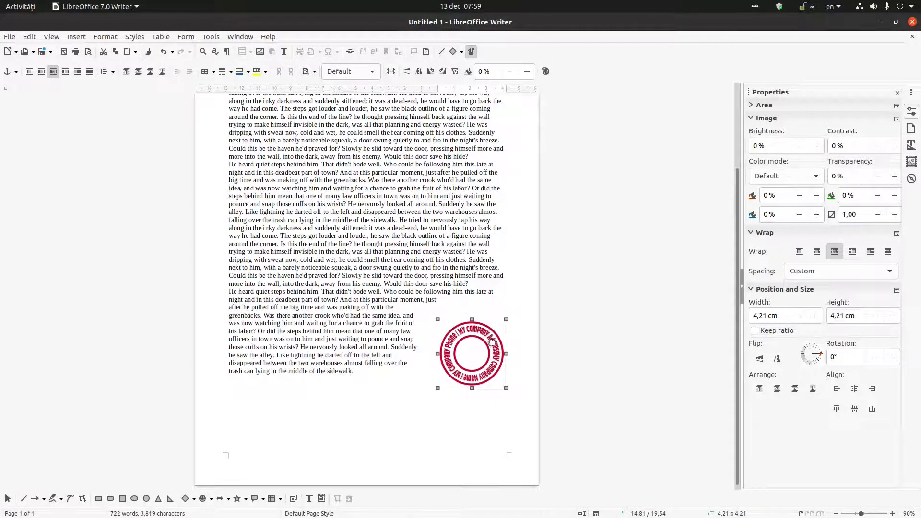
- Switch the stamp to Wrap Through so the paragraphs run full width above it
right_click(473, 352)
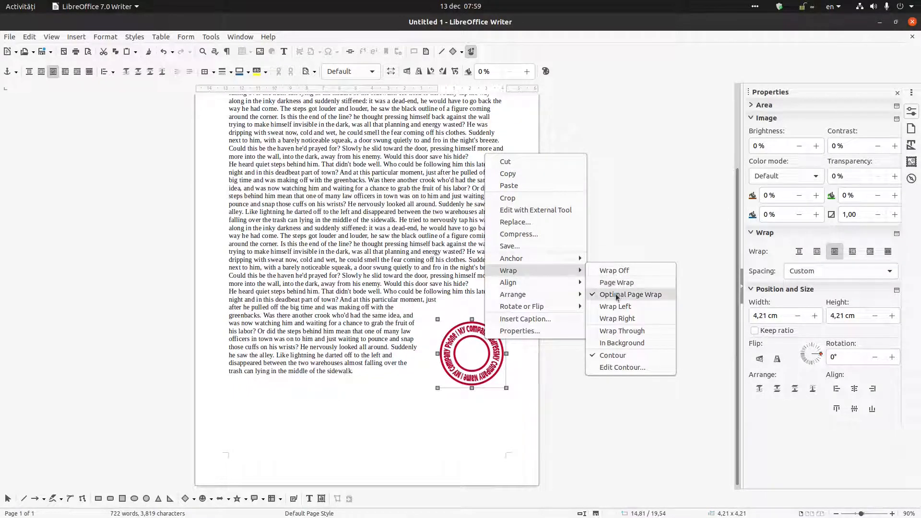
mouse_move(616, 282)
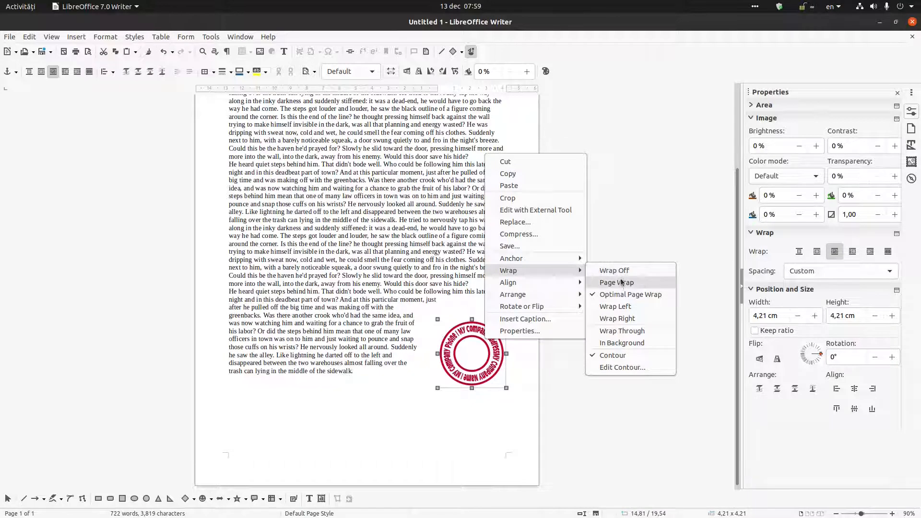
mouse_move(622, 331)
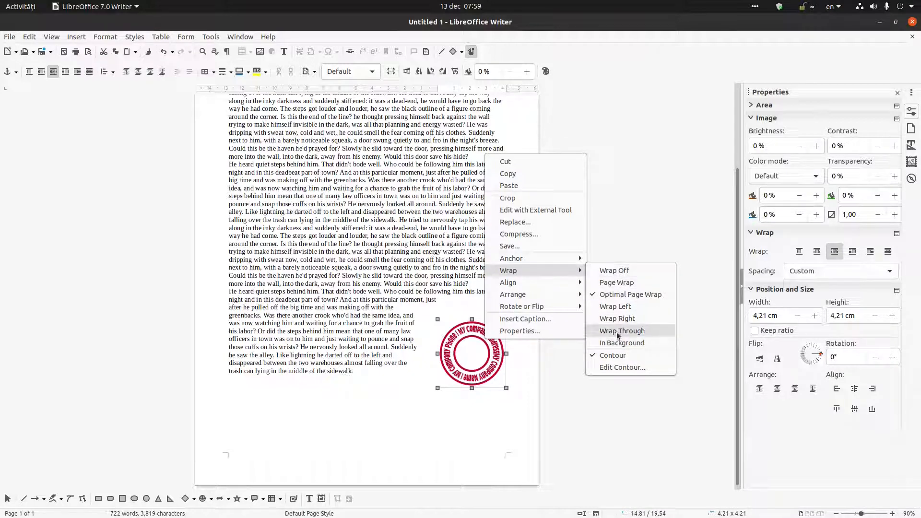
left_click(621, 331)
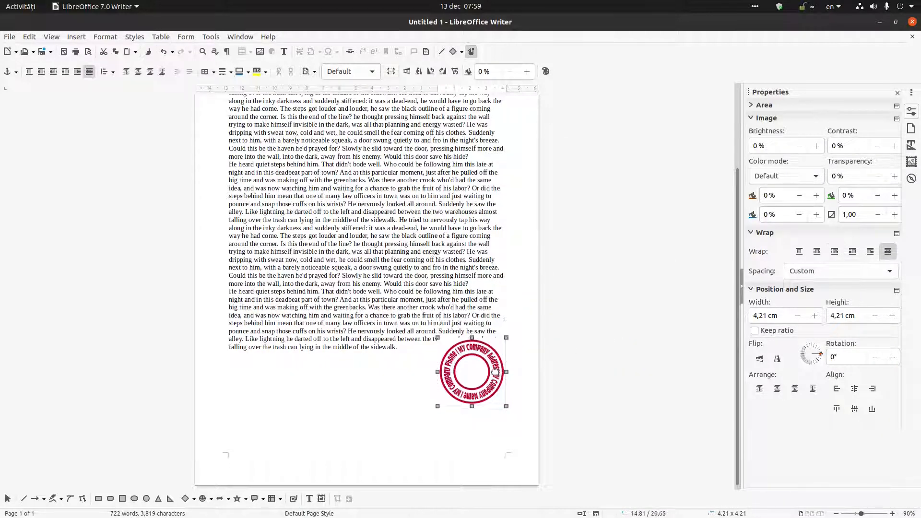
right_click(470, 371)
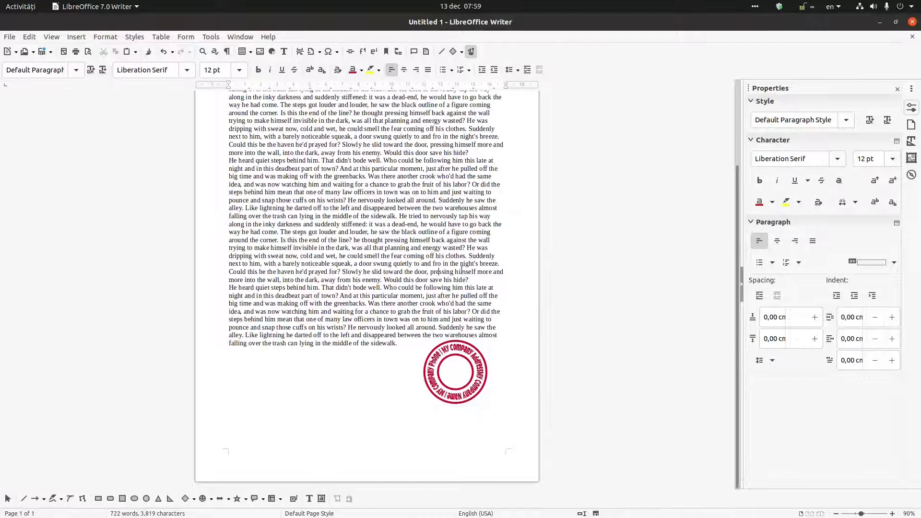
double_click(468, 264)
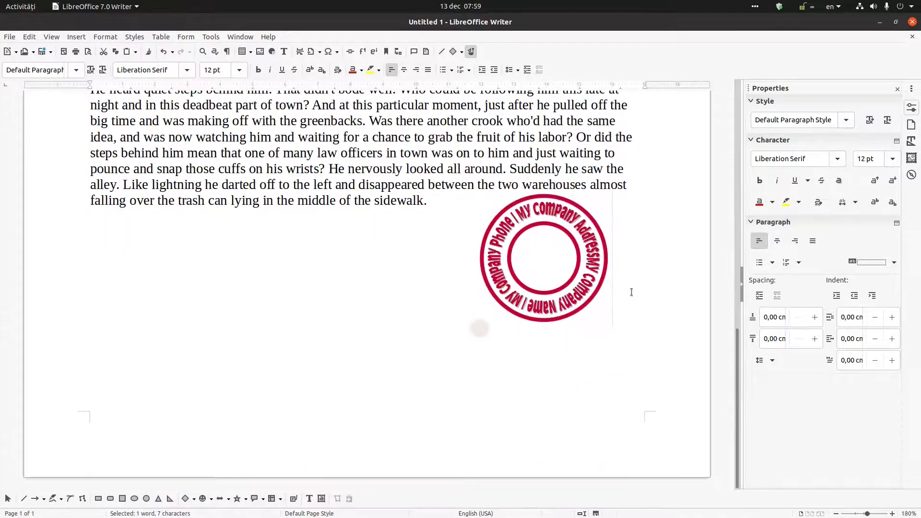
left_click(543, 258)
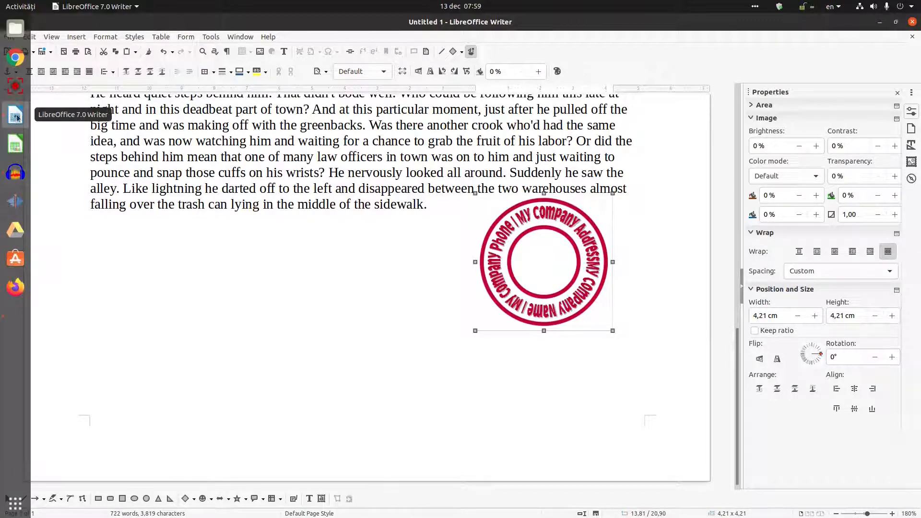
left_click(19, 51)
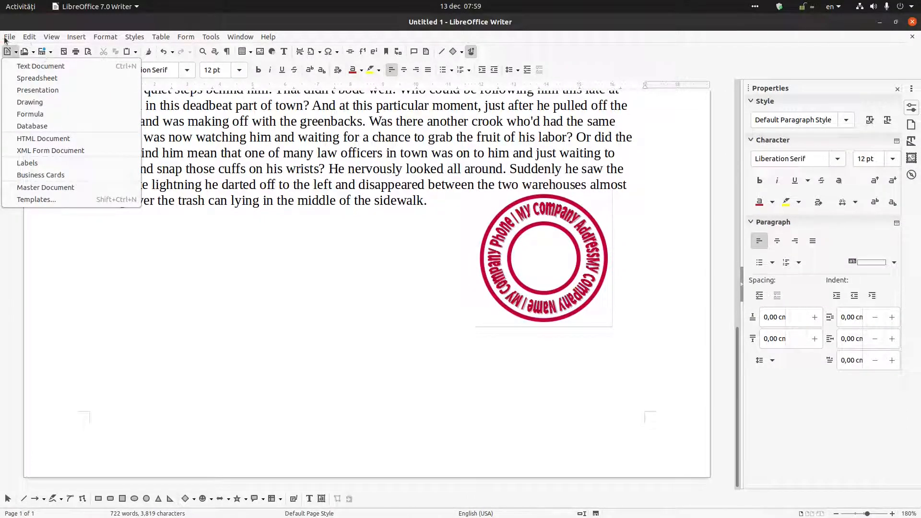
- Reopen the recent stamp document V1.odt from the File menu
left_click(9, 36)
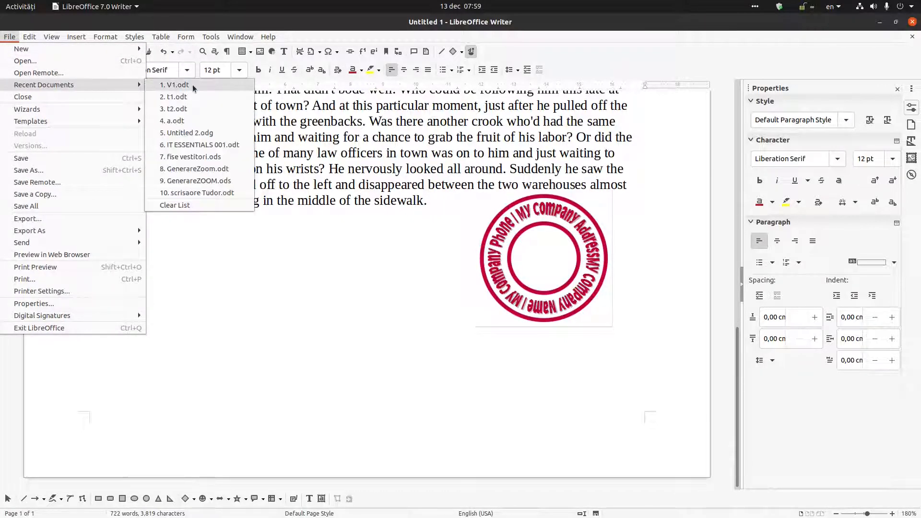
left_click(177, 85)
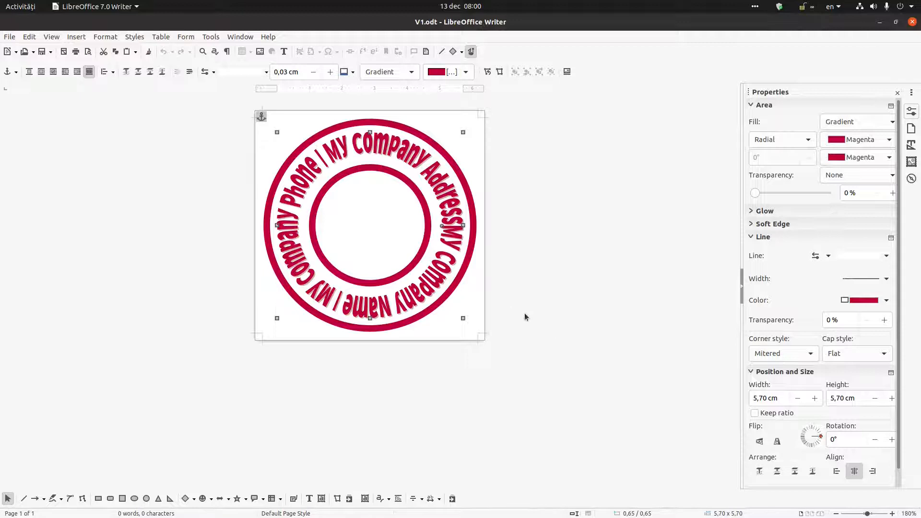
mouse_move(586, 292)
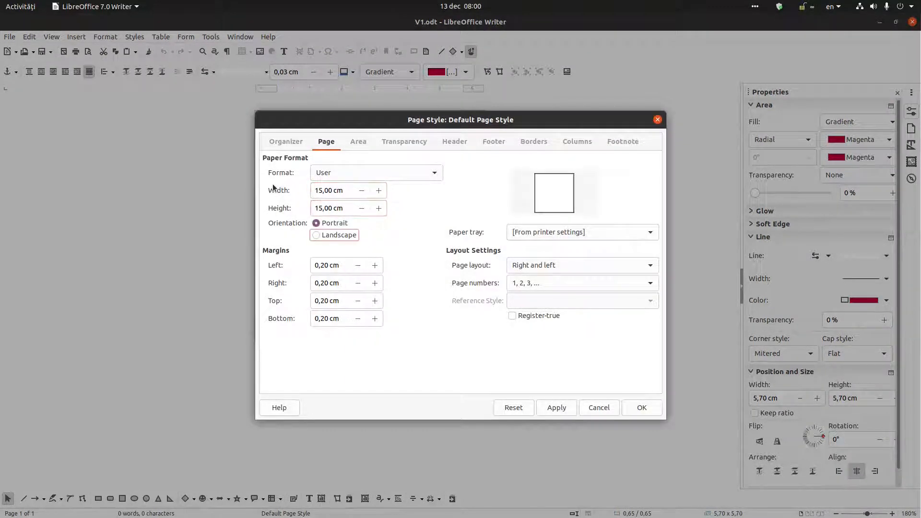
- Apply and confirm the 15 × 15 cm page with 0.20 cm margins
left_click(555, 408)
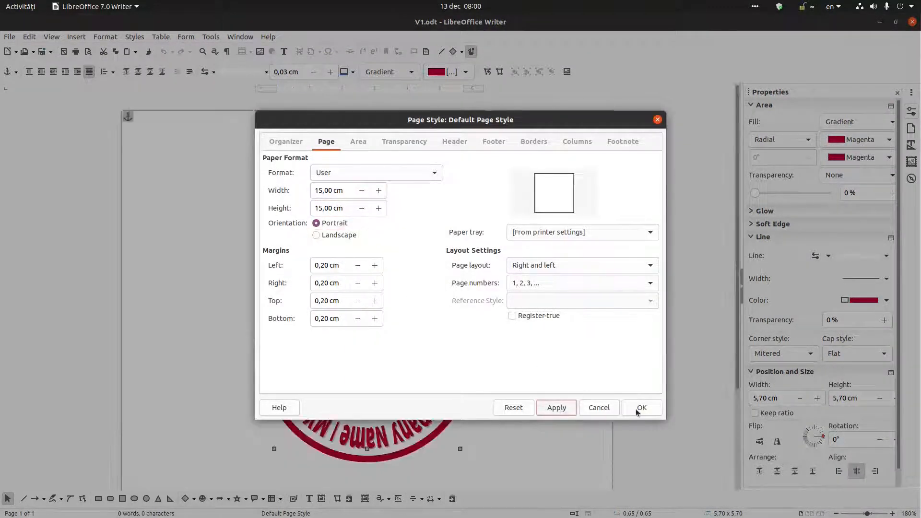
left_click(642, 408)
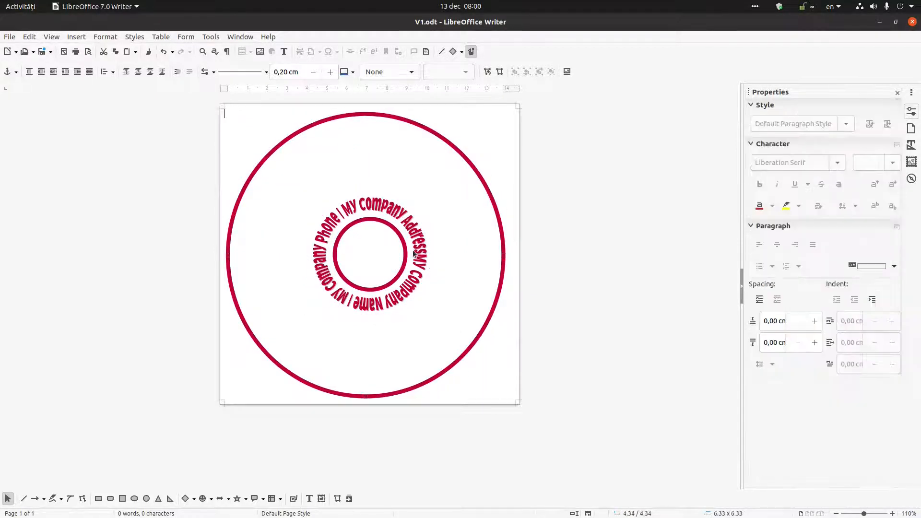
- Enlarge the curved company text ring to about 12.6 cm, just inside the outer circle
left_click(370, 252)
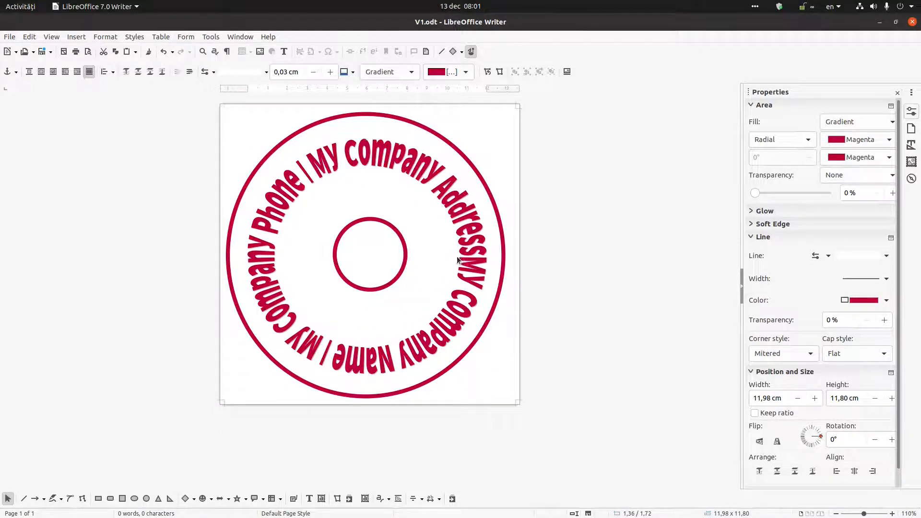
left_click(459, 261)
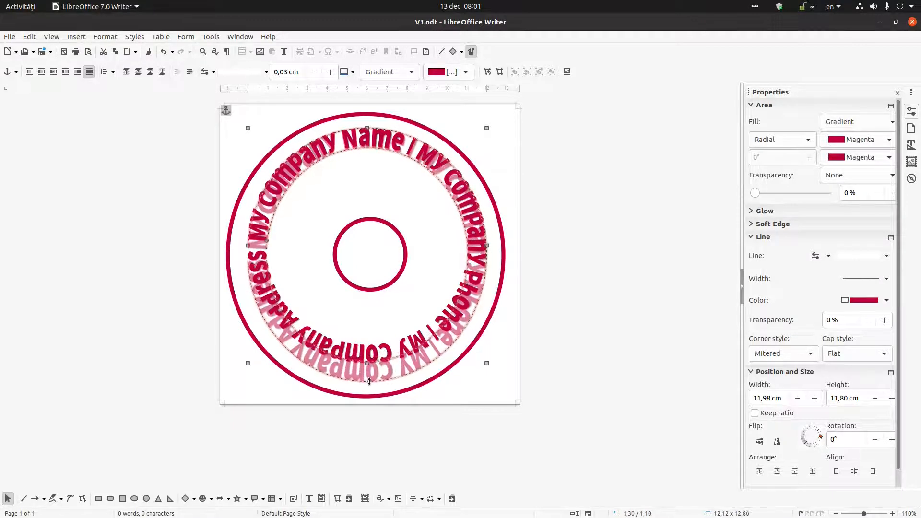
left_click_drag(368, 362, 368, 386)
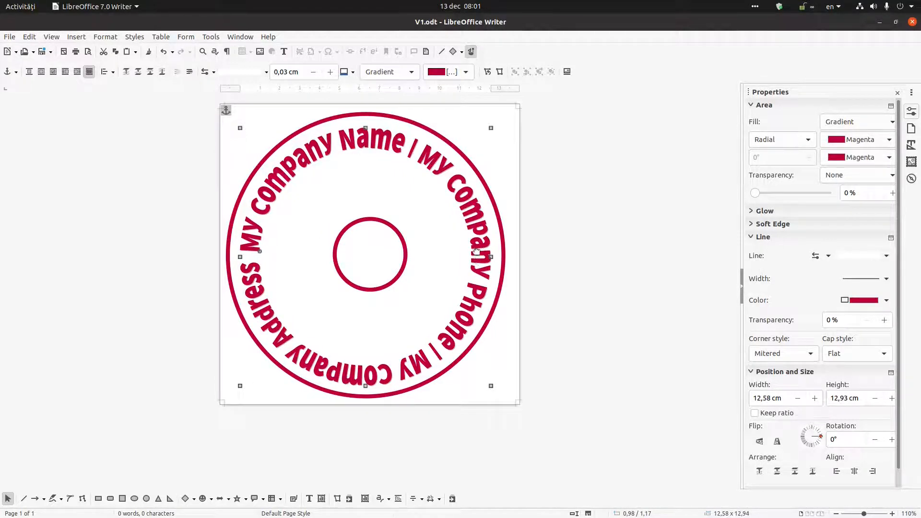
- Enlarge the inner circle to a ring inside the text and centre it on the stamp
left_click(369, 254)
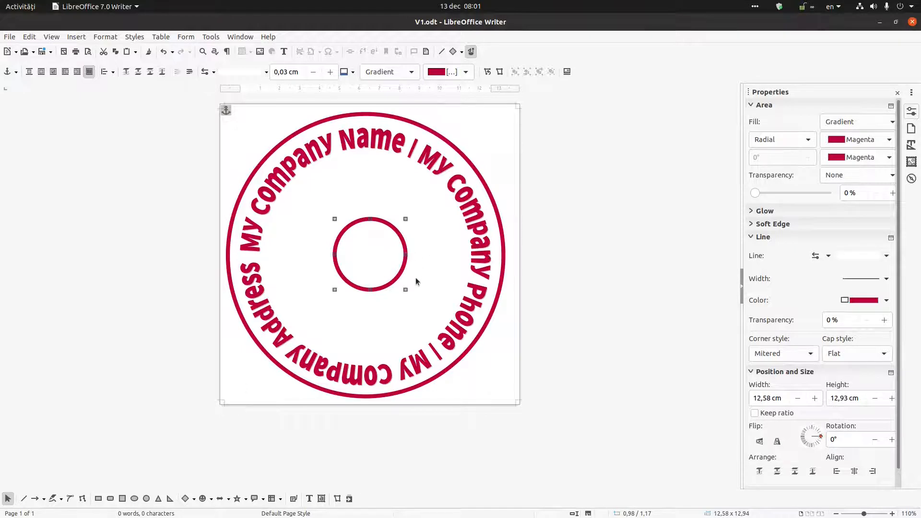
left_click(370, 254)
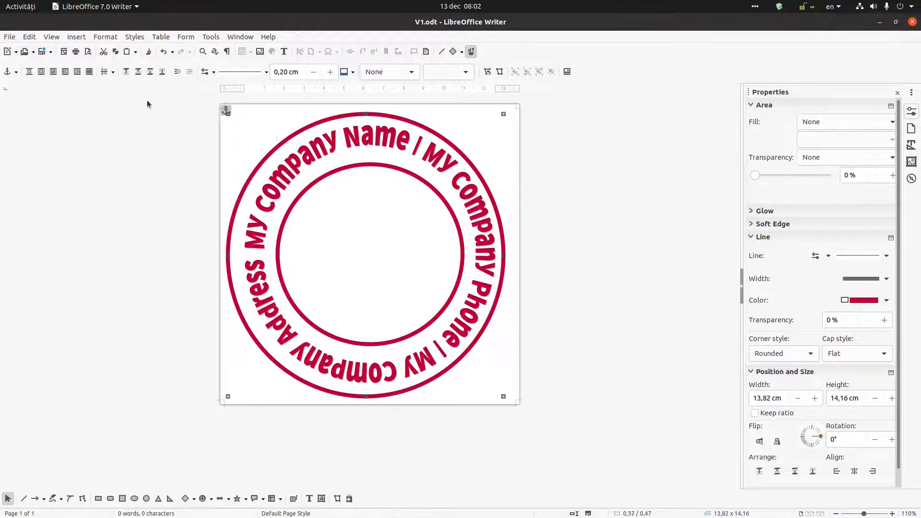
left_click(104, 71)
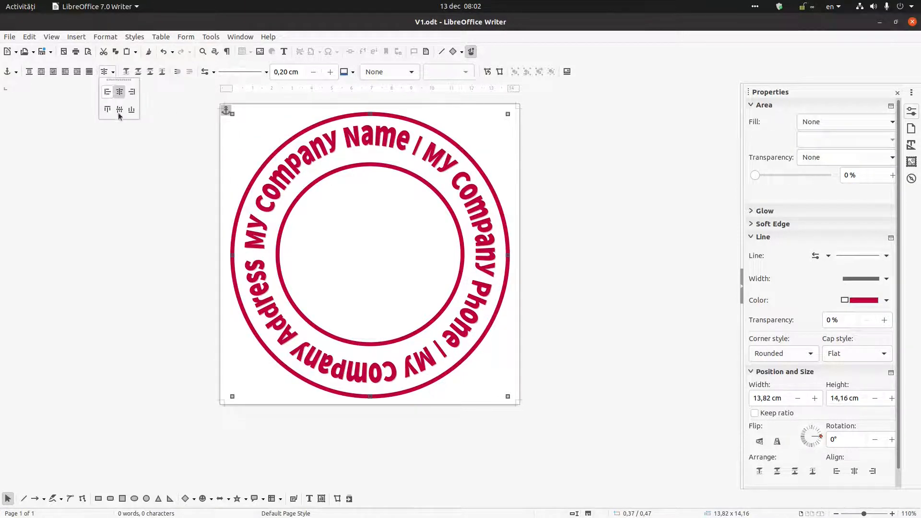
left_click(578, 204)
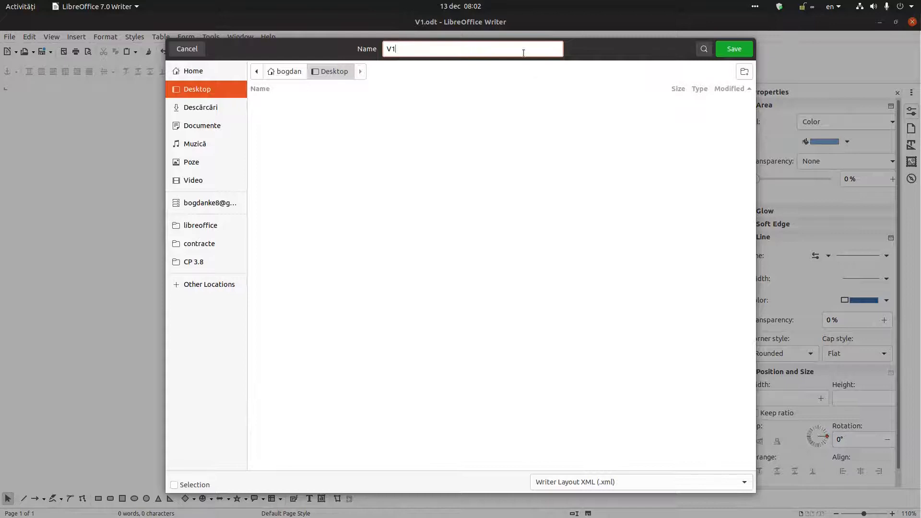
- Export the stamp page to the Desktop as a PNG named V2, accepting the PNG options
type("V2")
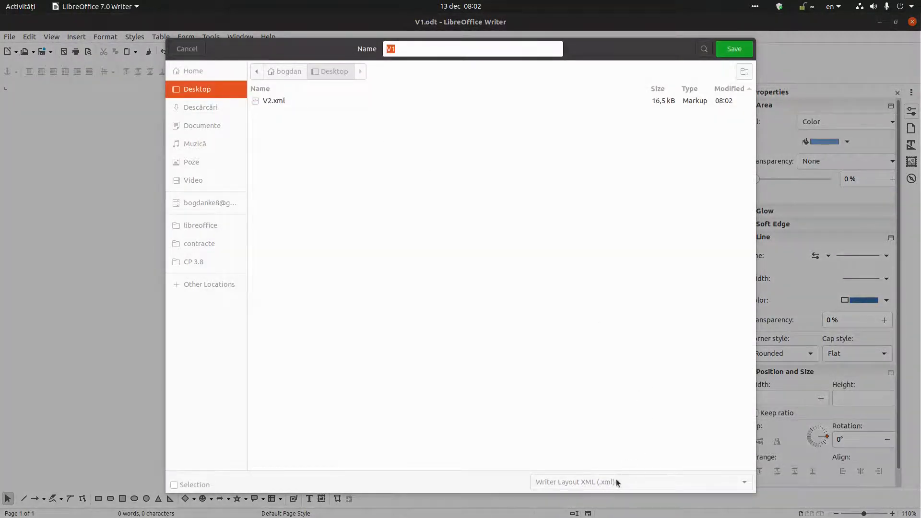
left_click(640, 481)
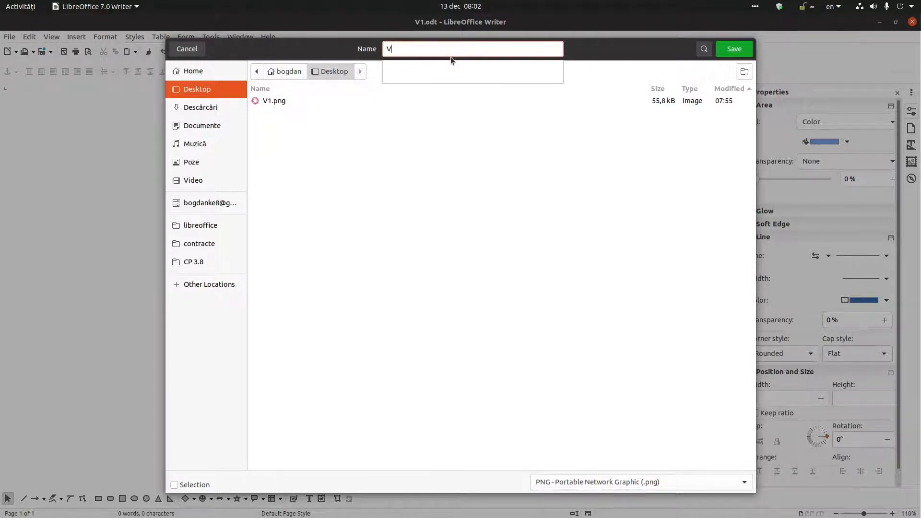
left_click(734, 49)
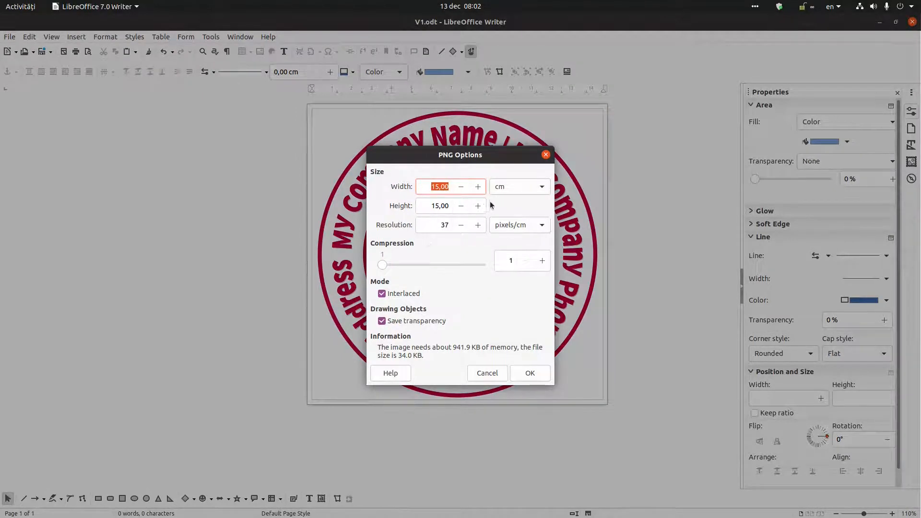
mouse_move(543, 373)
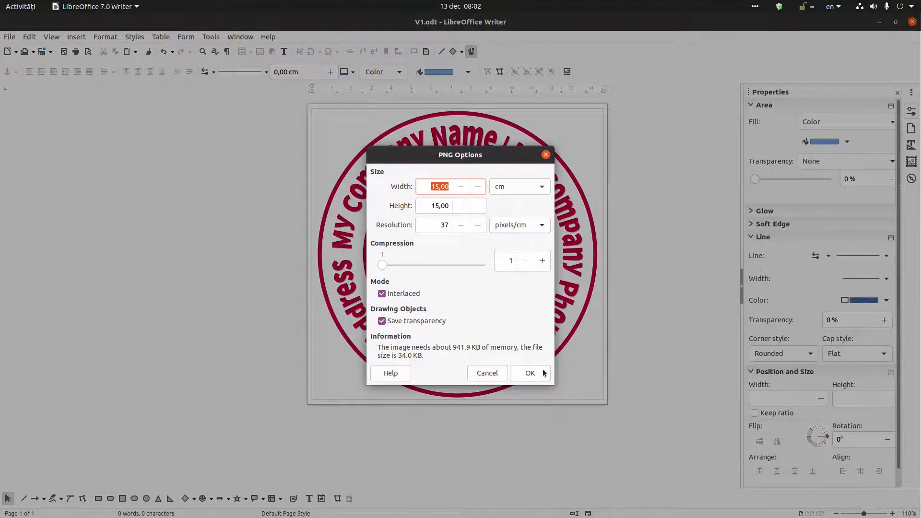
left_click(530, 373)
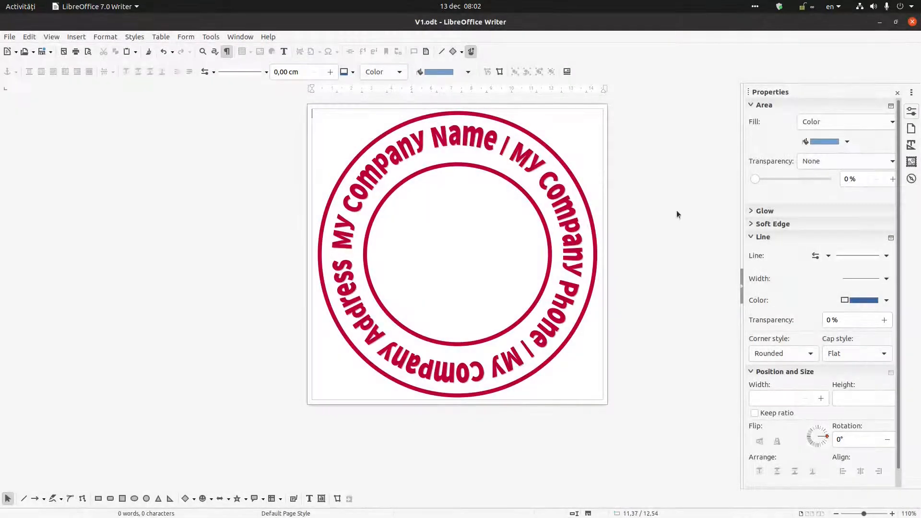
- Close V1.odt via the save prompt, returning to the story document with the stamp
left_click(912, 22)
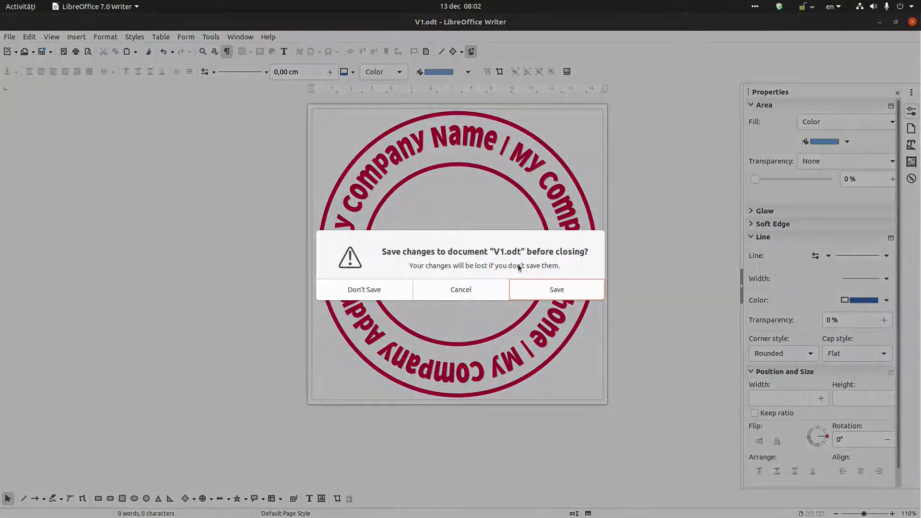
left_click(555, 289)
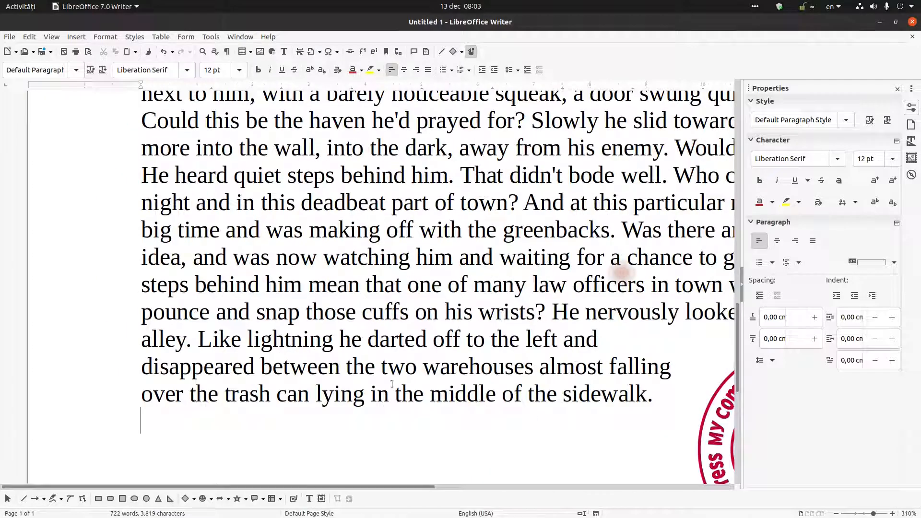
- Zoom the print preview in around the stamp beside the closing lines
scroll("down", 3)
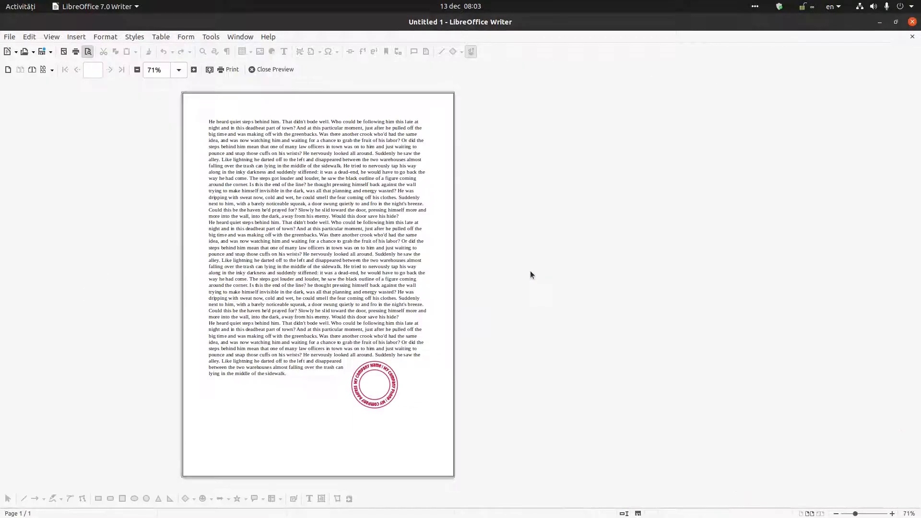
left_click(194, 69)
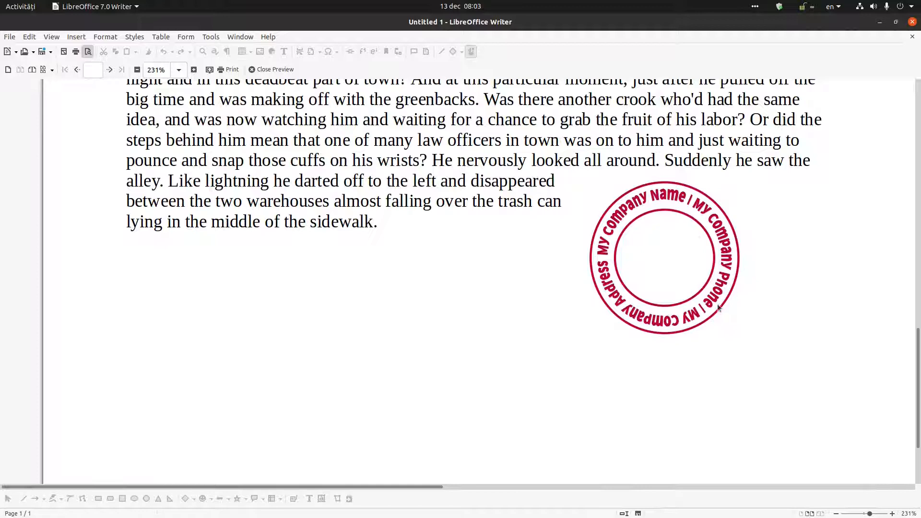
mouse_move(593, 243)
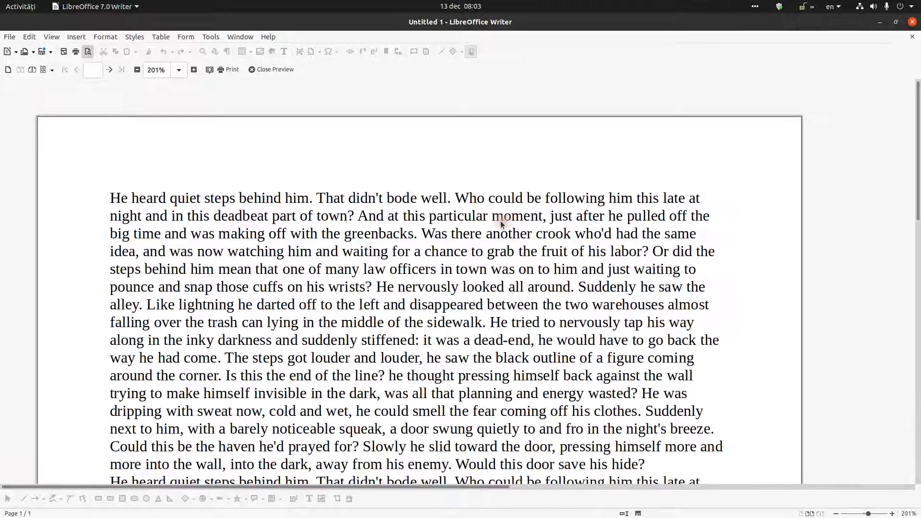
scroll("down", 3)
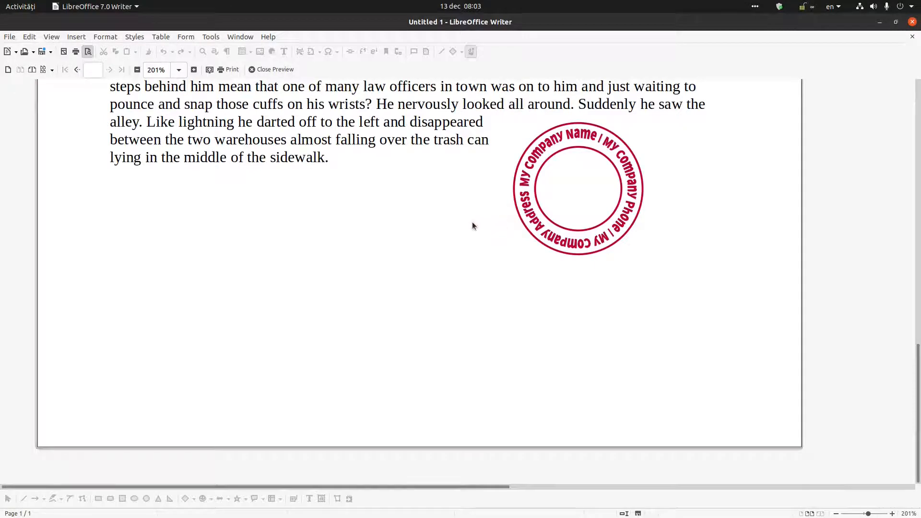
- Show the About LibreOffice version information window
left_click(268, 37)
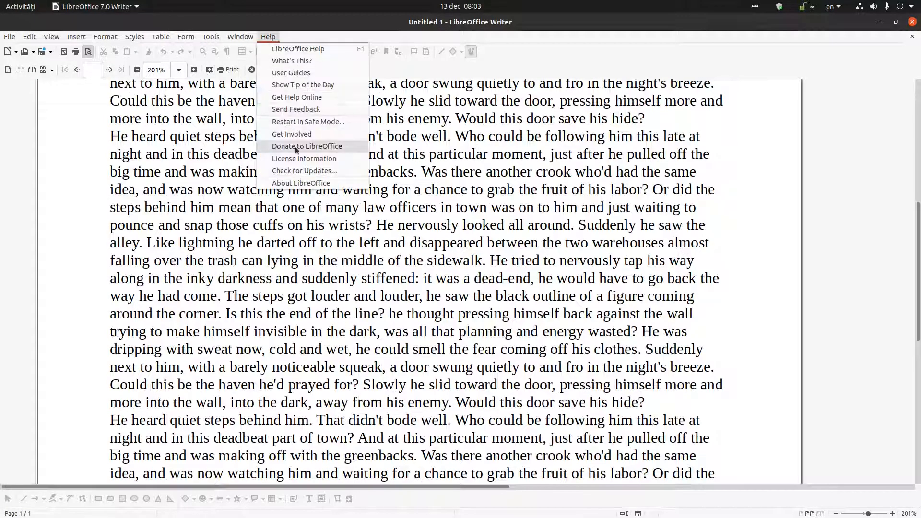
left_click(300, 182)
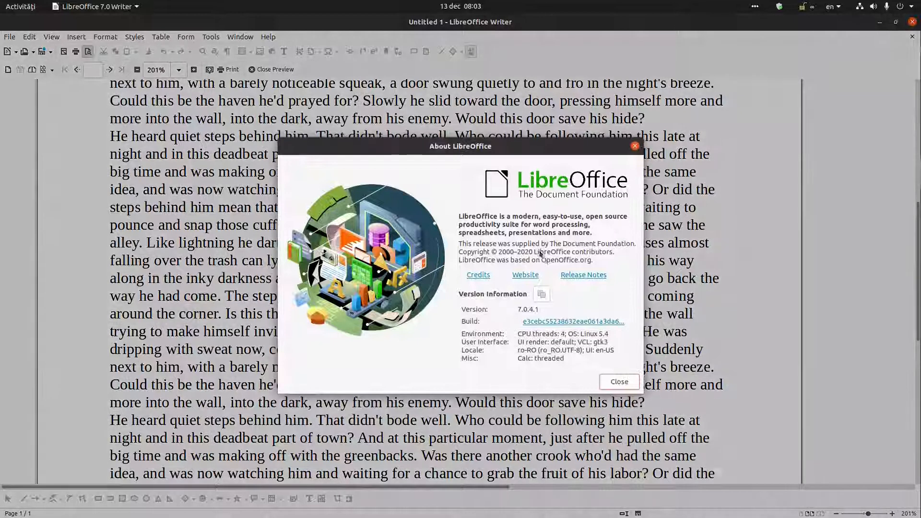